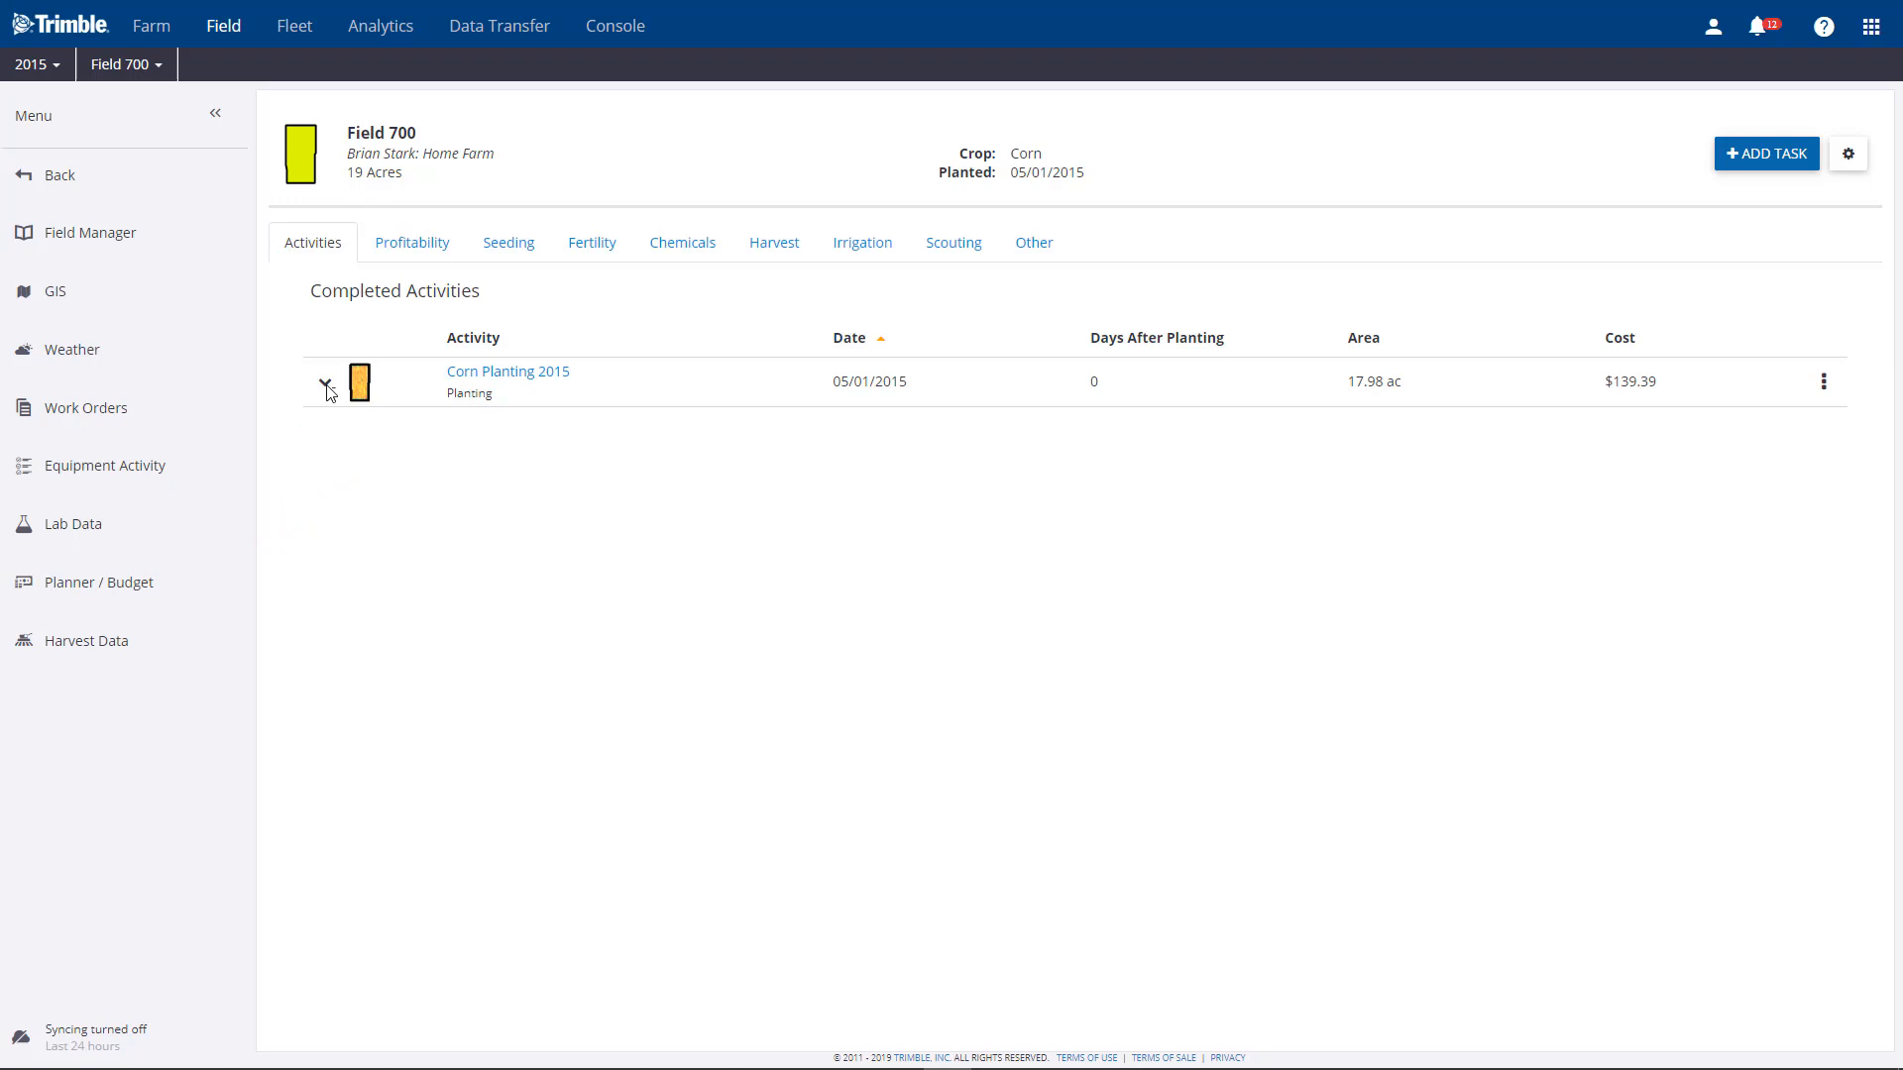
Step: Expand Corn Planting 2015 to show seed, vehicle and implement details, and open its actions menu
left_click(328, 382)
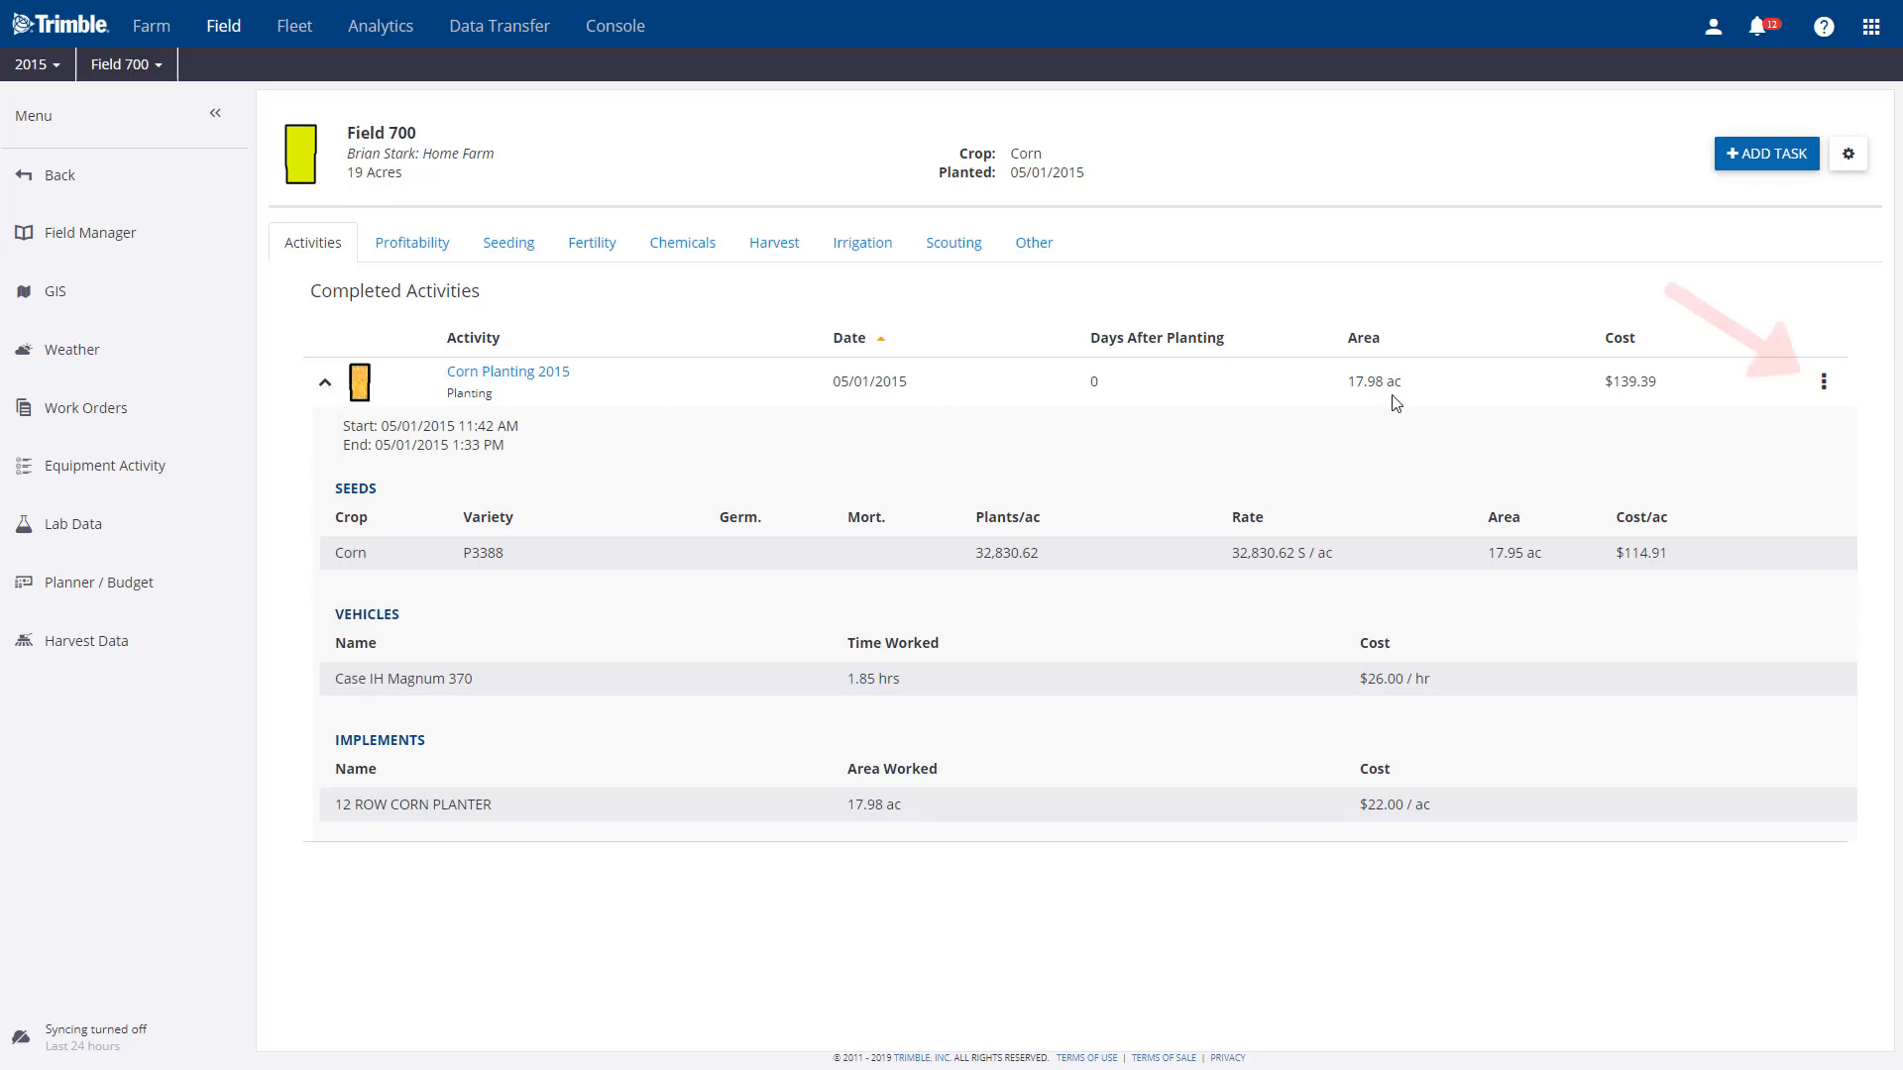
left_click(1823, 380)
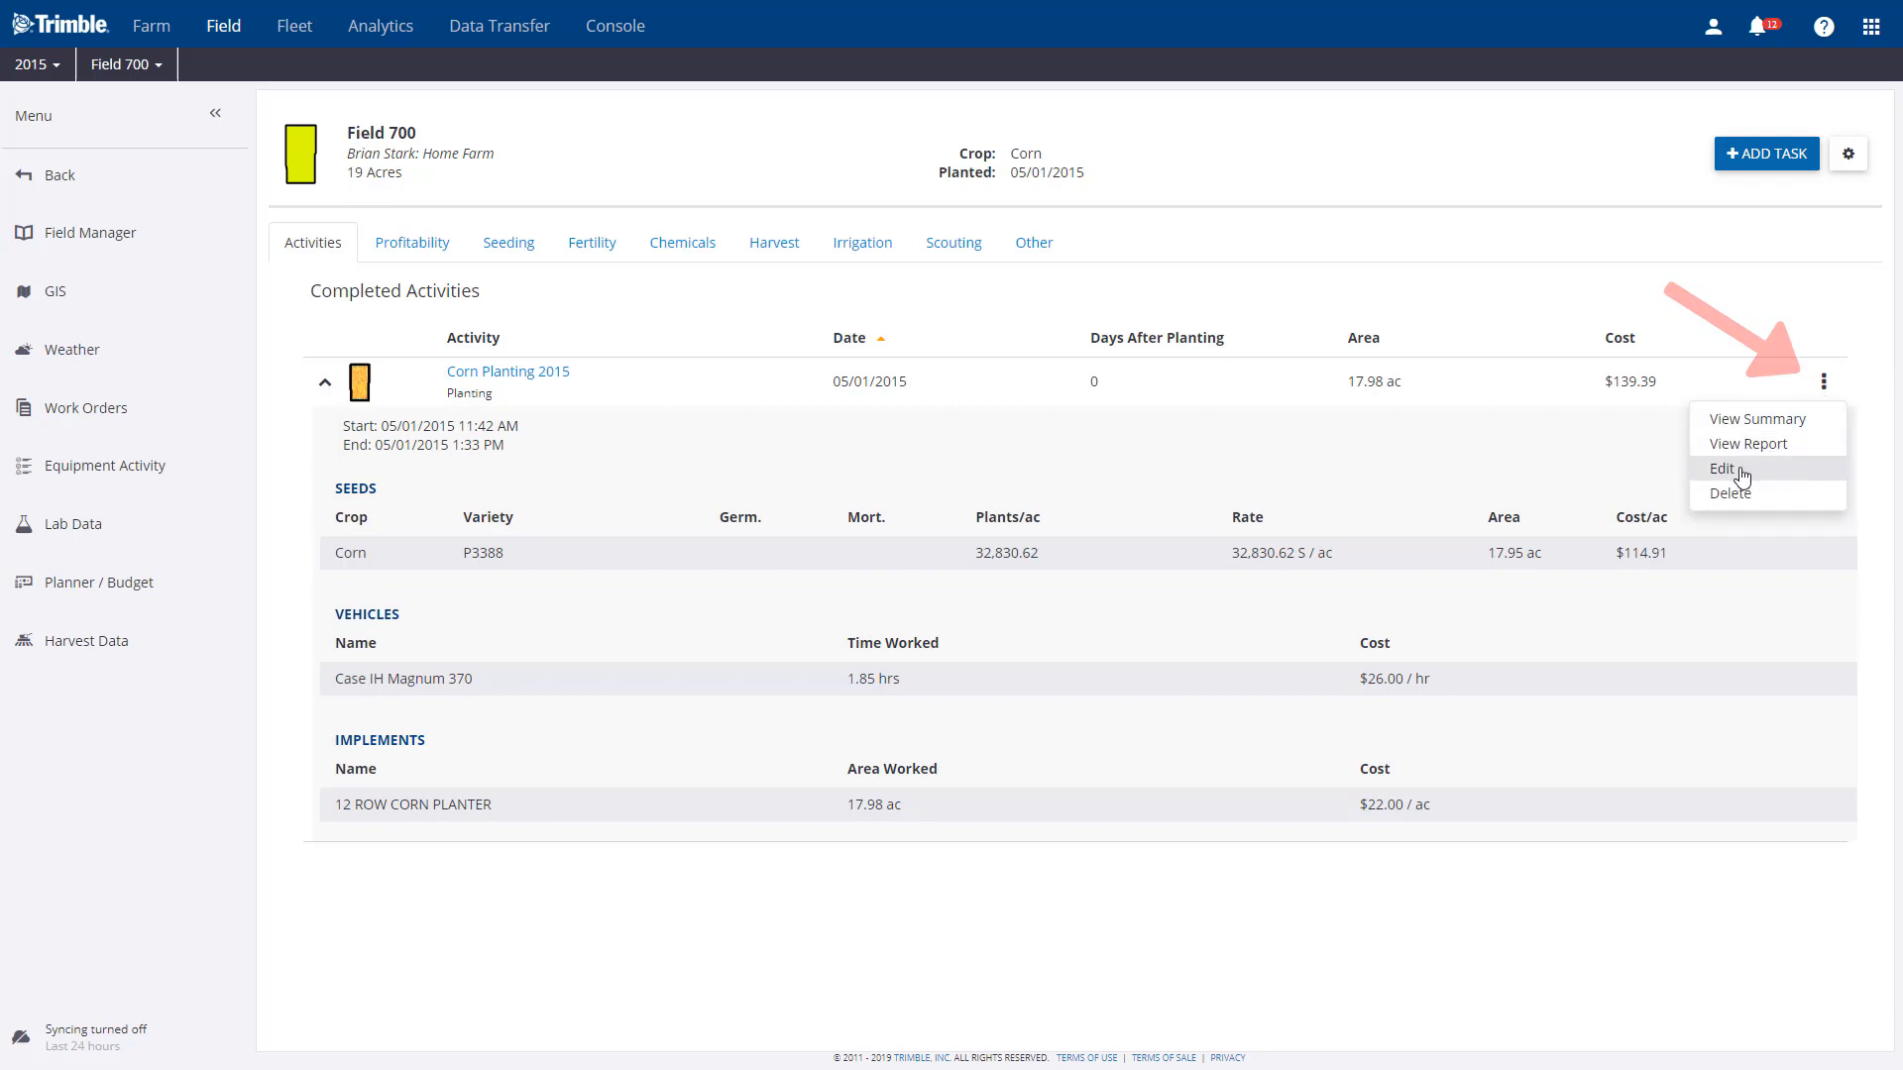
Step: Edit the Corn Planting 2015 task and view its empty Conditions section
left_click(1720, 469)
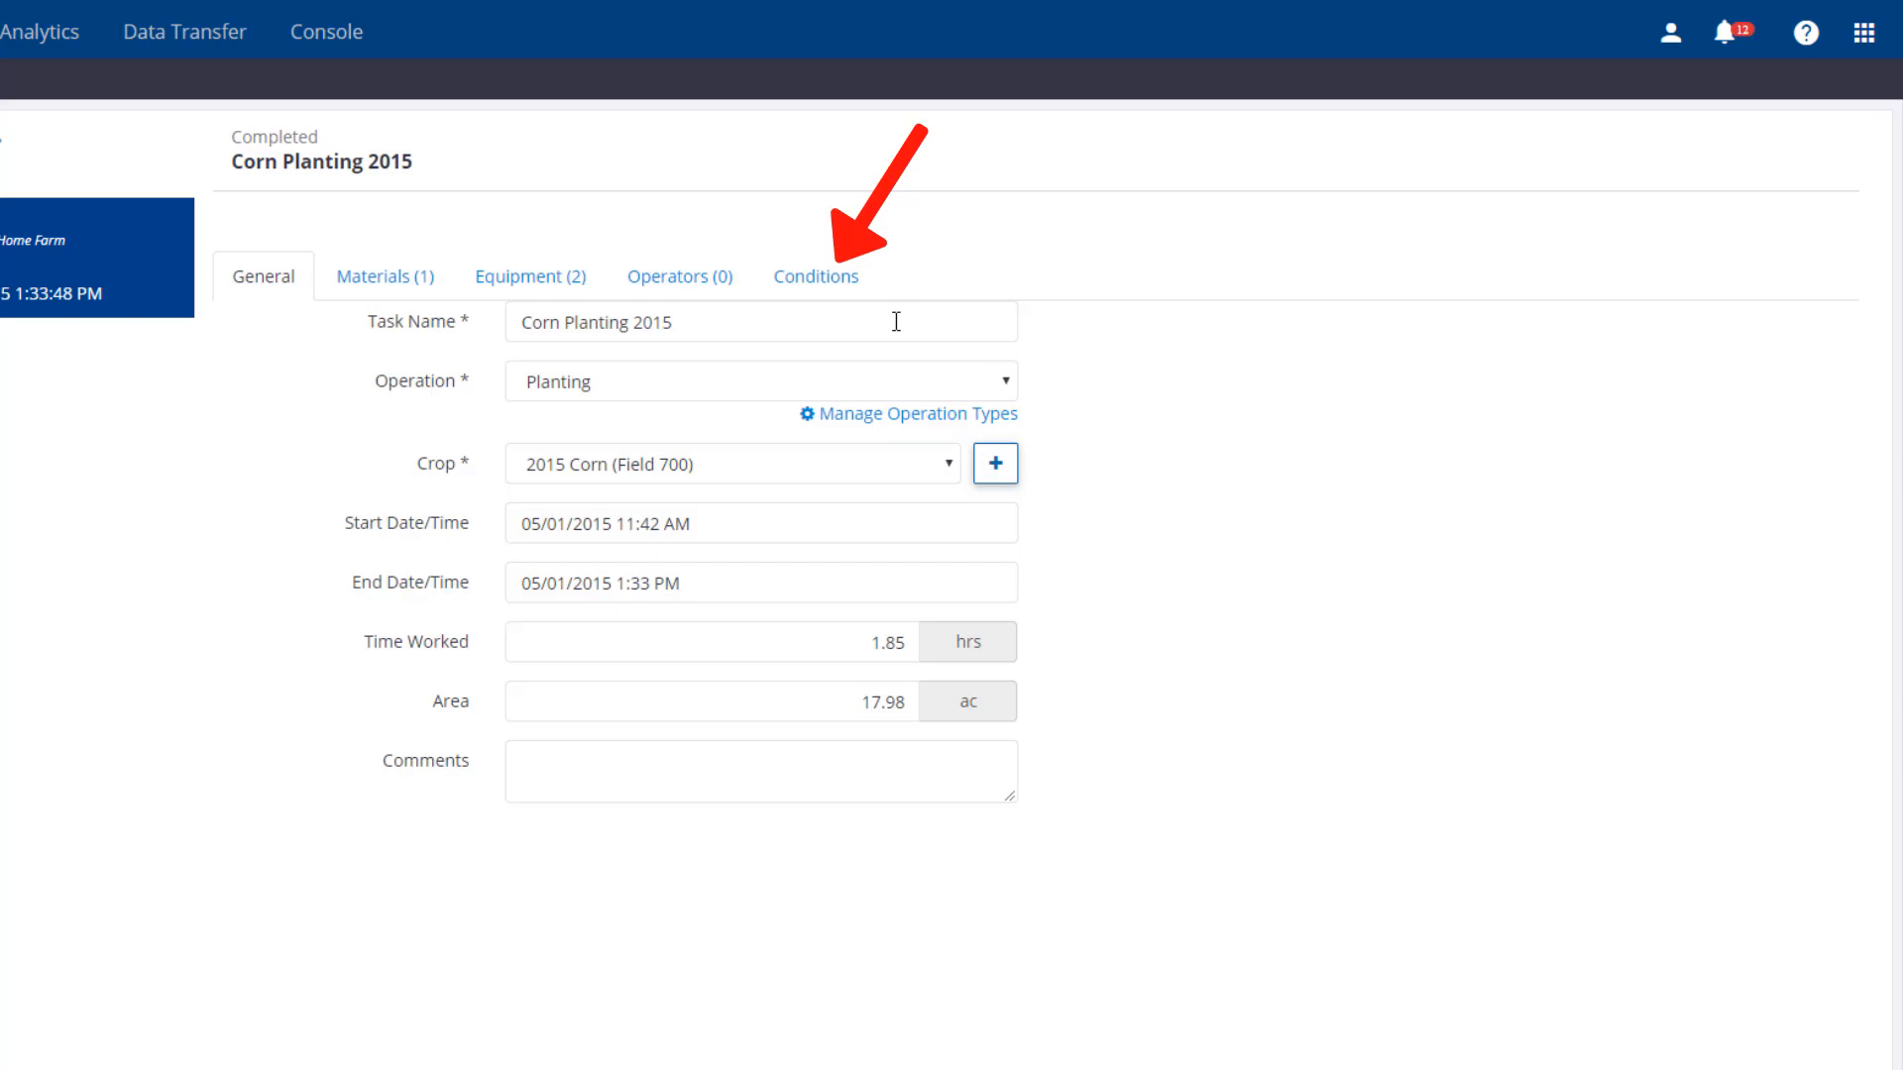
left_click(815, 275)
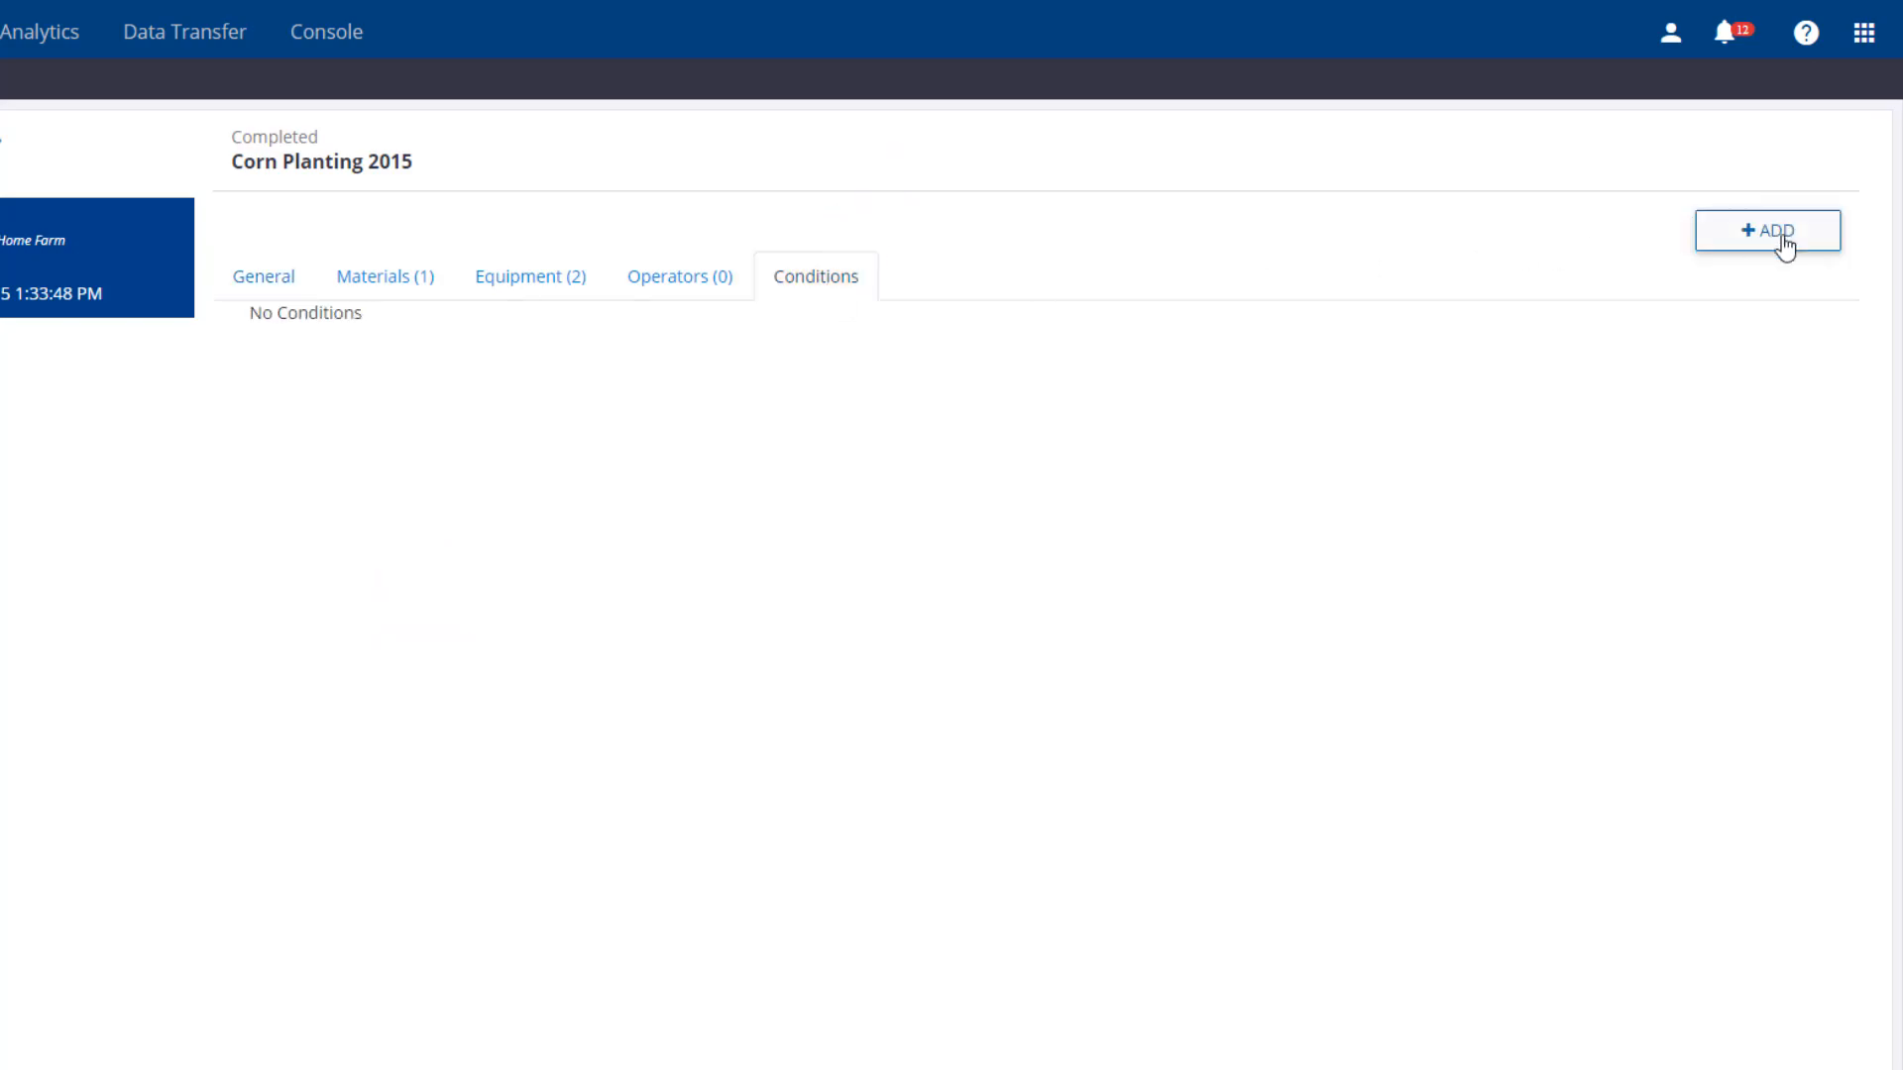
Step: Add a fetched weather record: sunny, 58 °F, 56% humidity, 4 mph wind, 5 mph gusts
left_click(1766, 230)
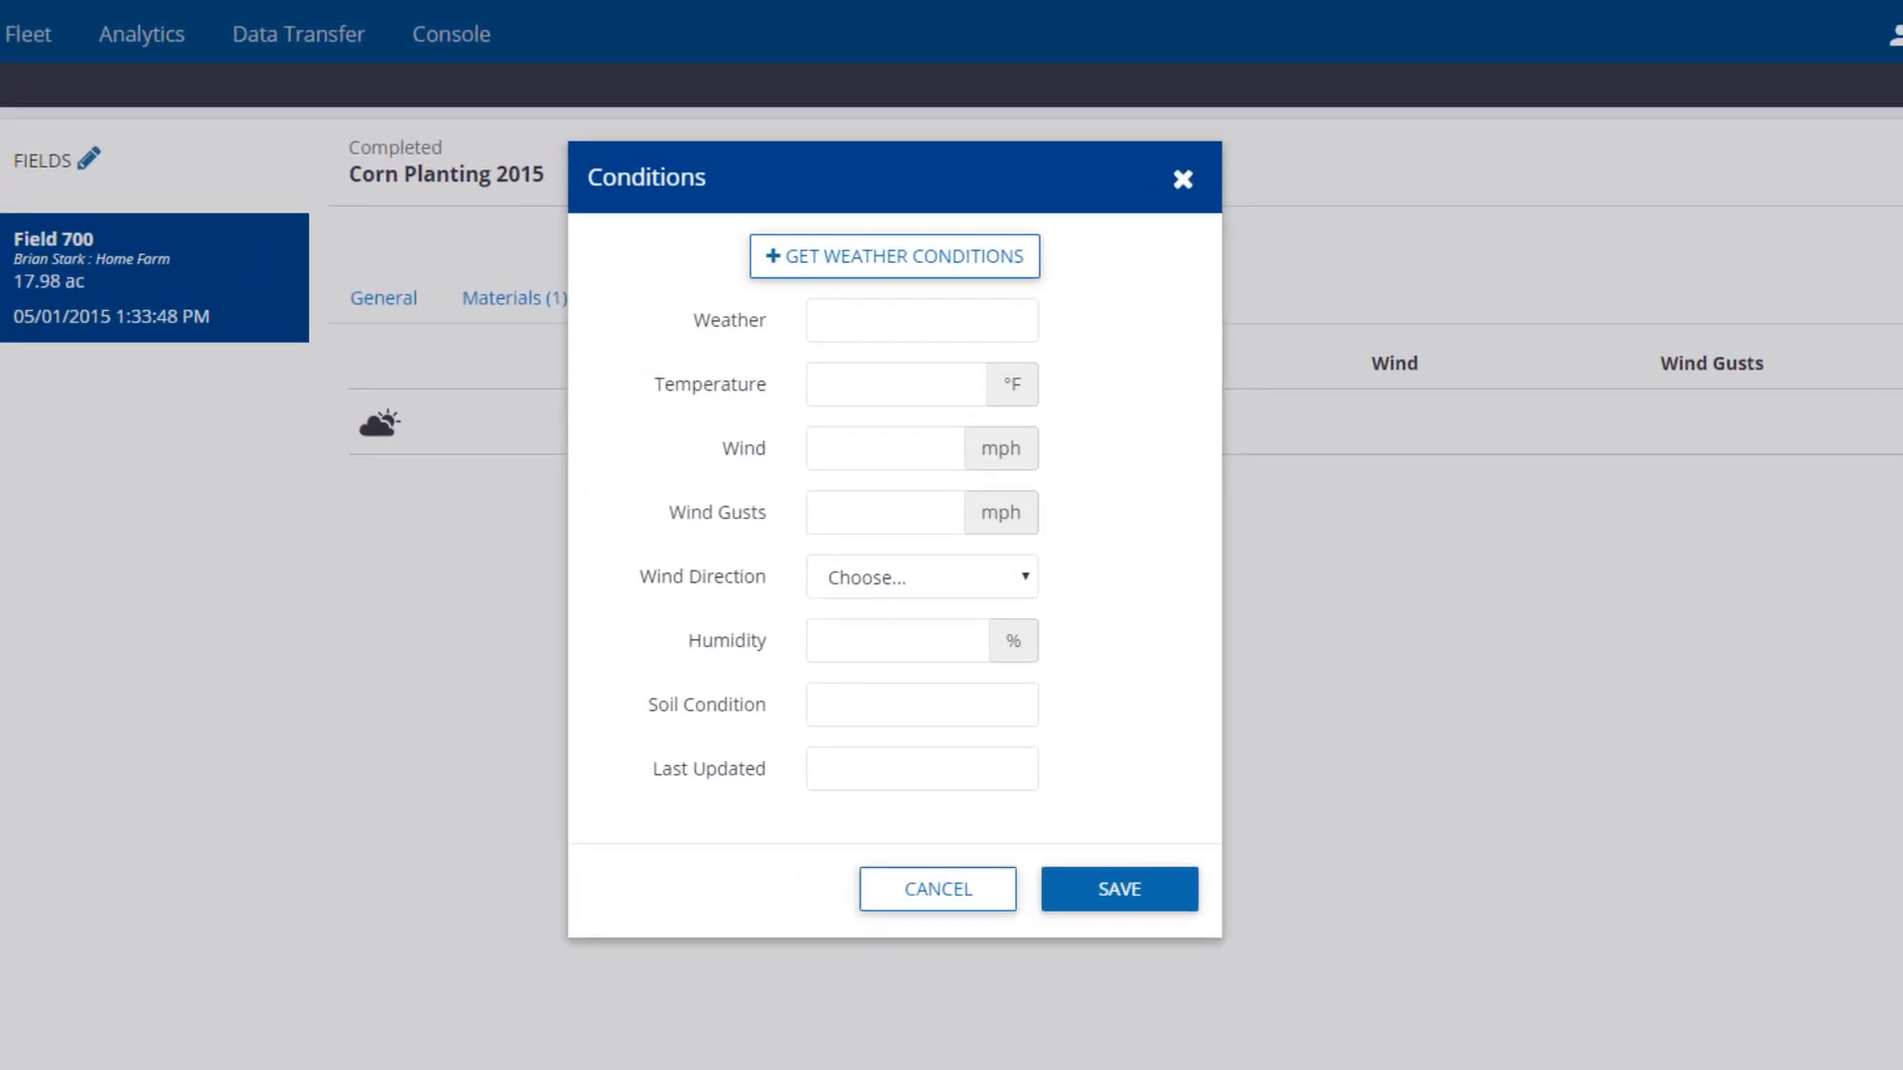
mouse_move(893, 255)
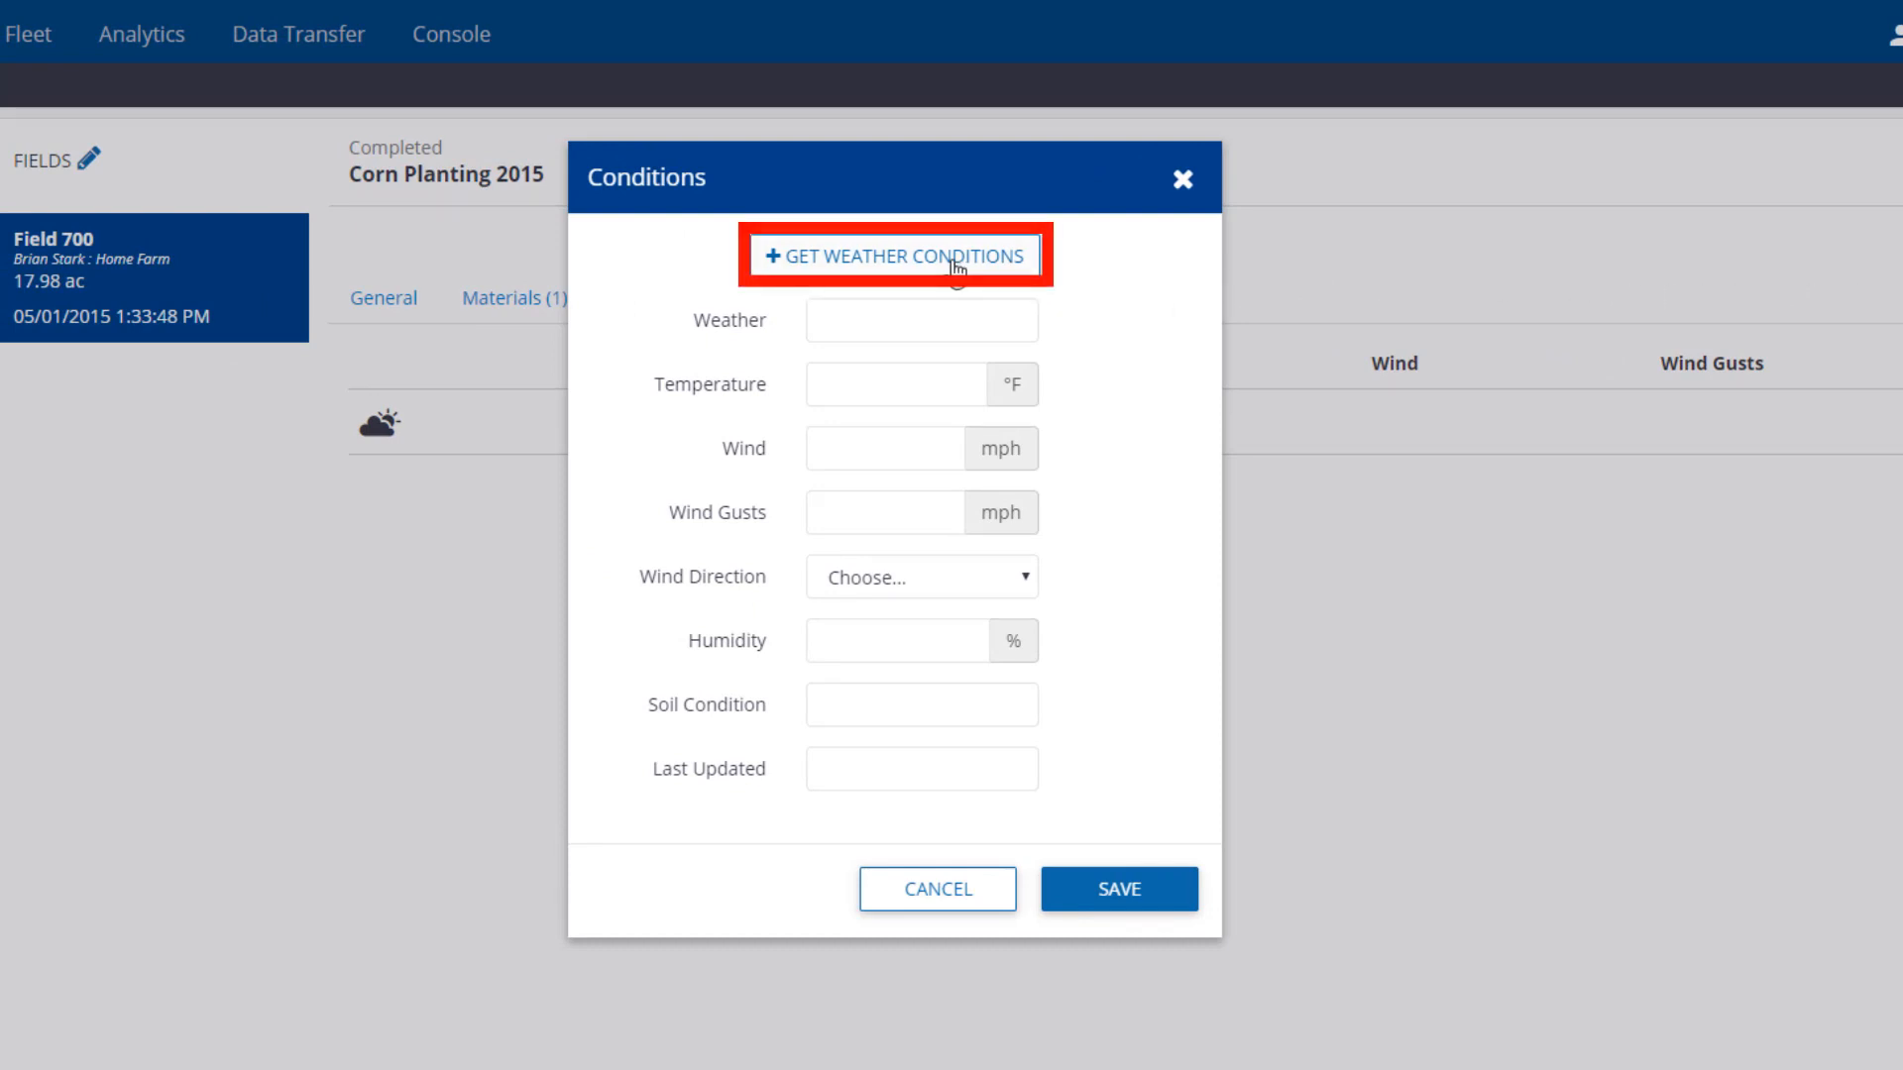
left_click(896, 256)
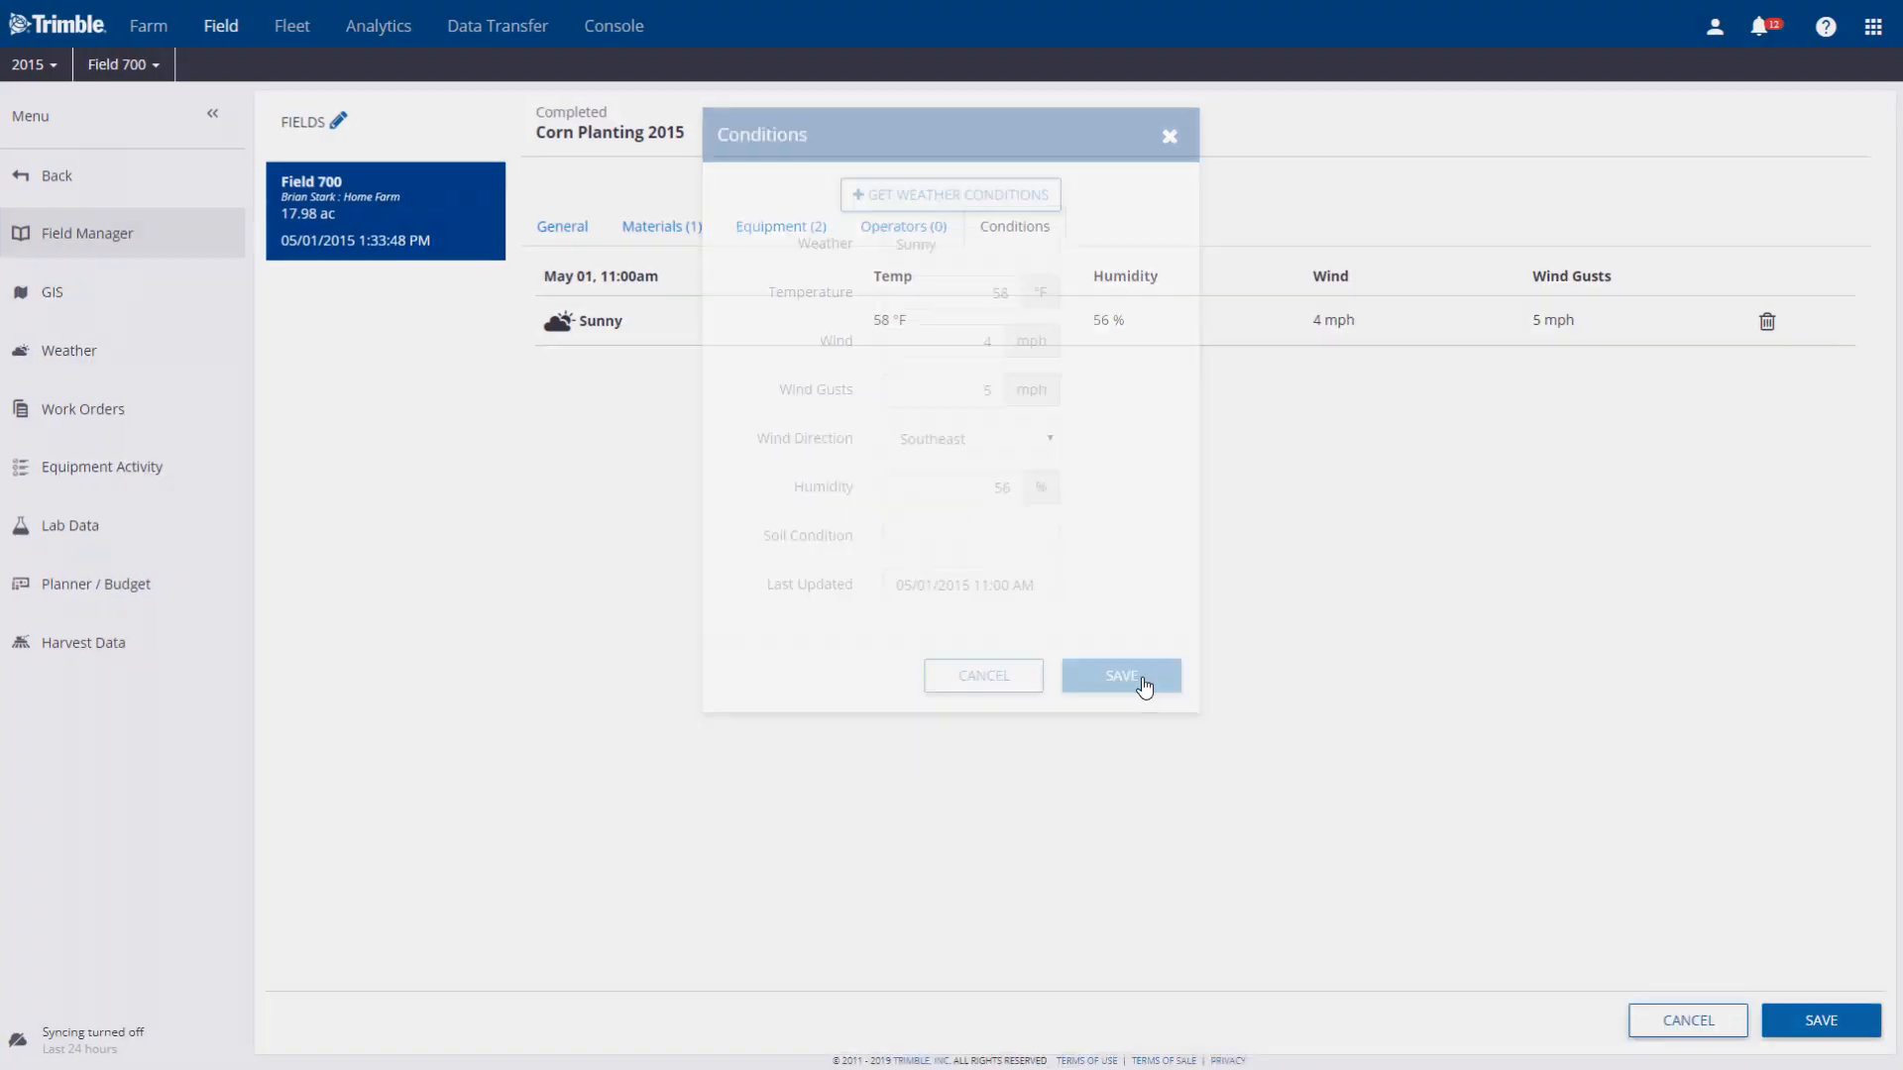
left_click(1117, 676)
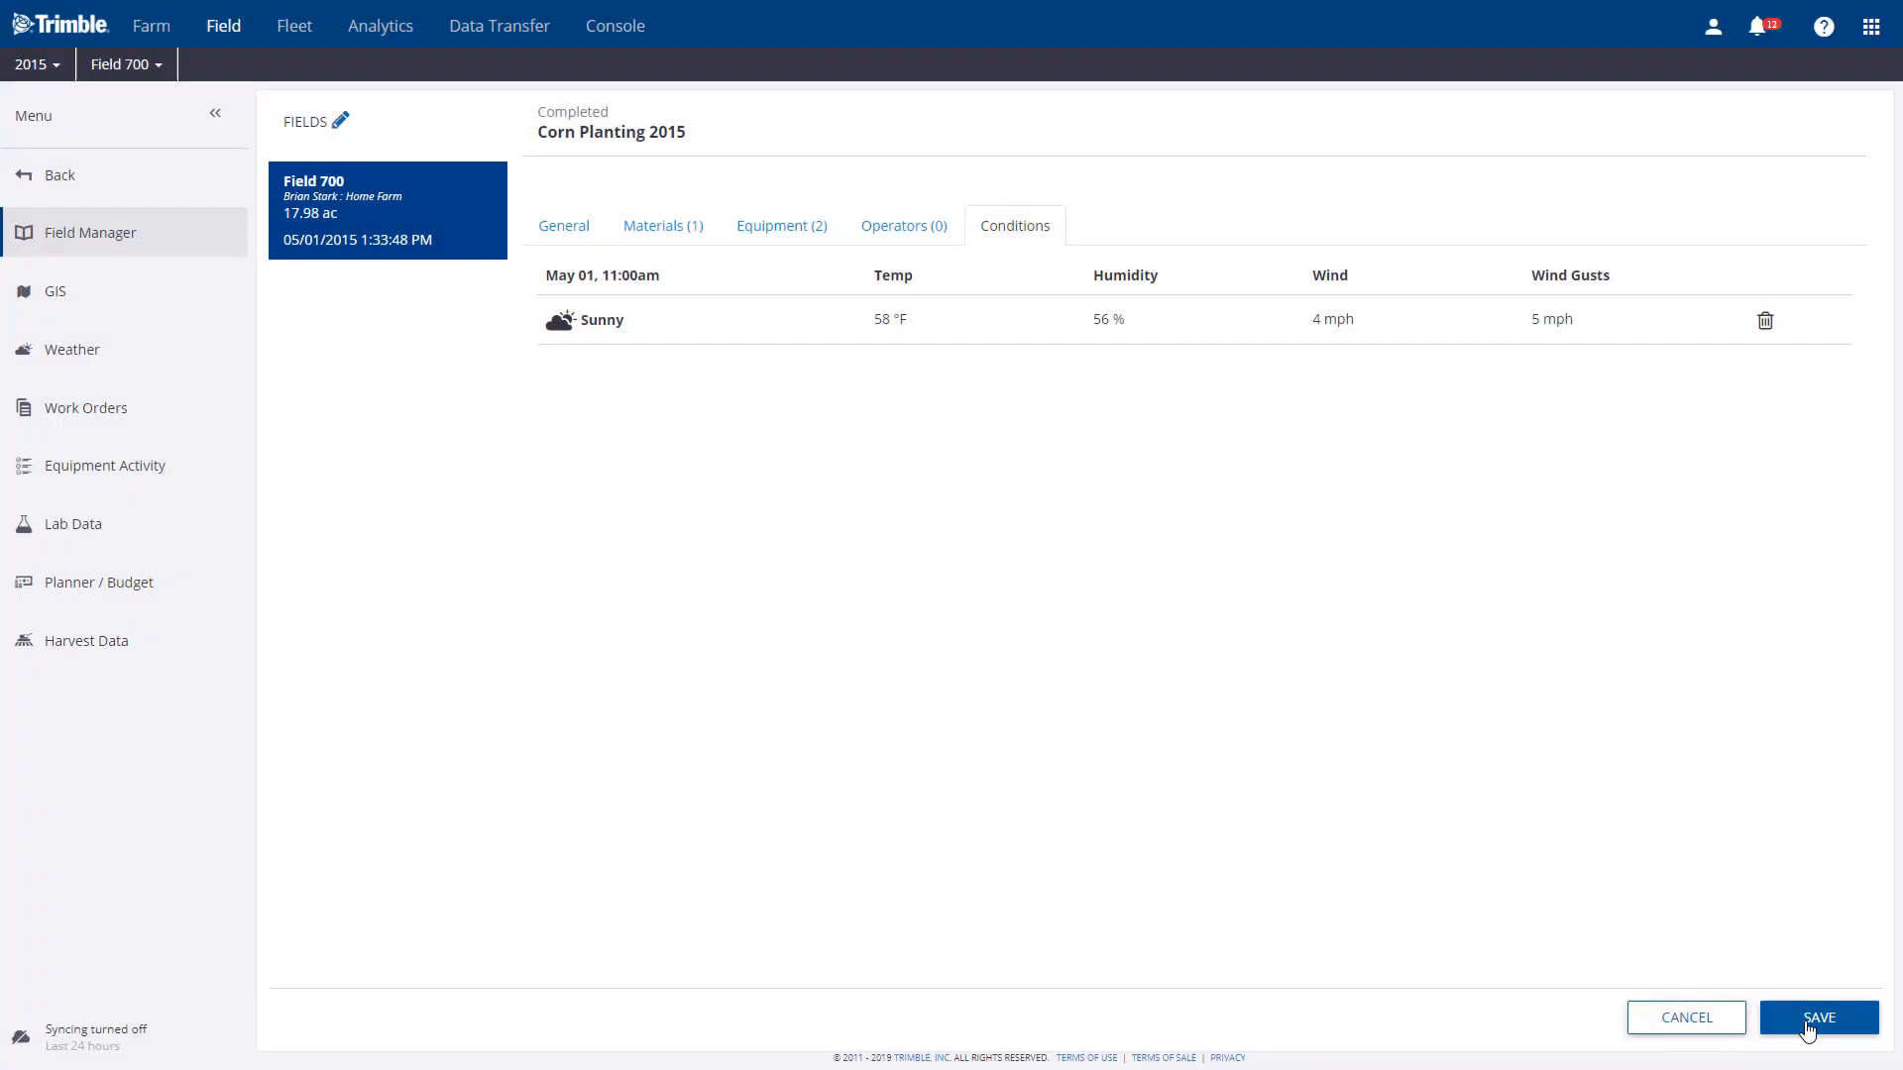
Step: Save Corn Planting 2015 and verify its sunny 58 °F weather in the activity details
left_click(1817, 1017)
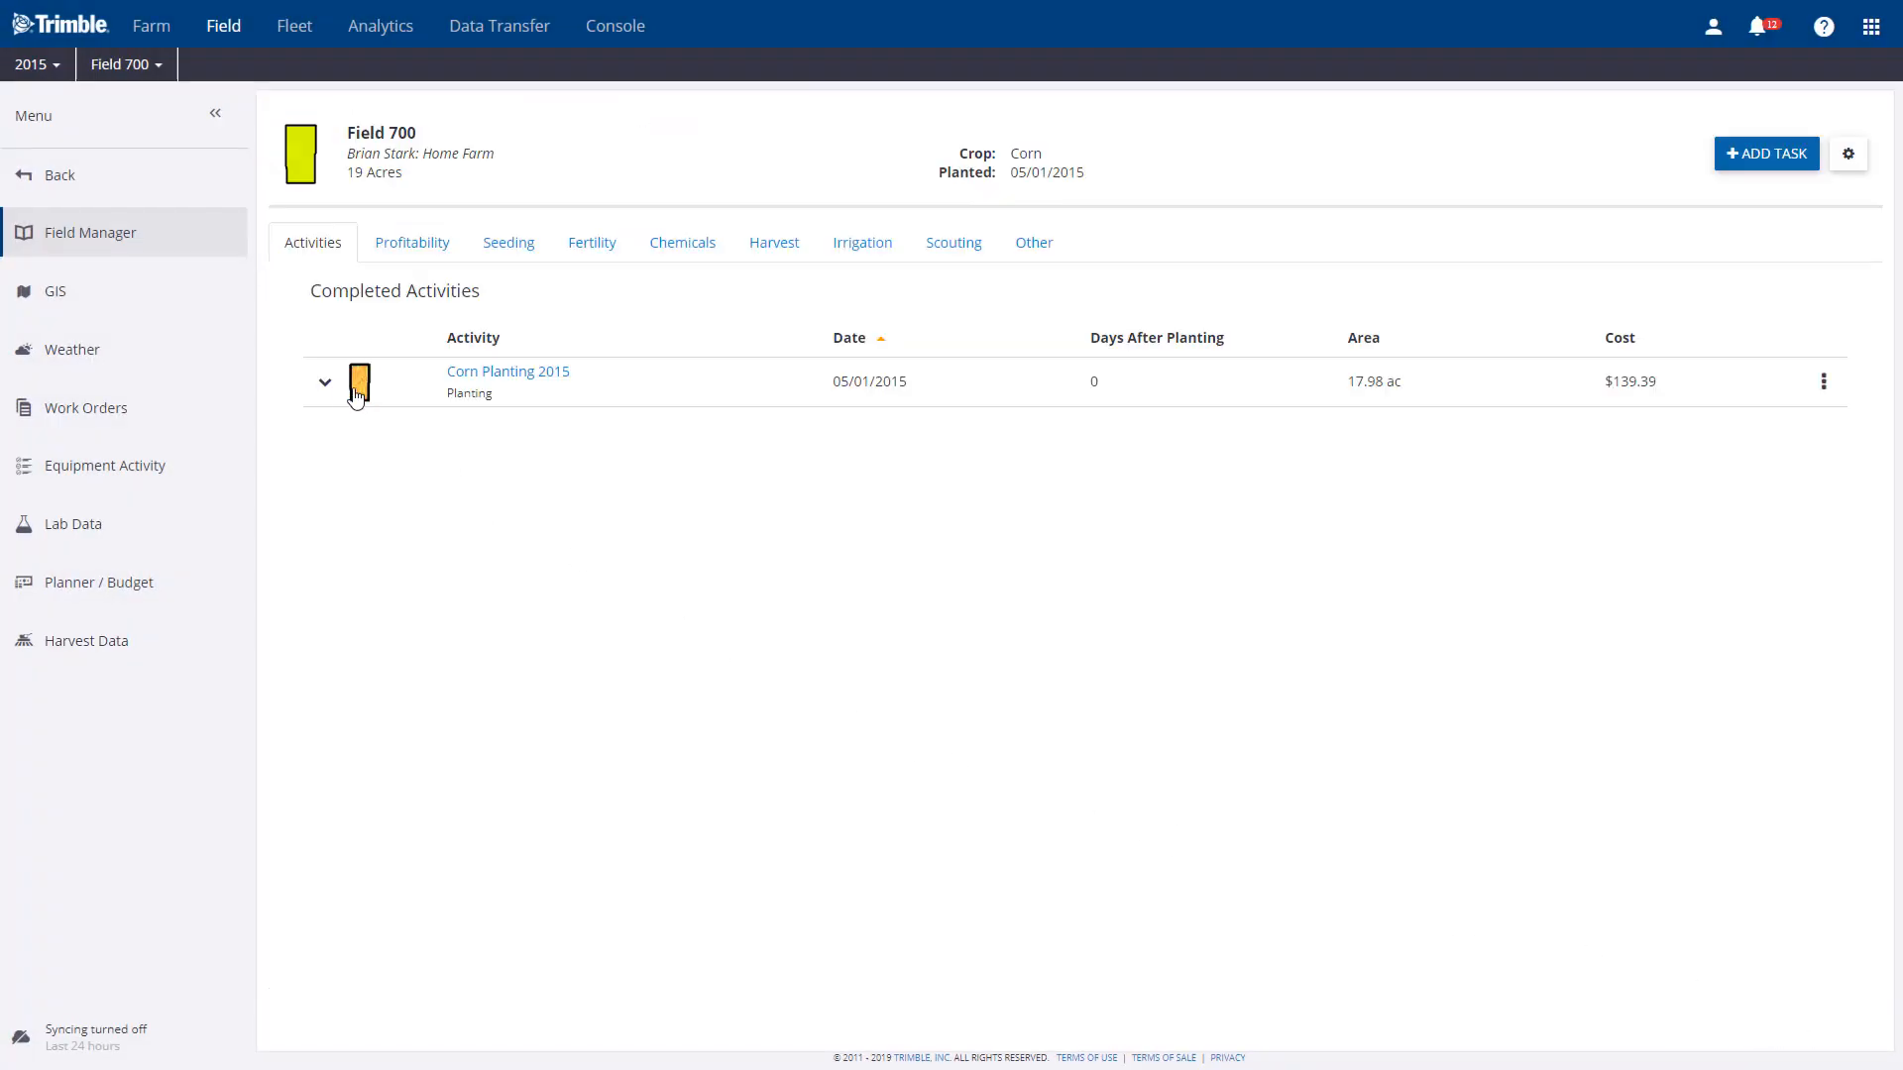
left_click(324, 383)
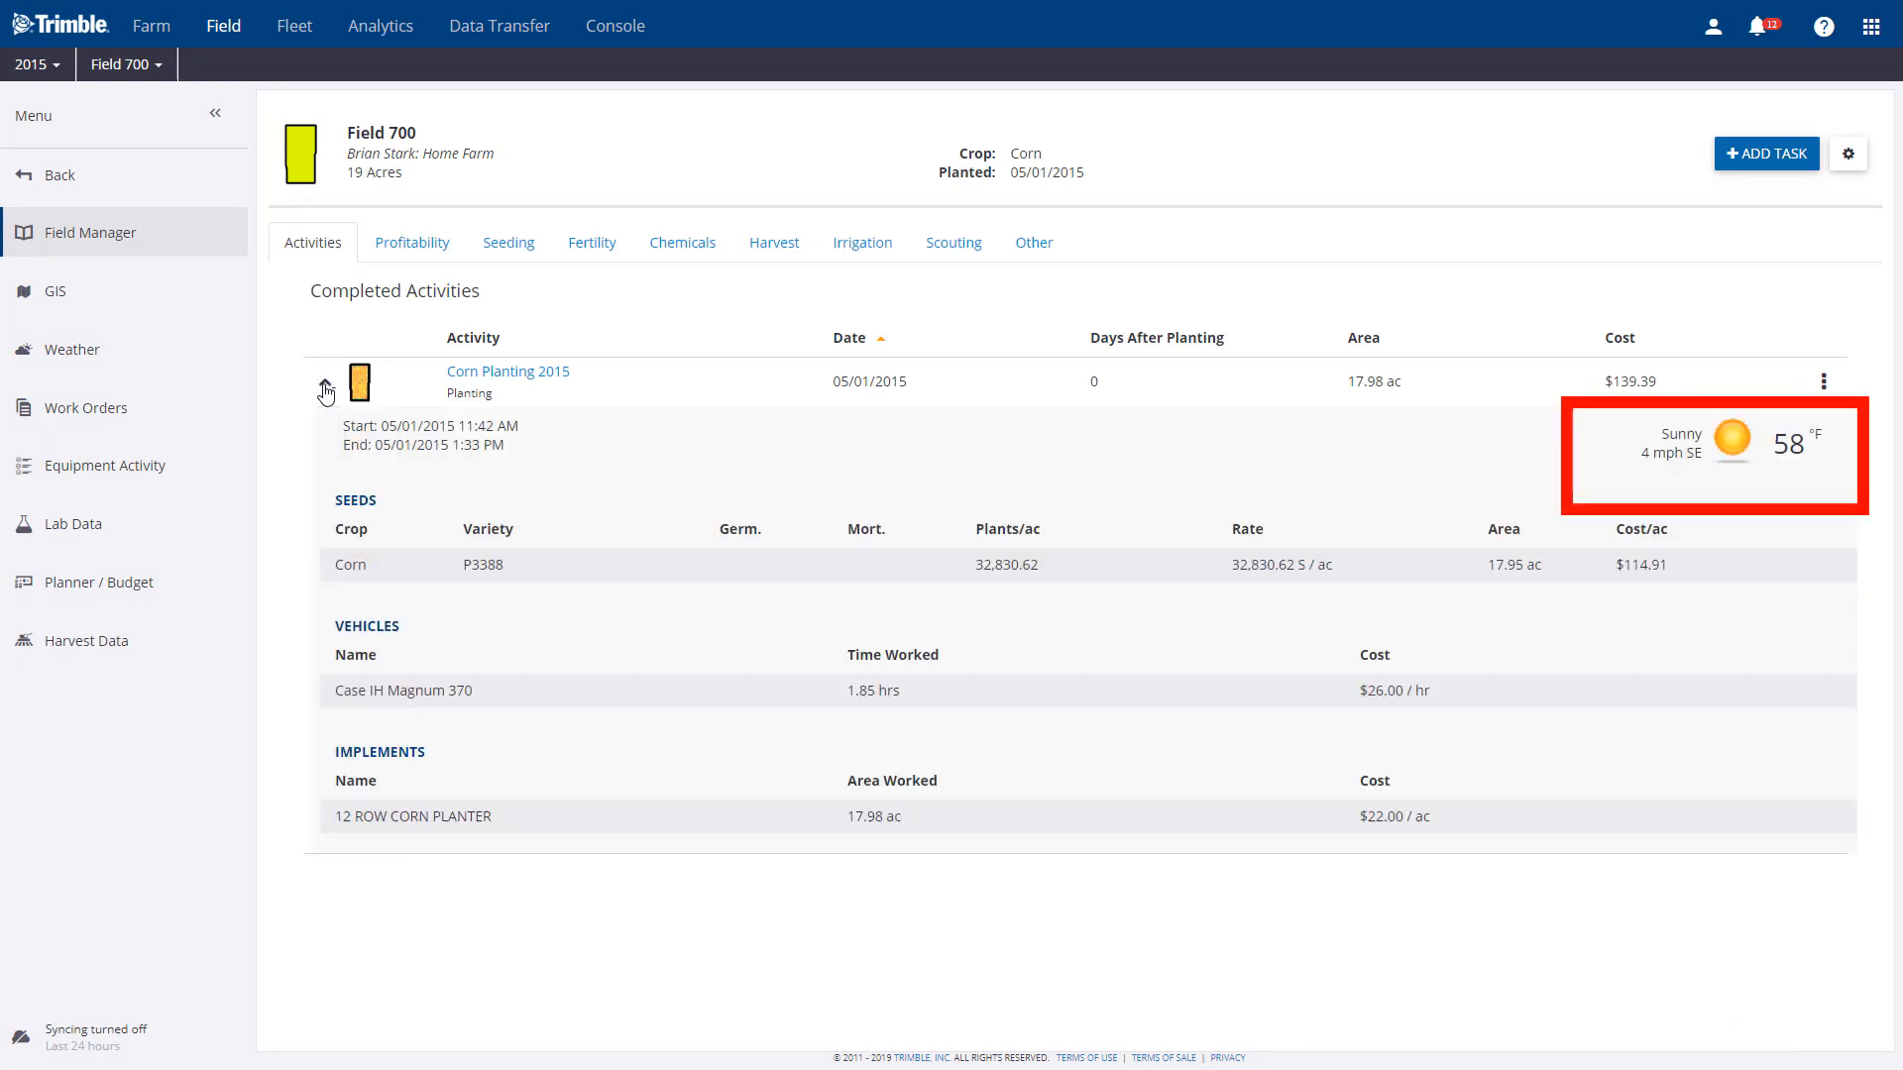
left_click(325, 381)
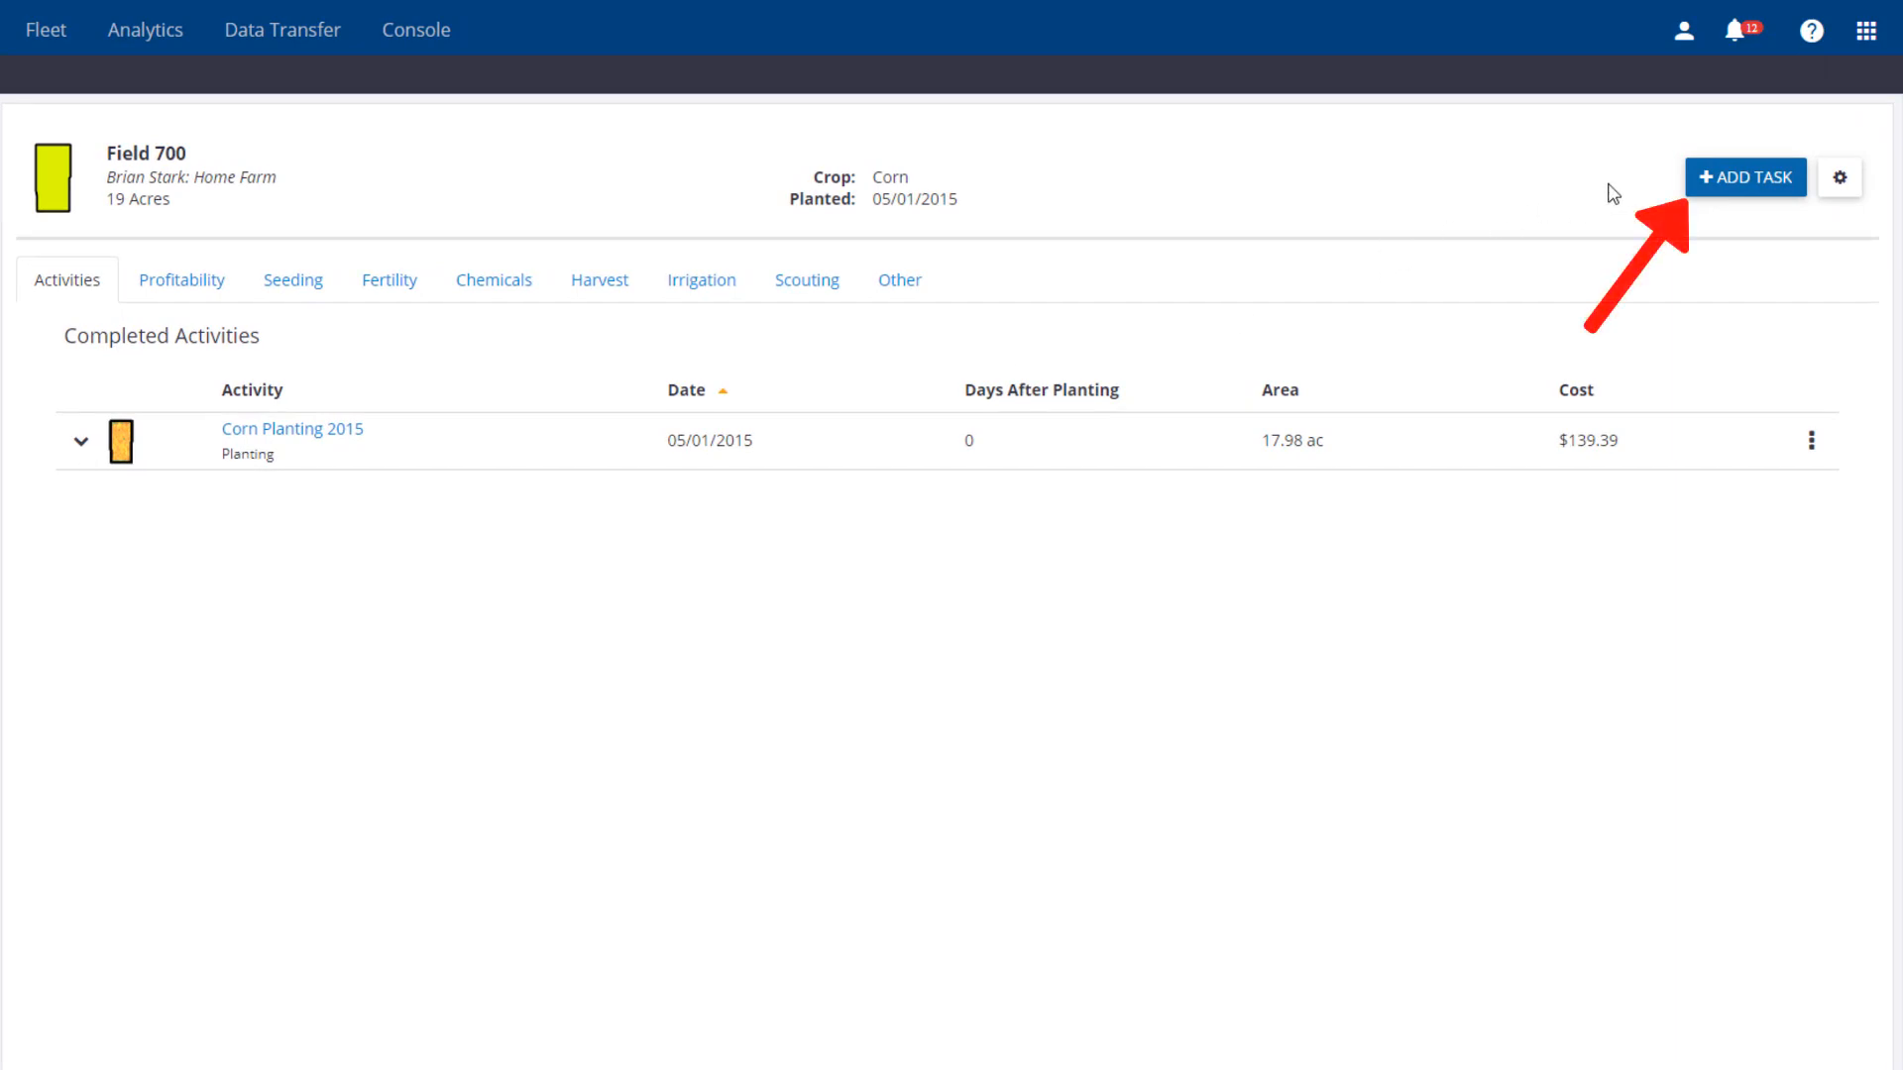
Step: Start a new task for Field 700's 2015 Corn
left_click(1745, 177)
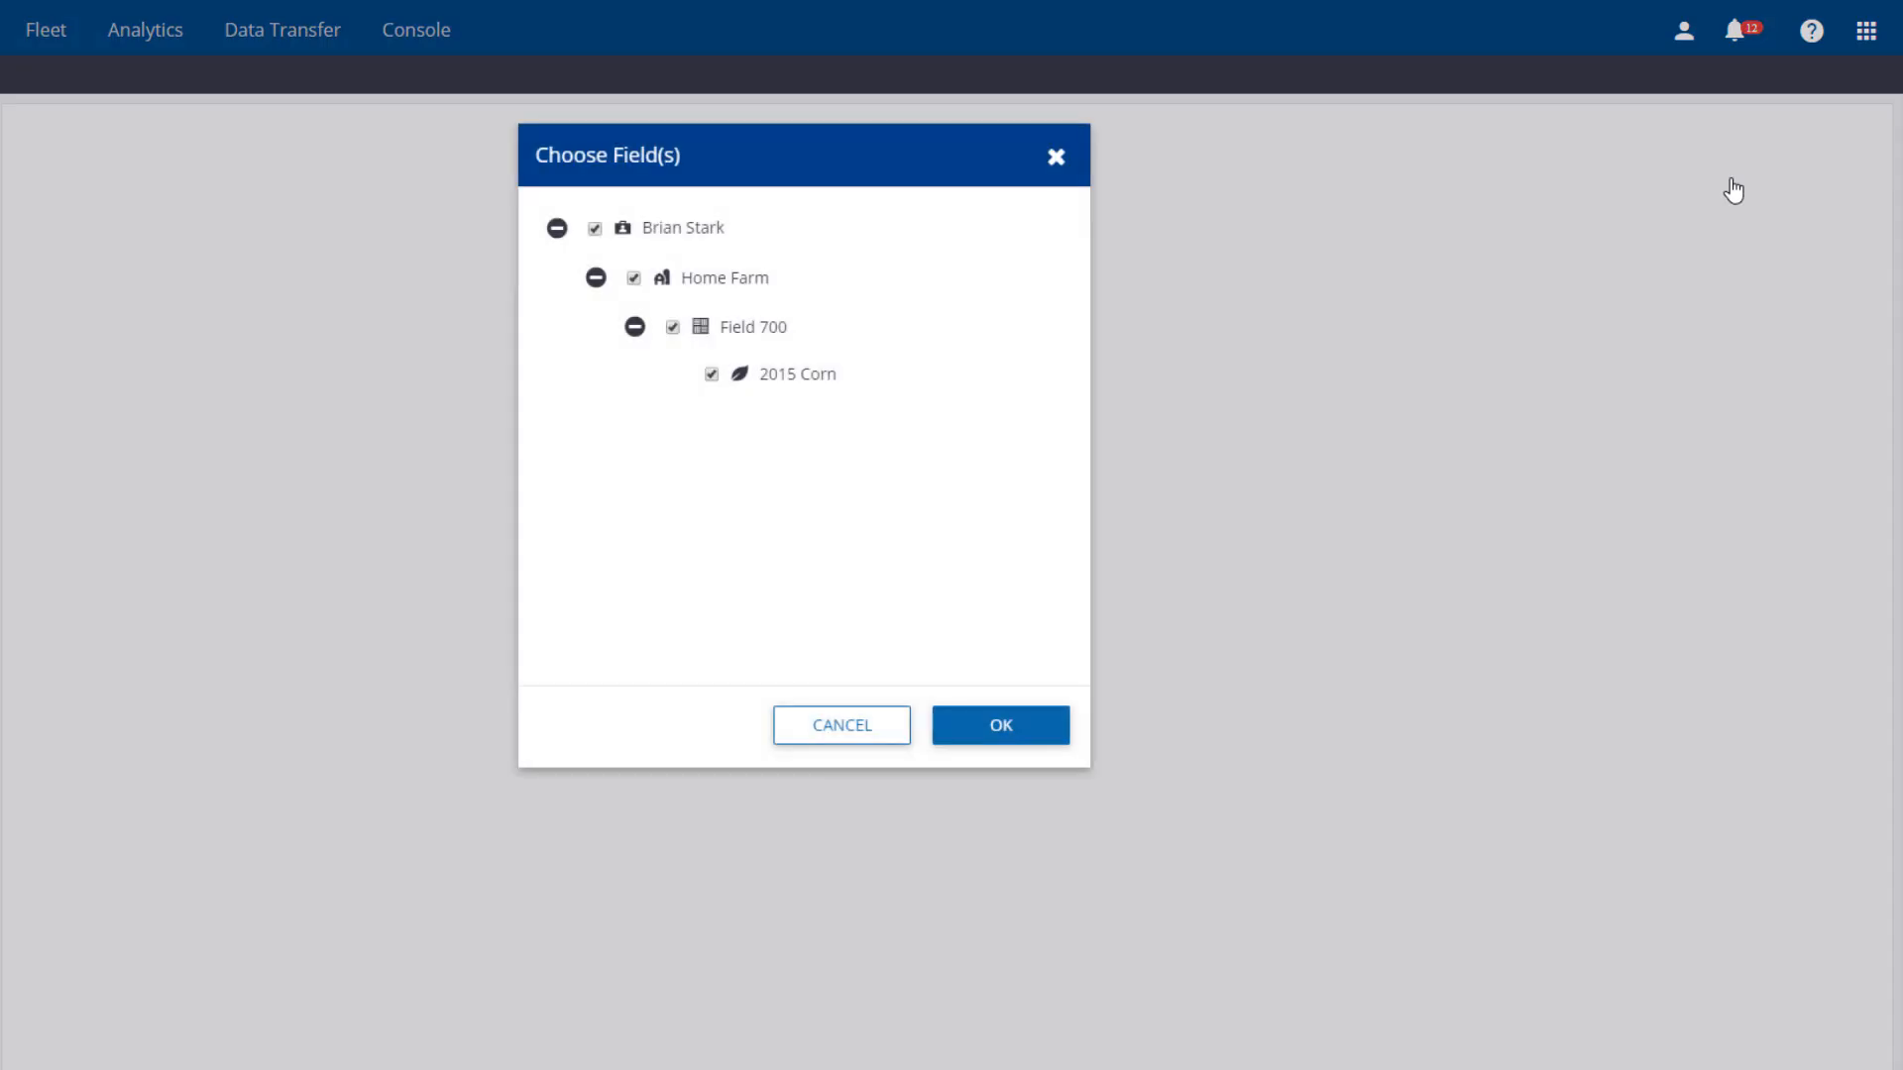
mouse_move(746, 341)
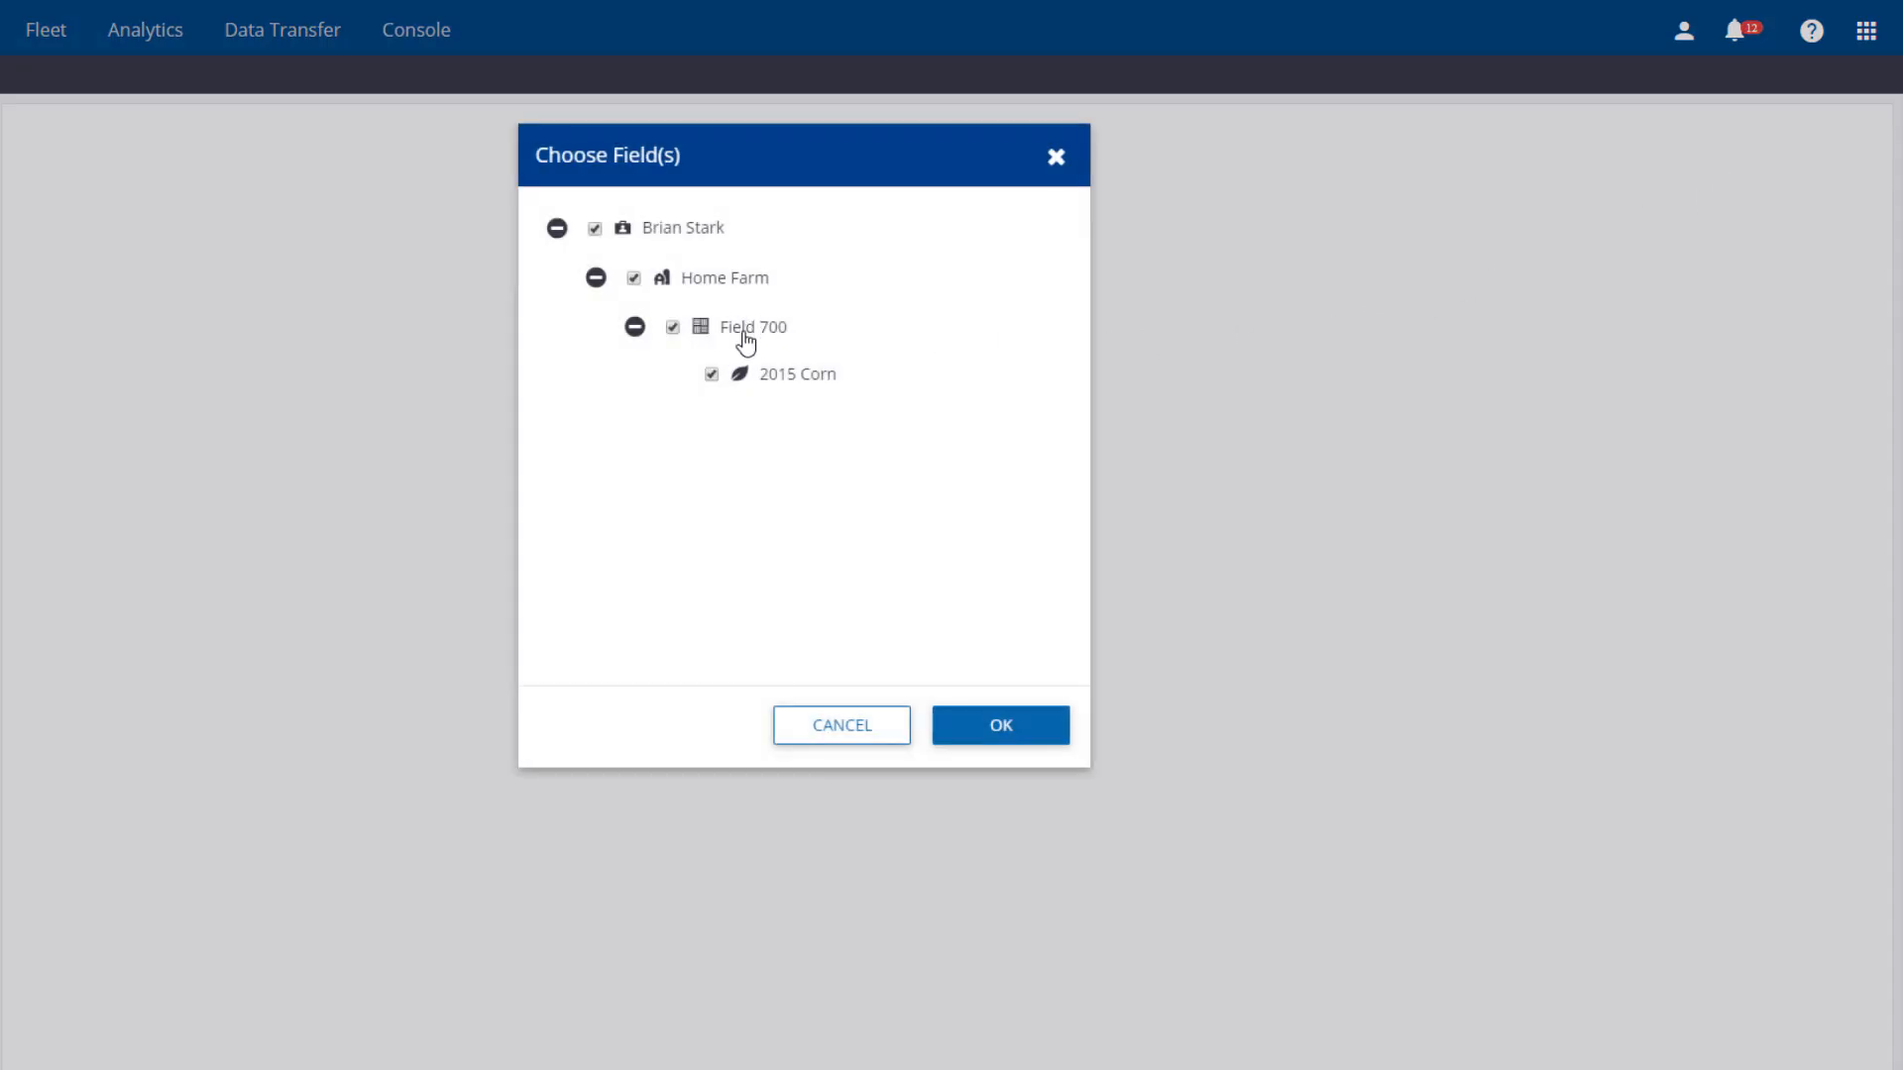
left_click(999, 724)
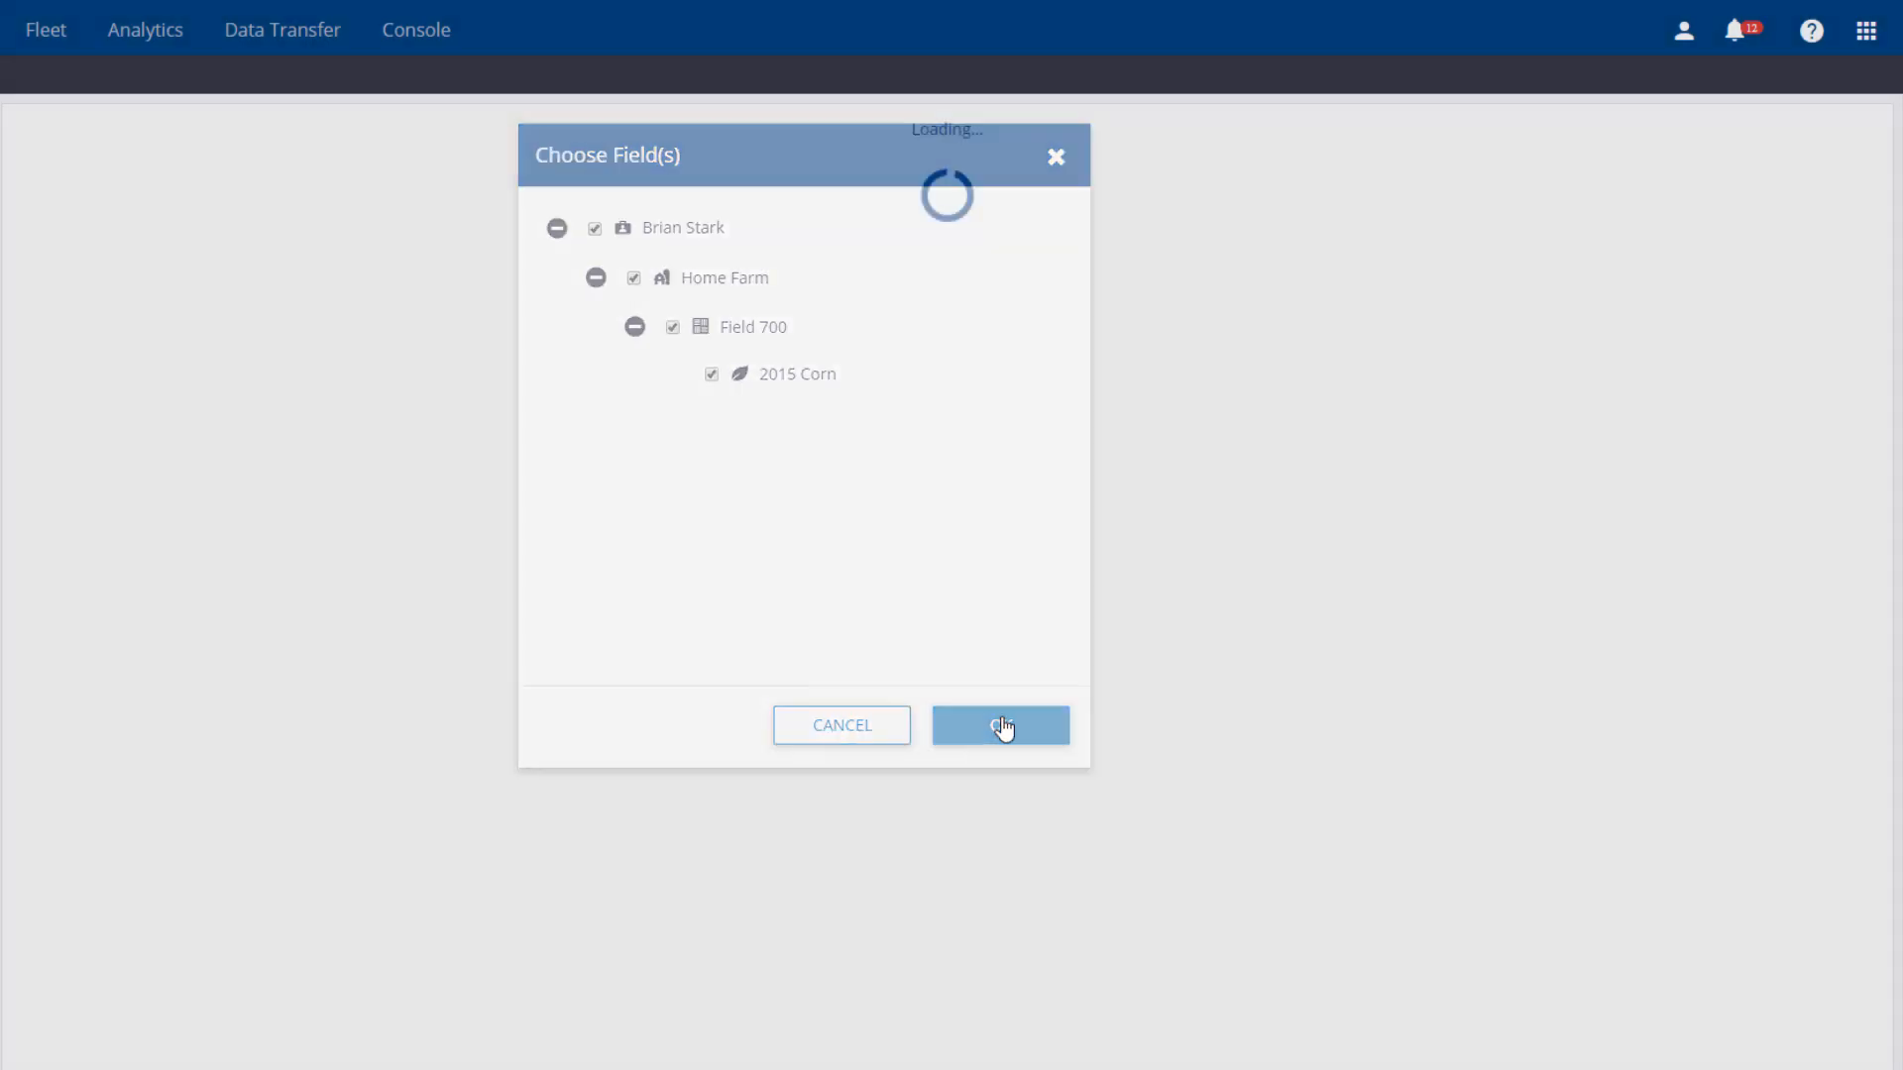
left_click(998, 724)
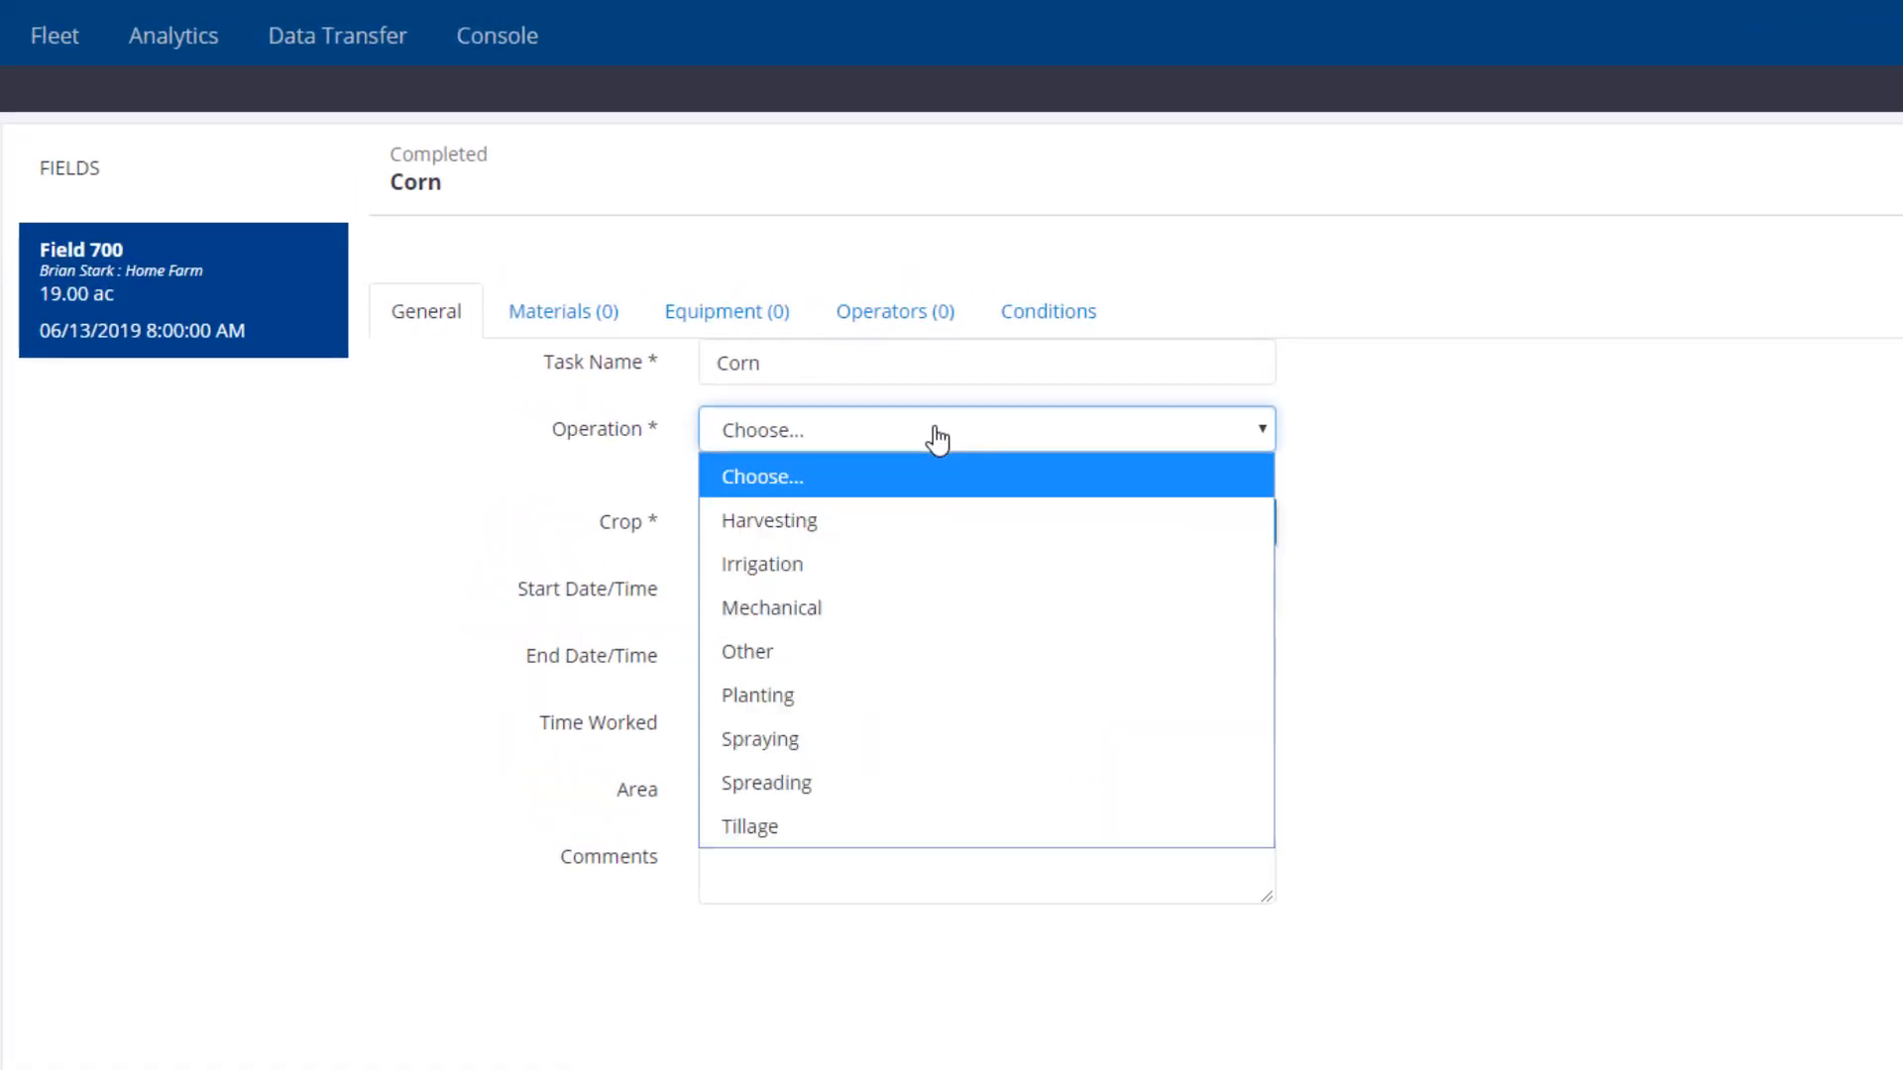
Step: Make it a Spraying operation on 06/13/2015 from 8:00 to 10:00 AM, then view materials
left_click(760, 739)
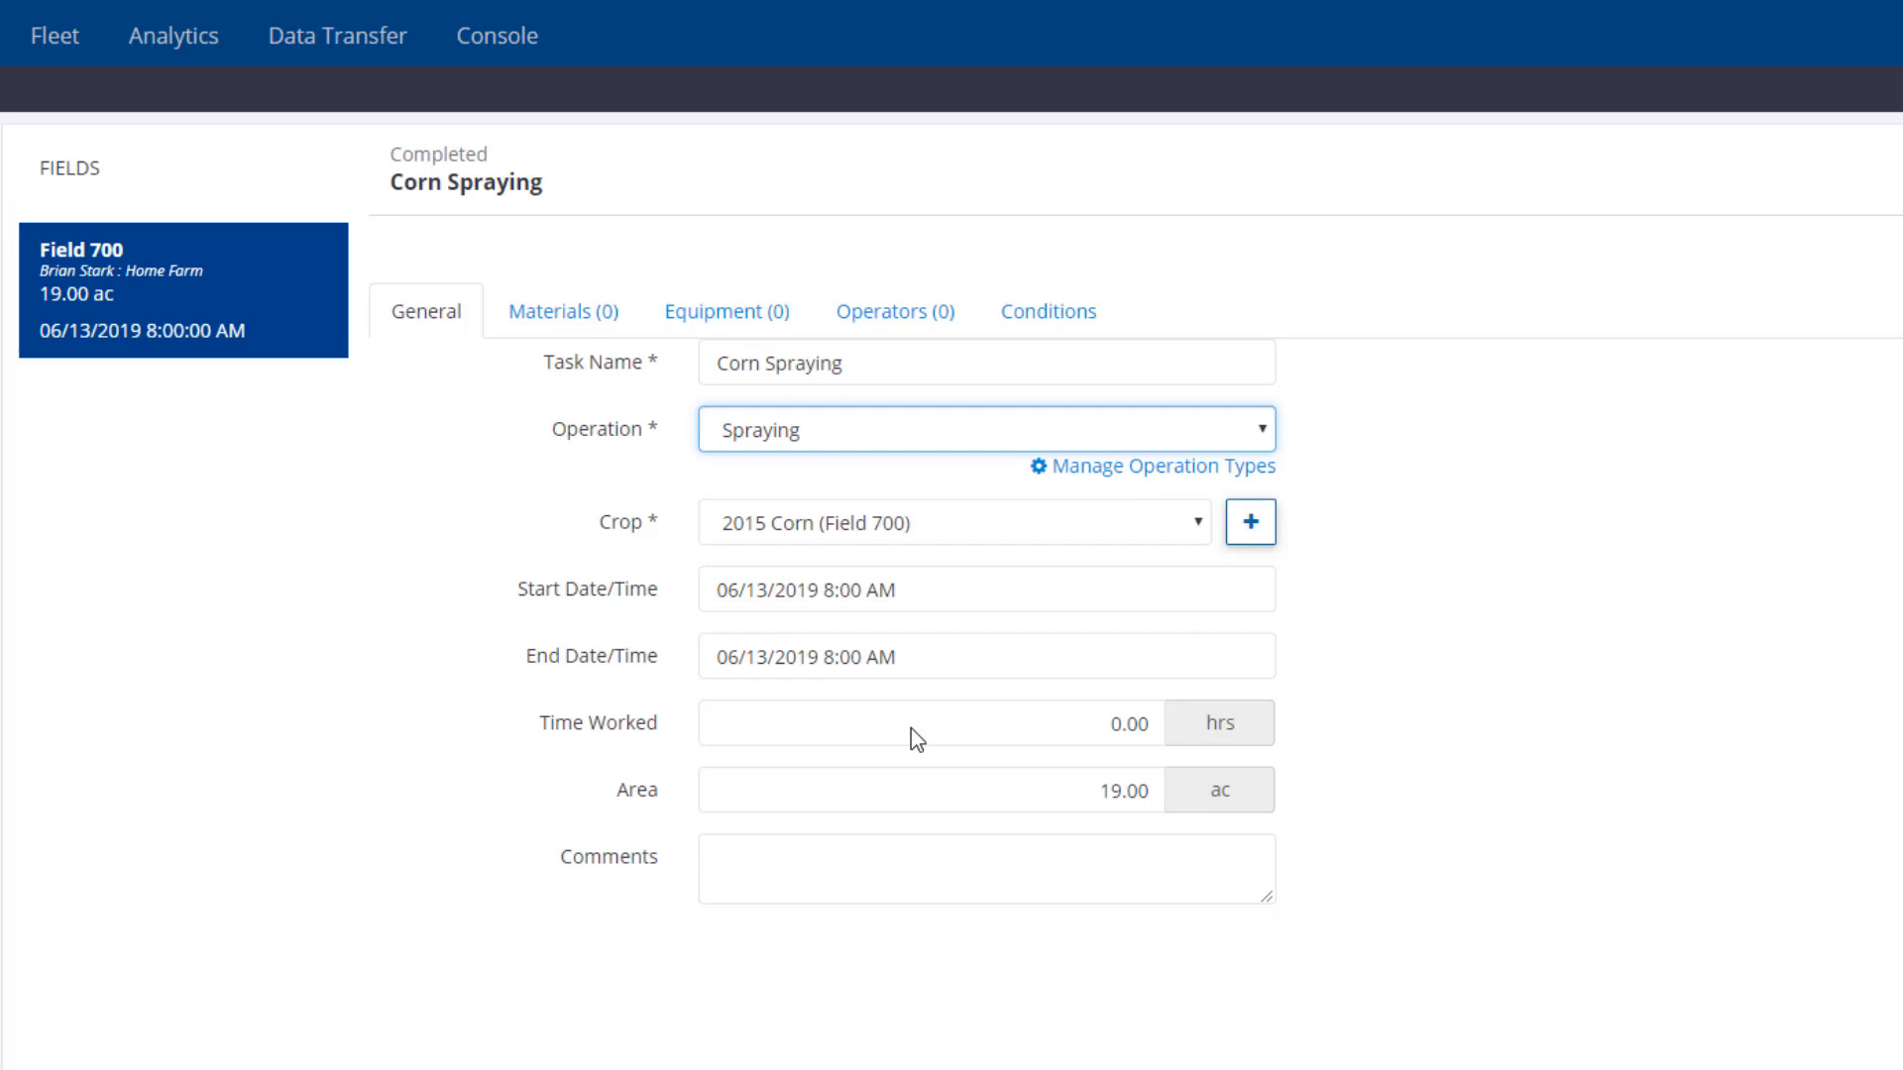
left_click(985, 589)
type("5")
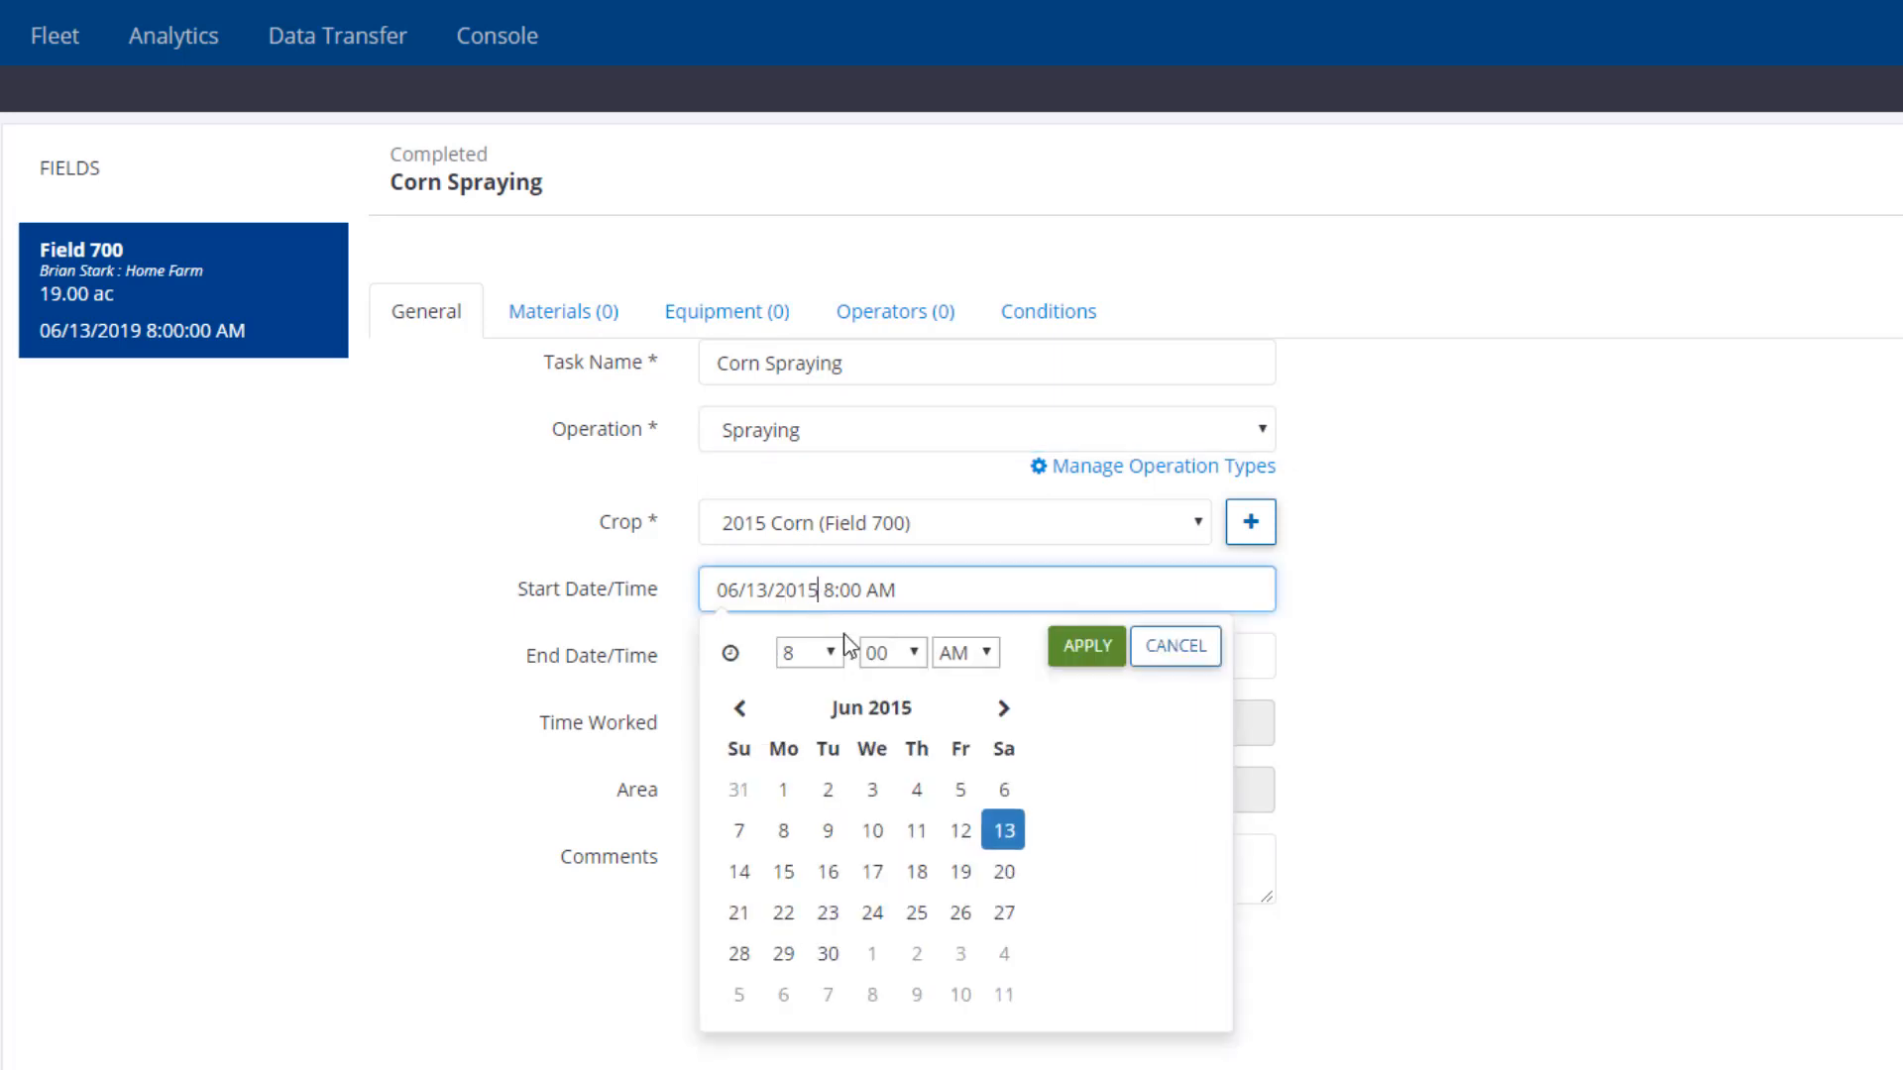
left_click(1083, 645)
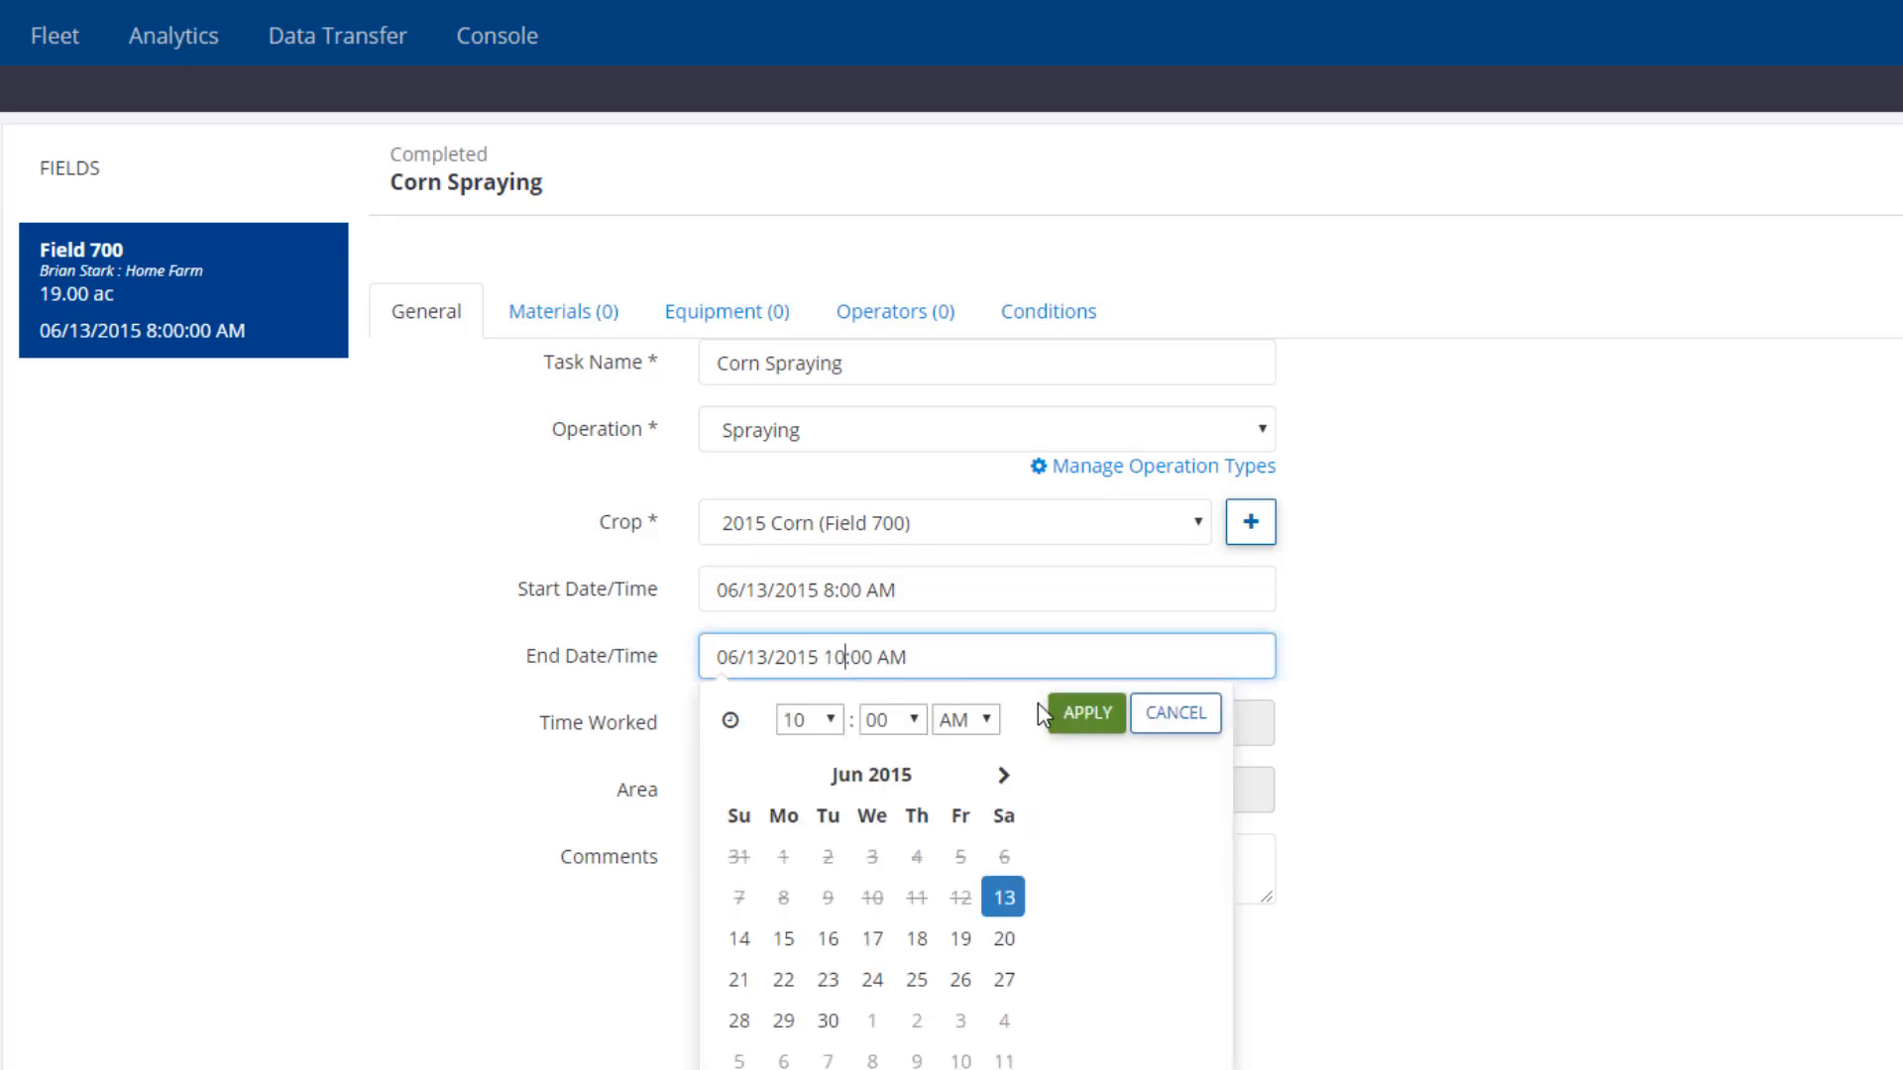
left_click(1083, 712)
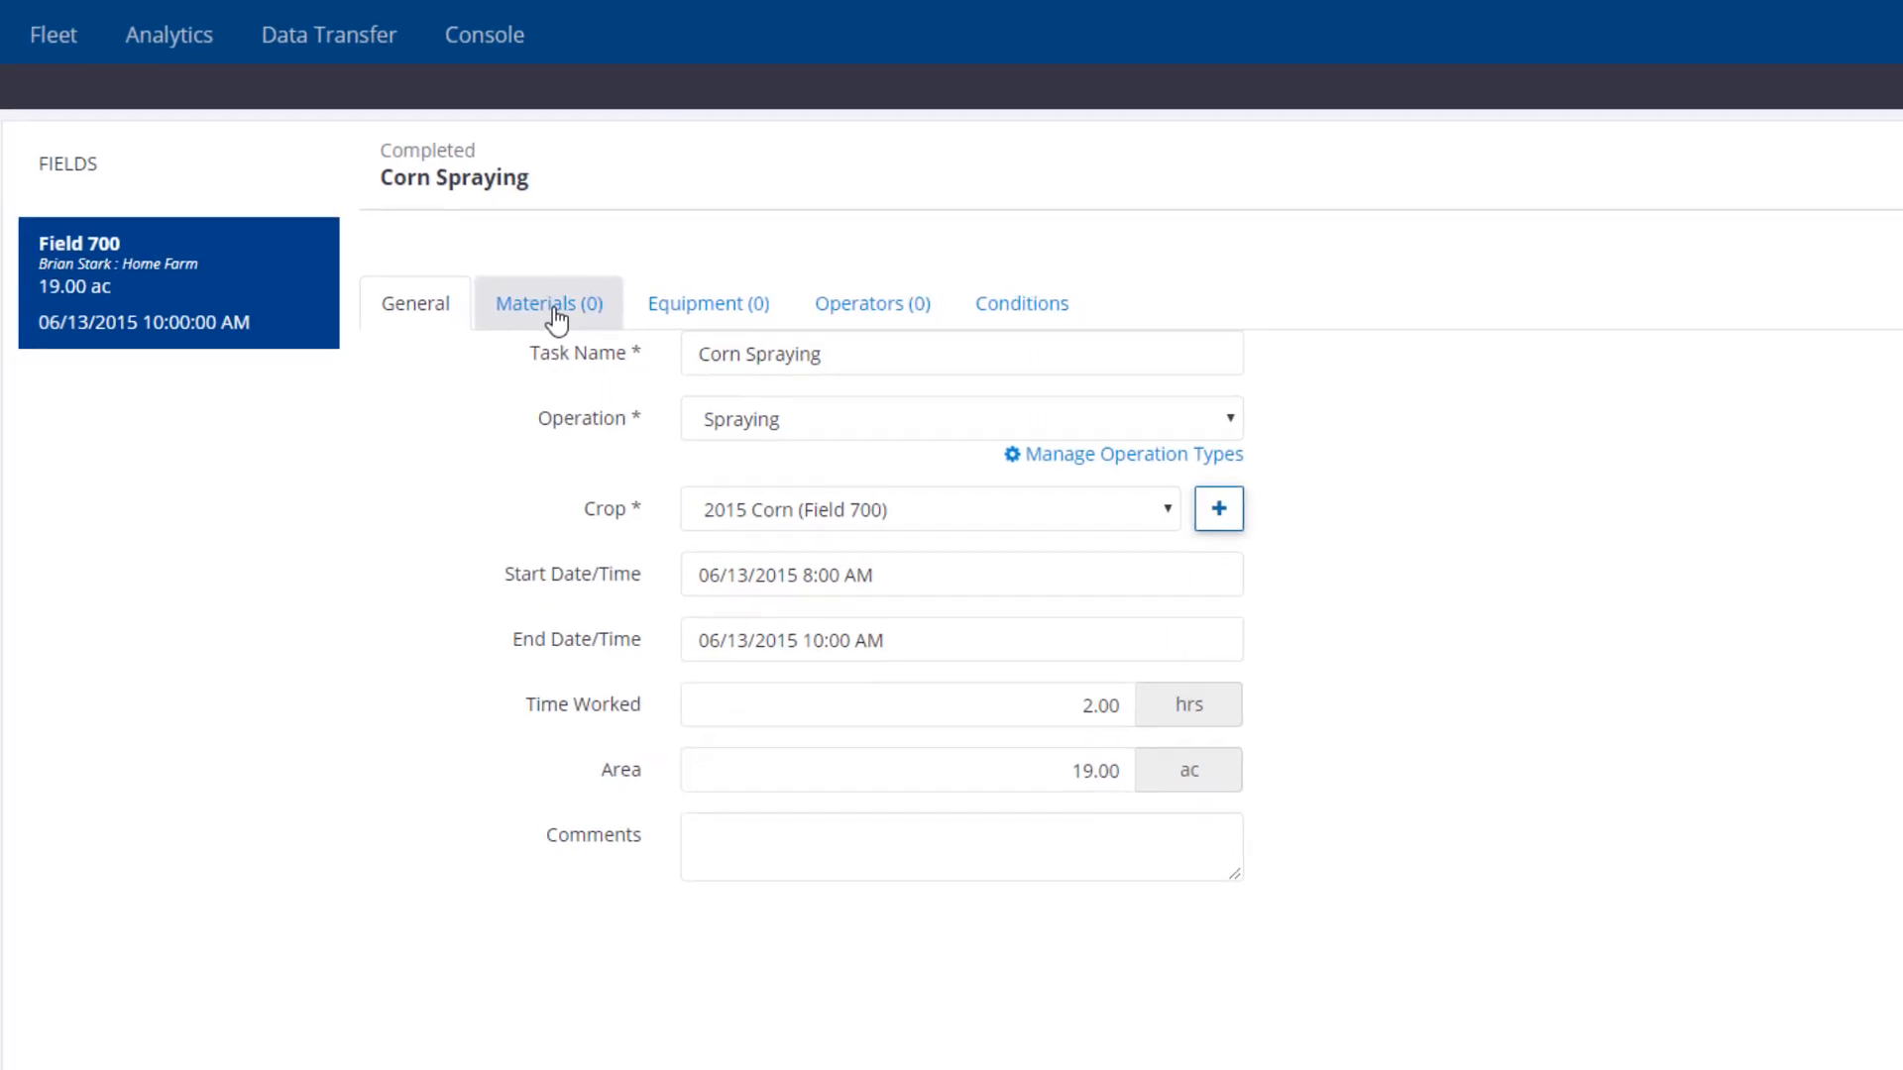
left_click(547, 303)
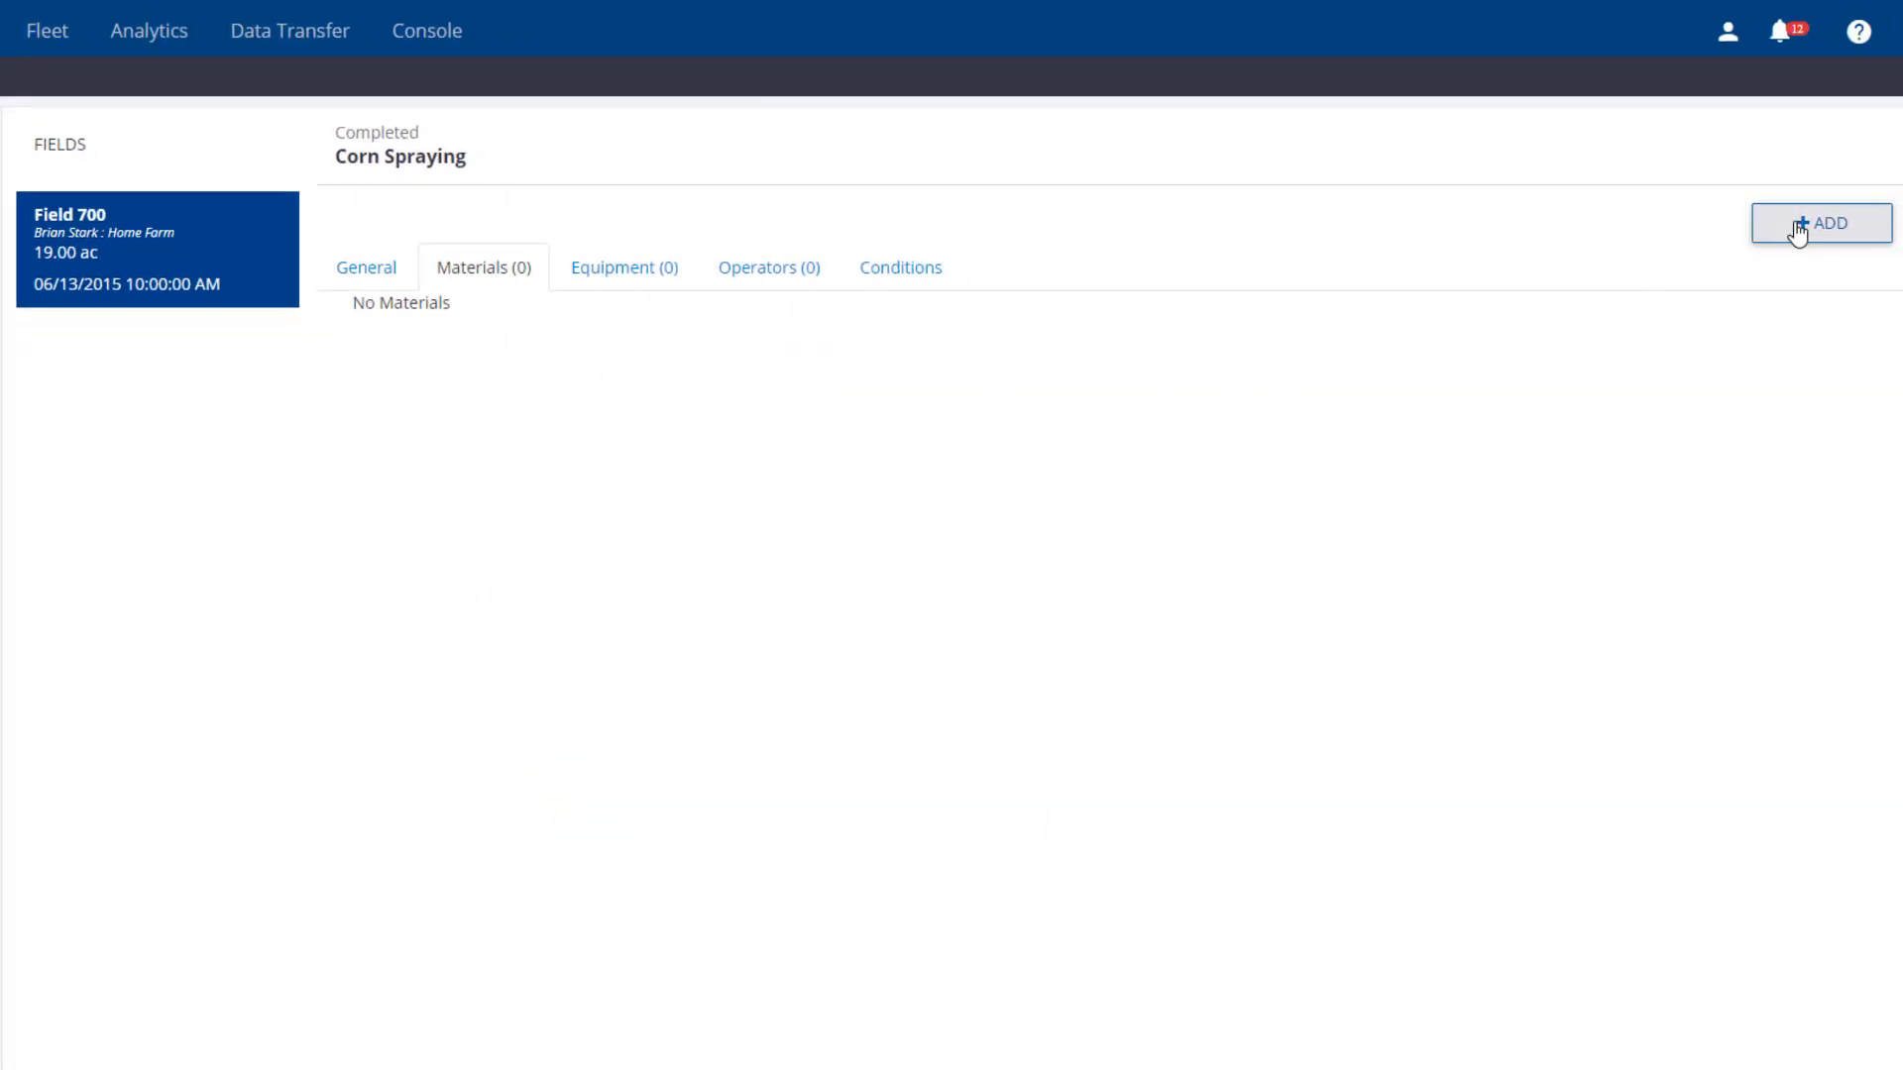
Step: Add ROUNDUP ULTRAMAX: 2.50 gal used, Fertigation application, 48-hour restricted entry interval
left_click(1820, 223)
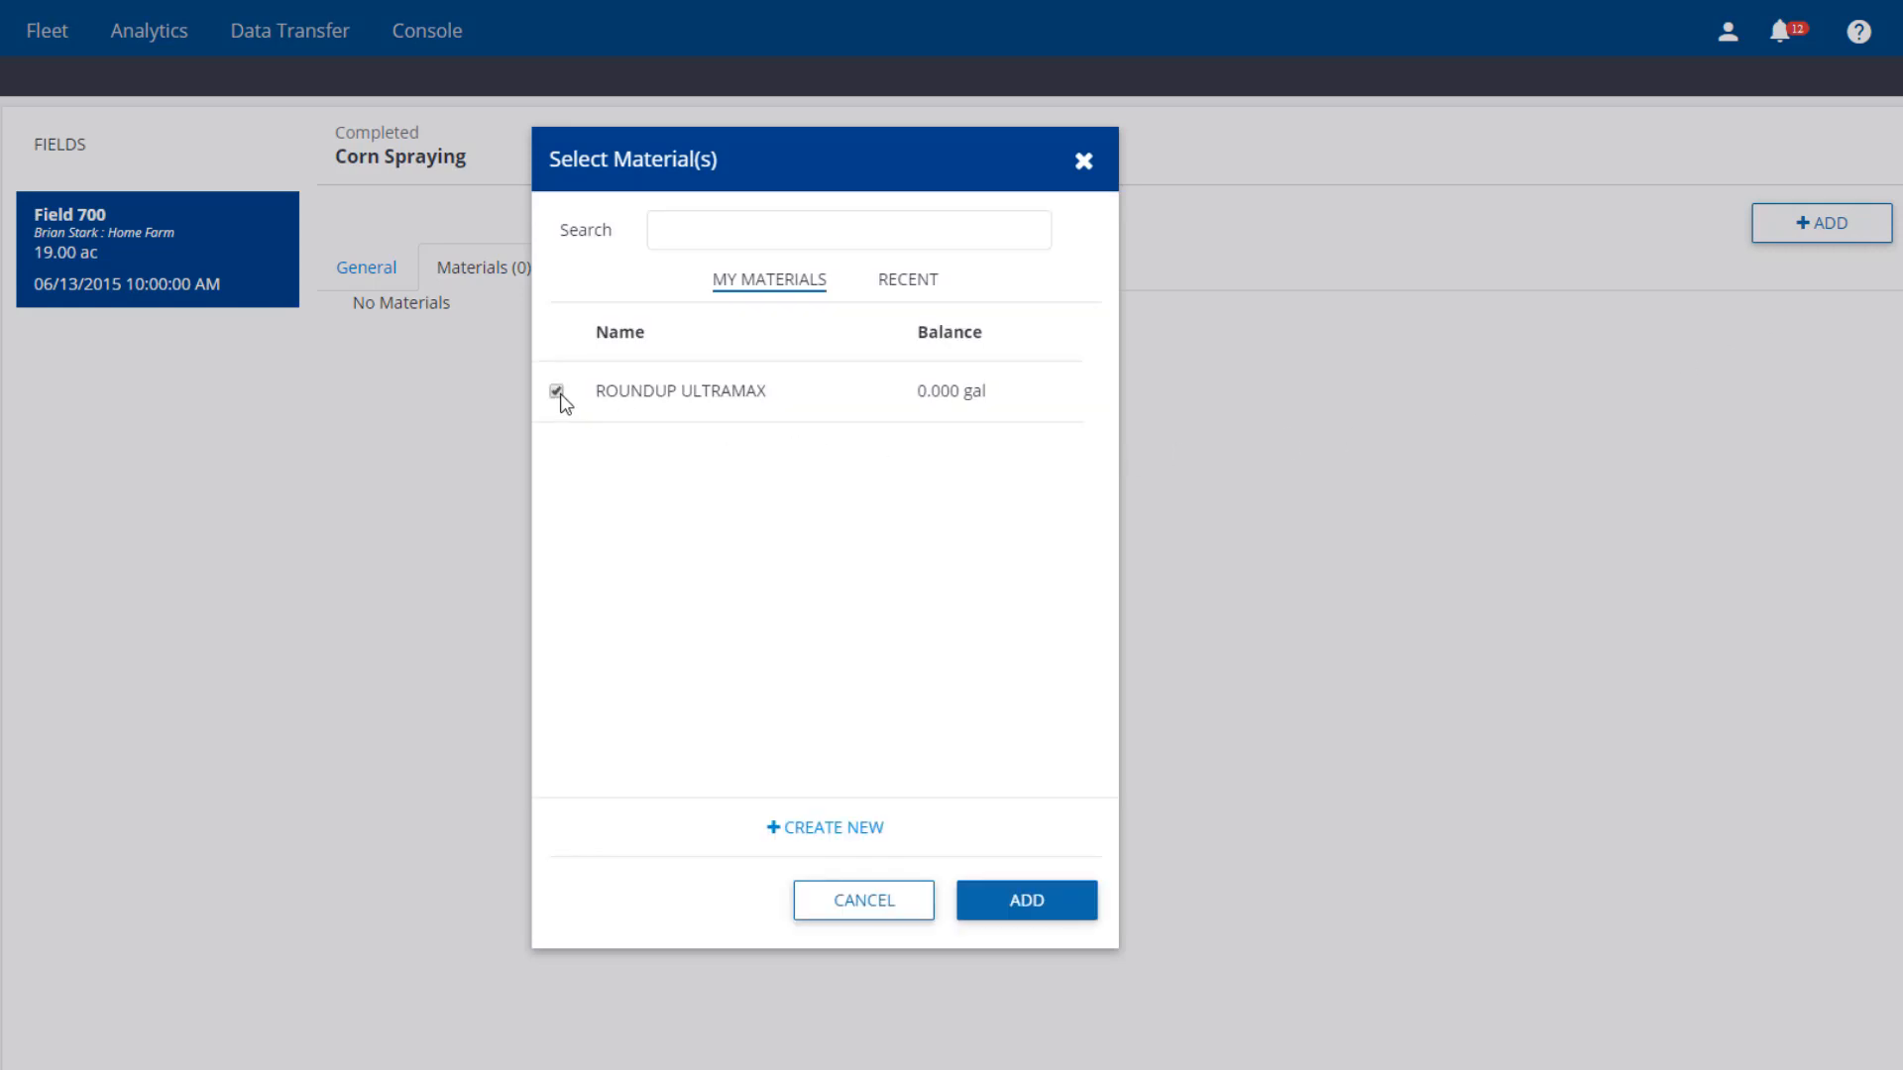
left_click(1023, 898)
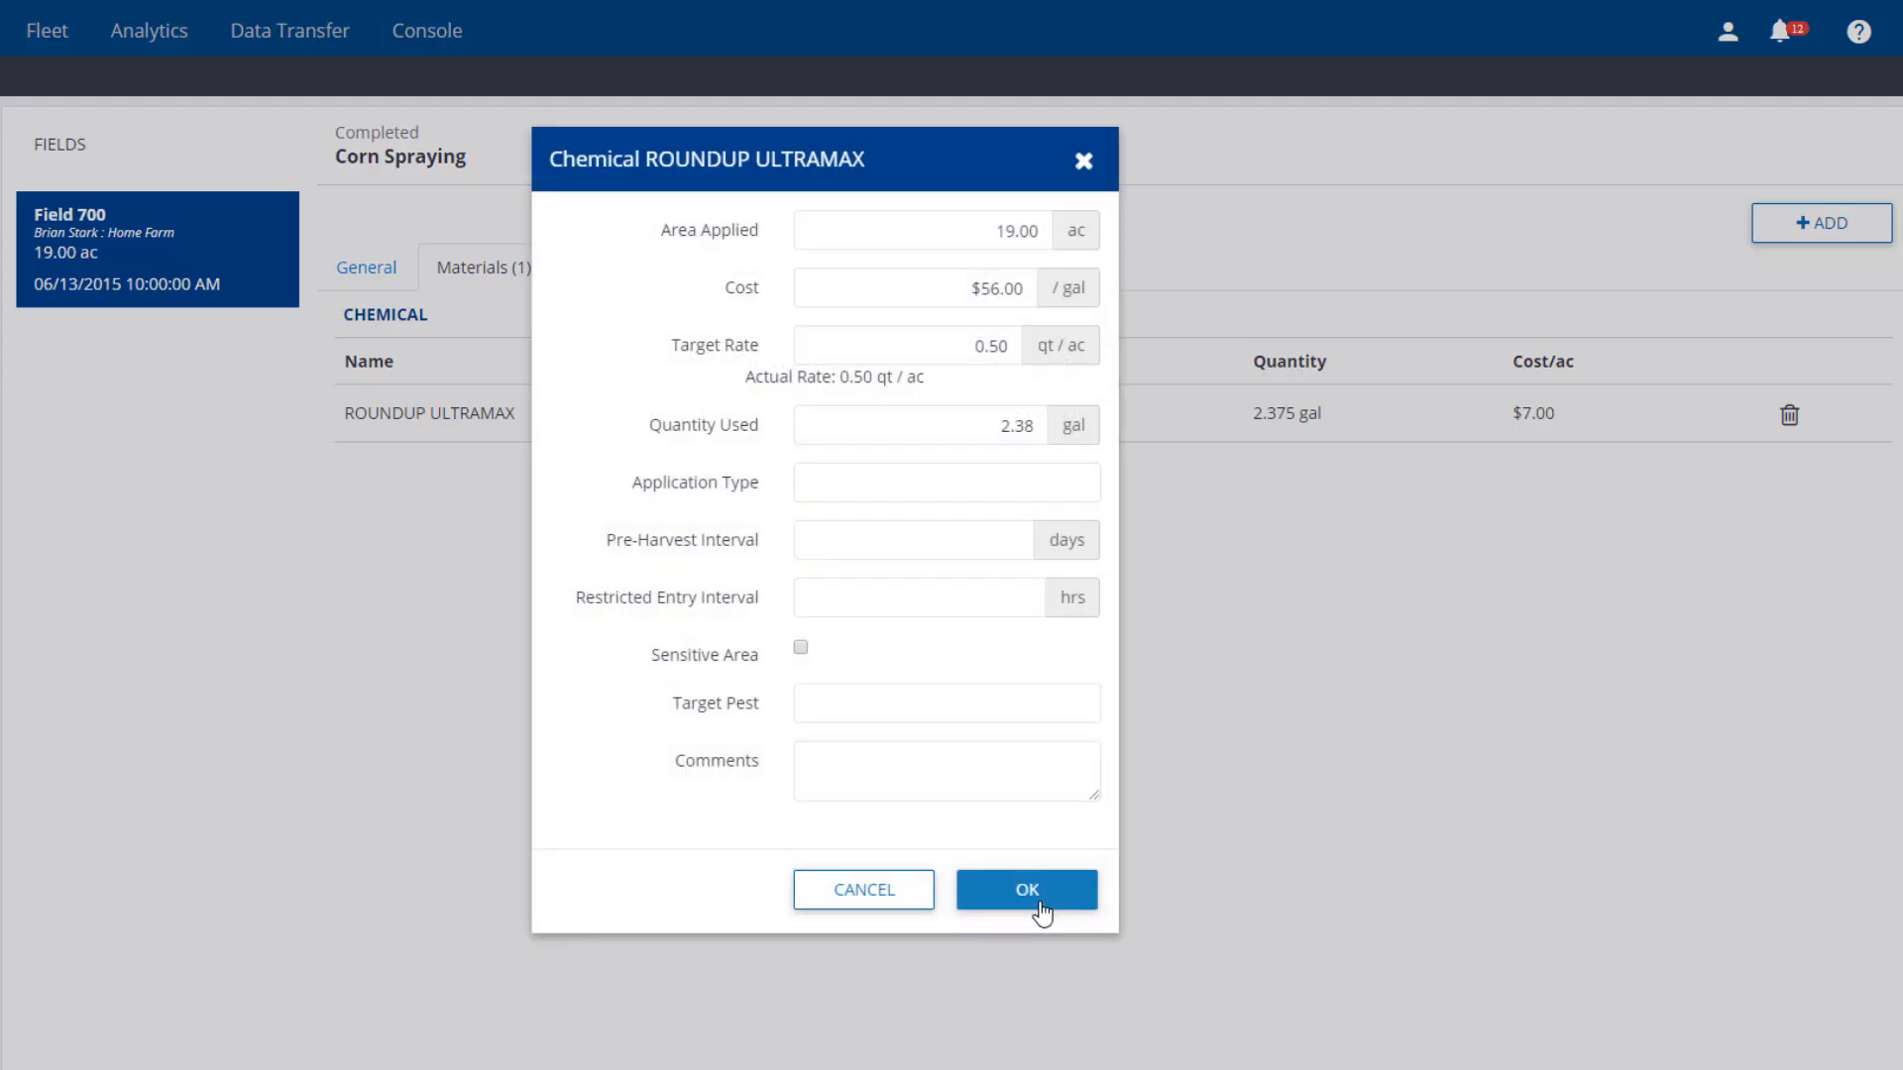
mouse_move(1002, 269)
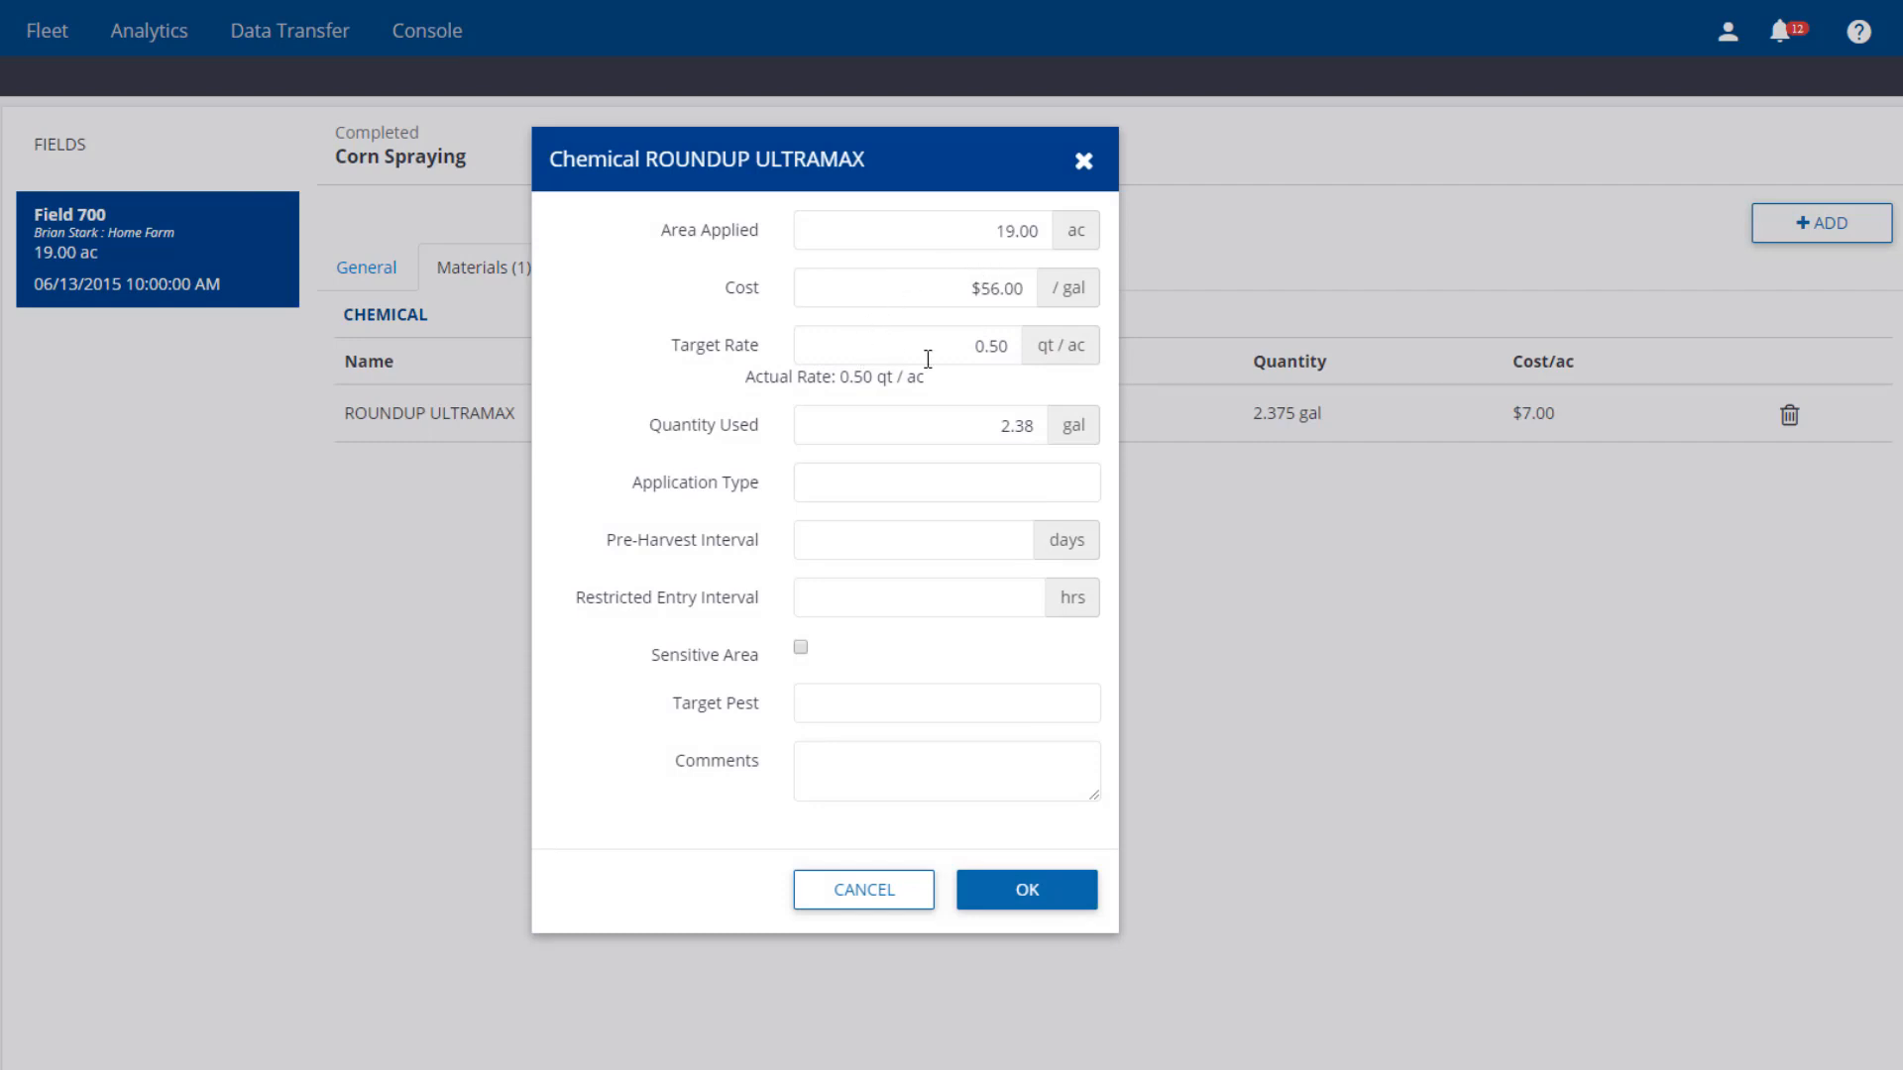
mouse_move(992, 460)
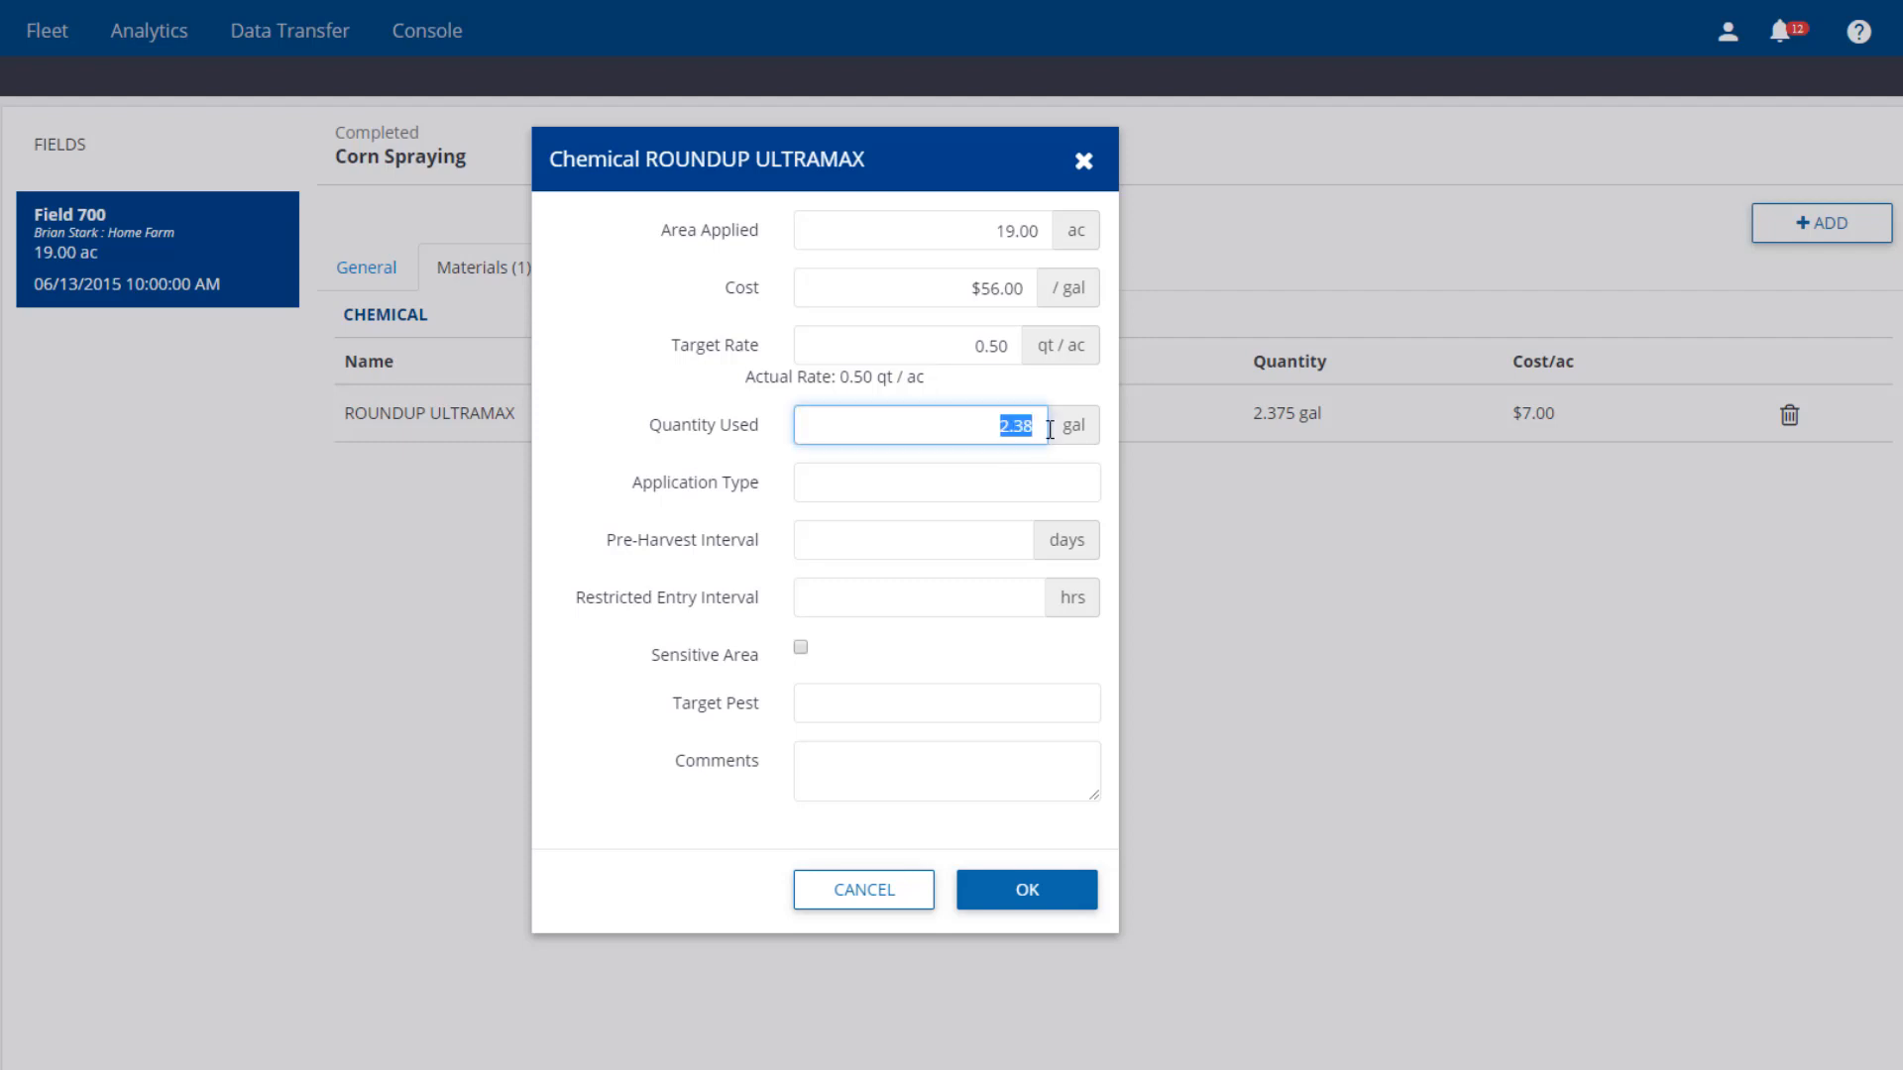
key("Backspace")
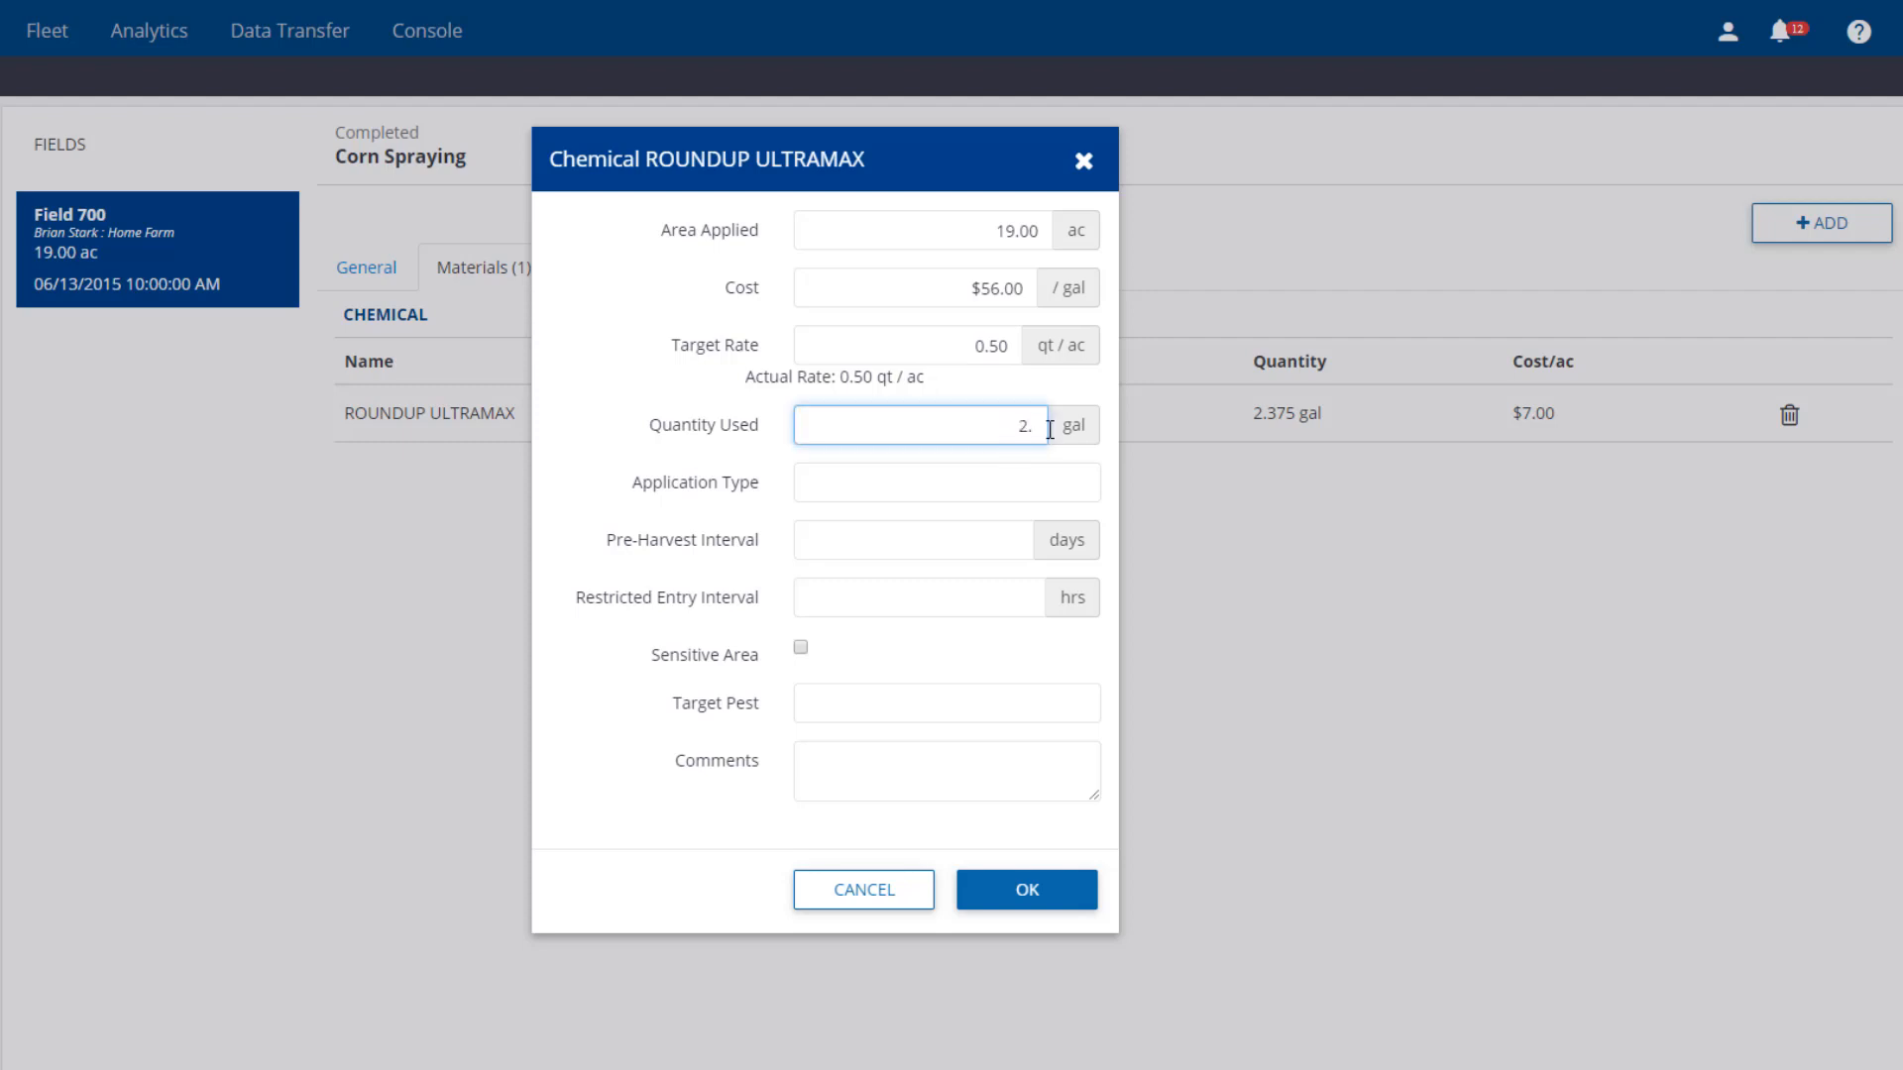
type("5")
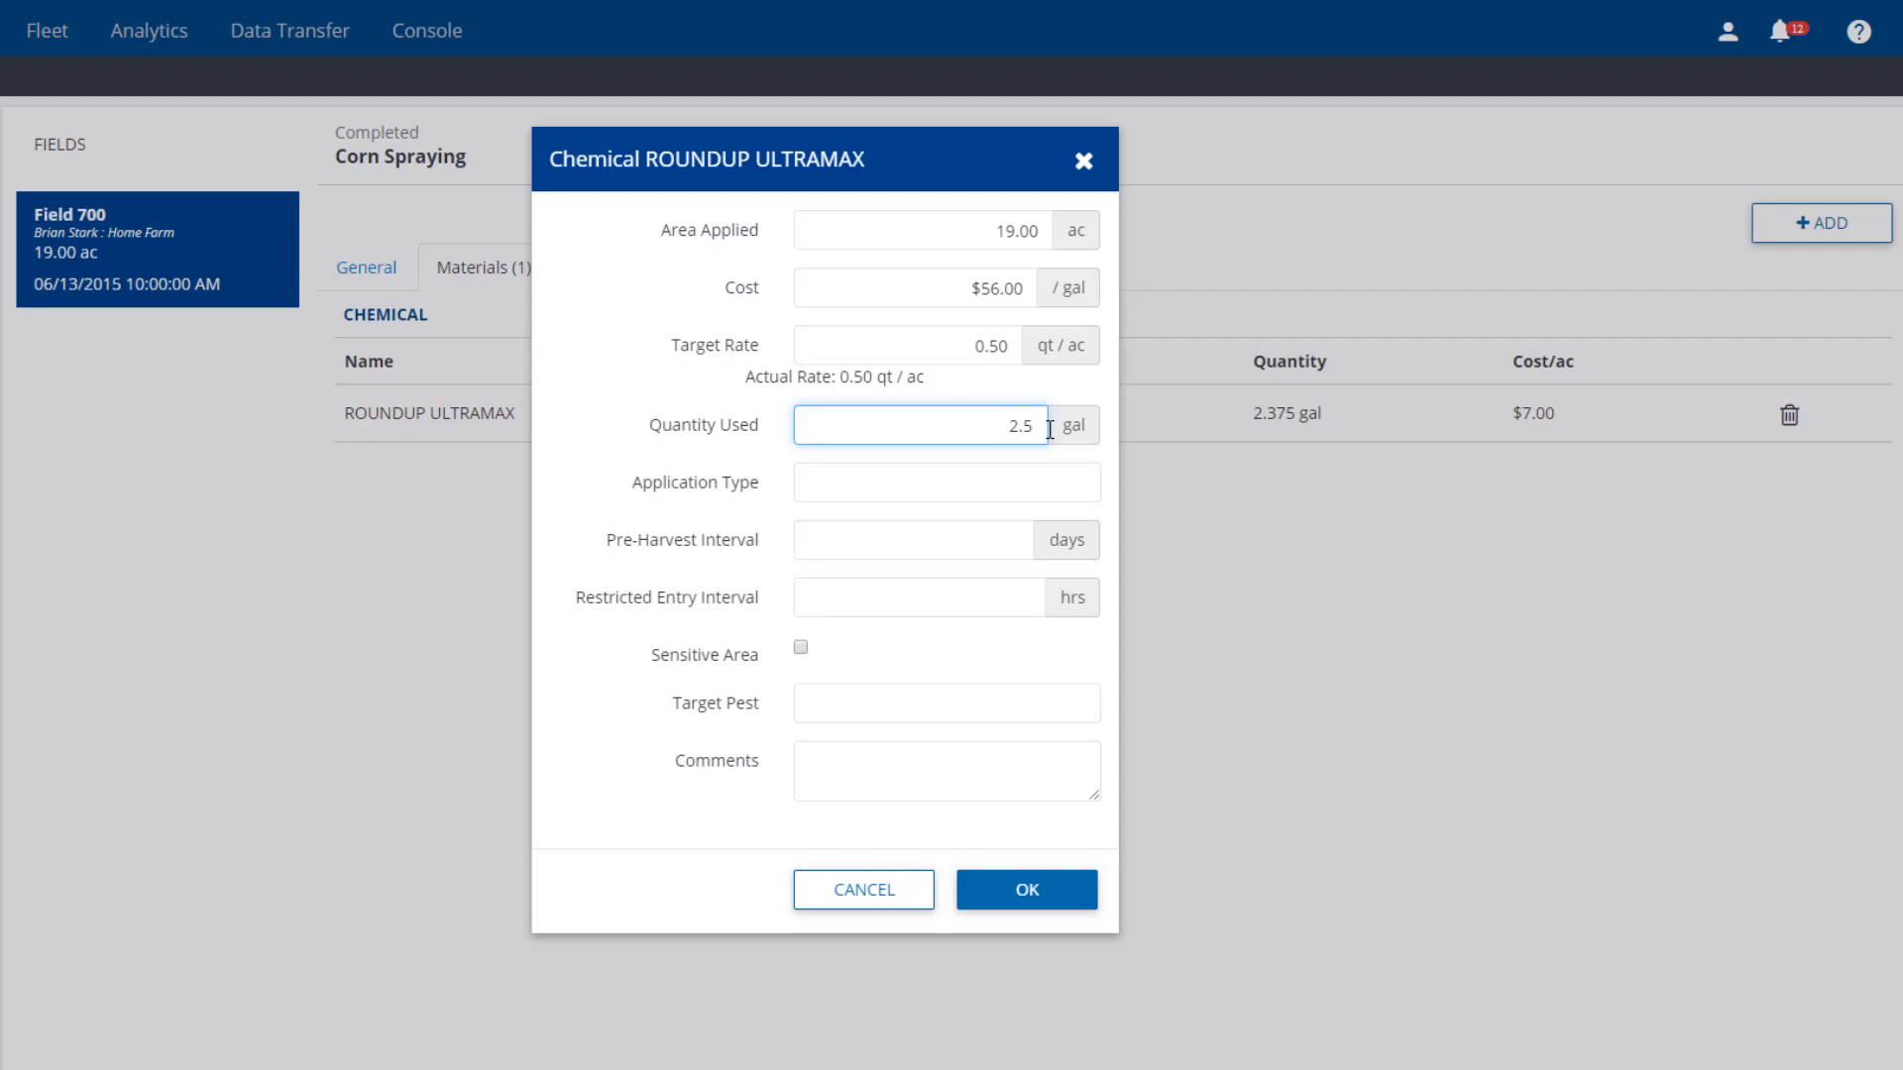
left_click(930, 481)
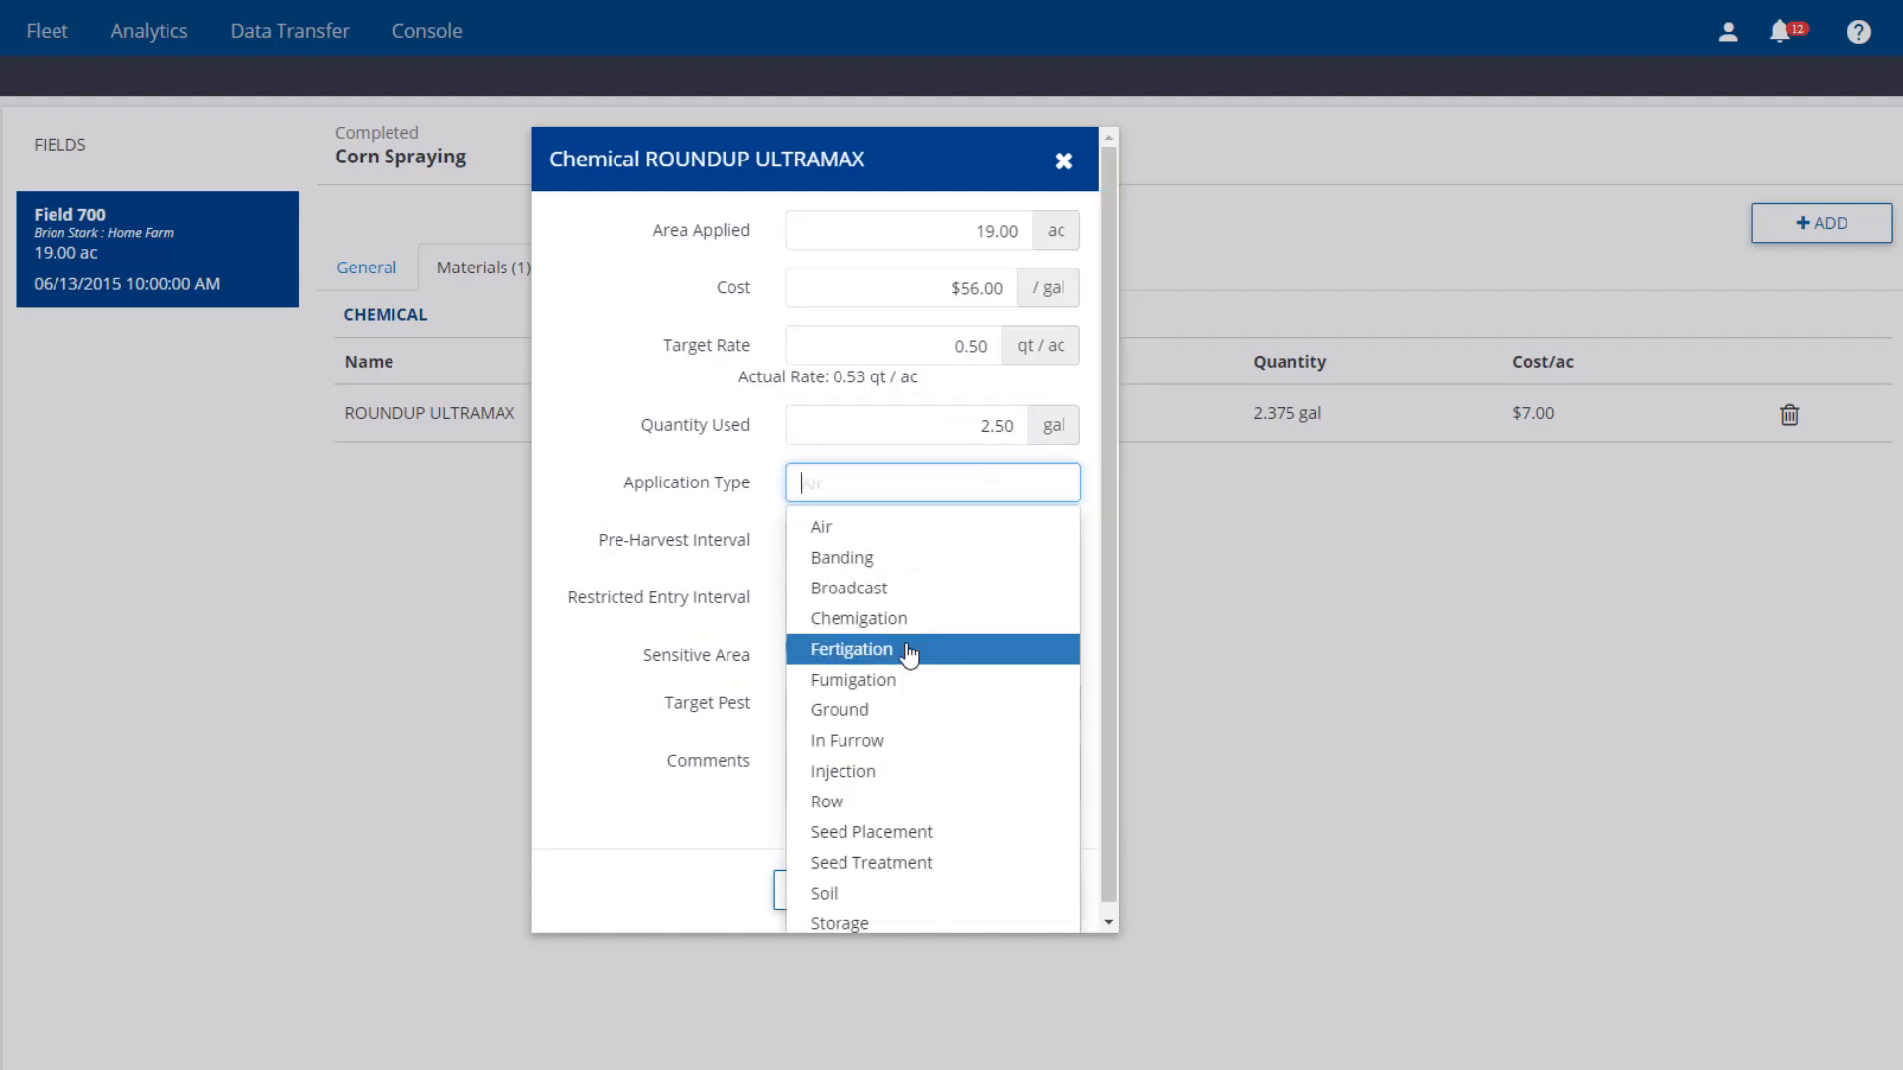
left_click(850, 648)
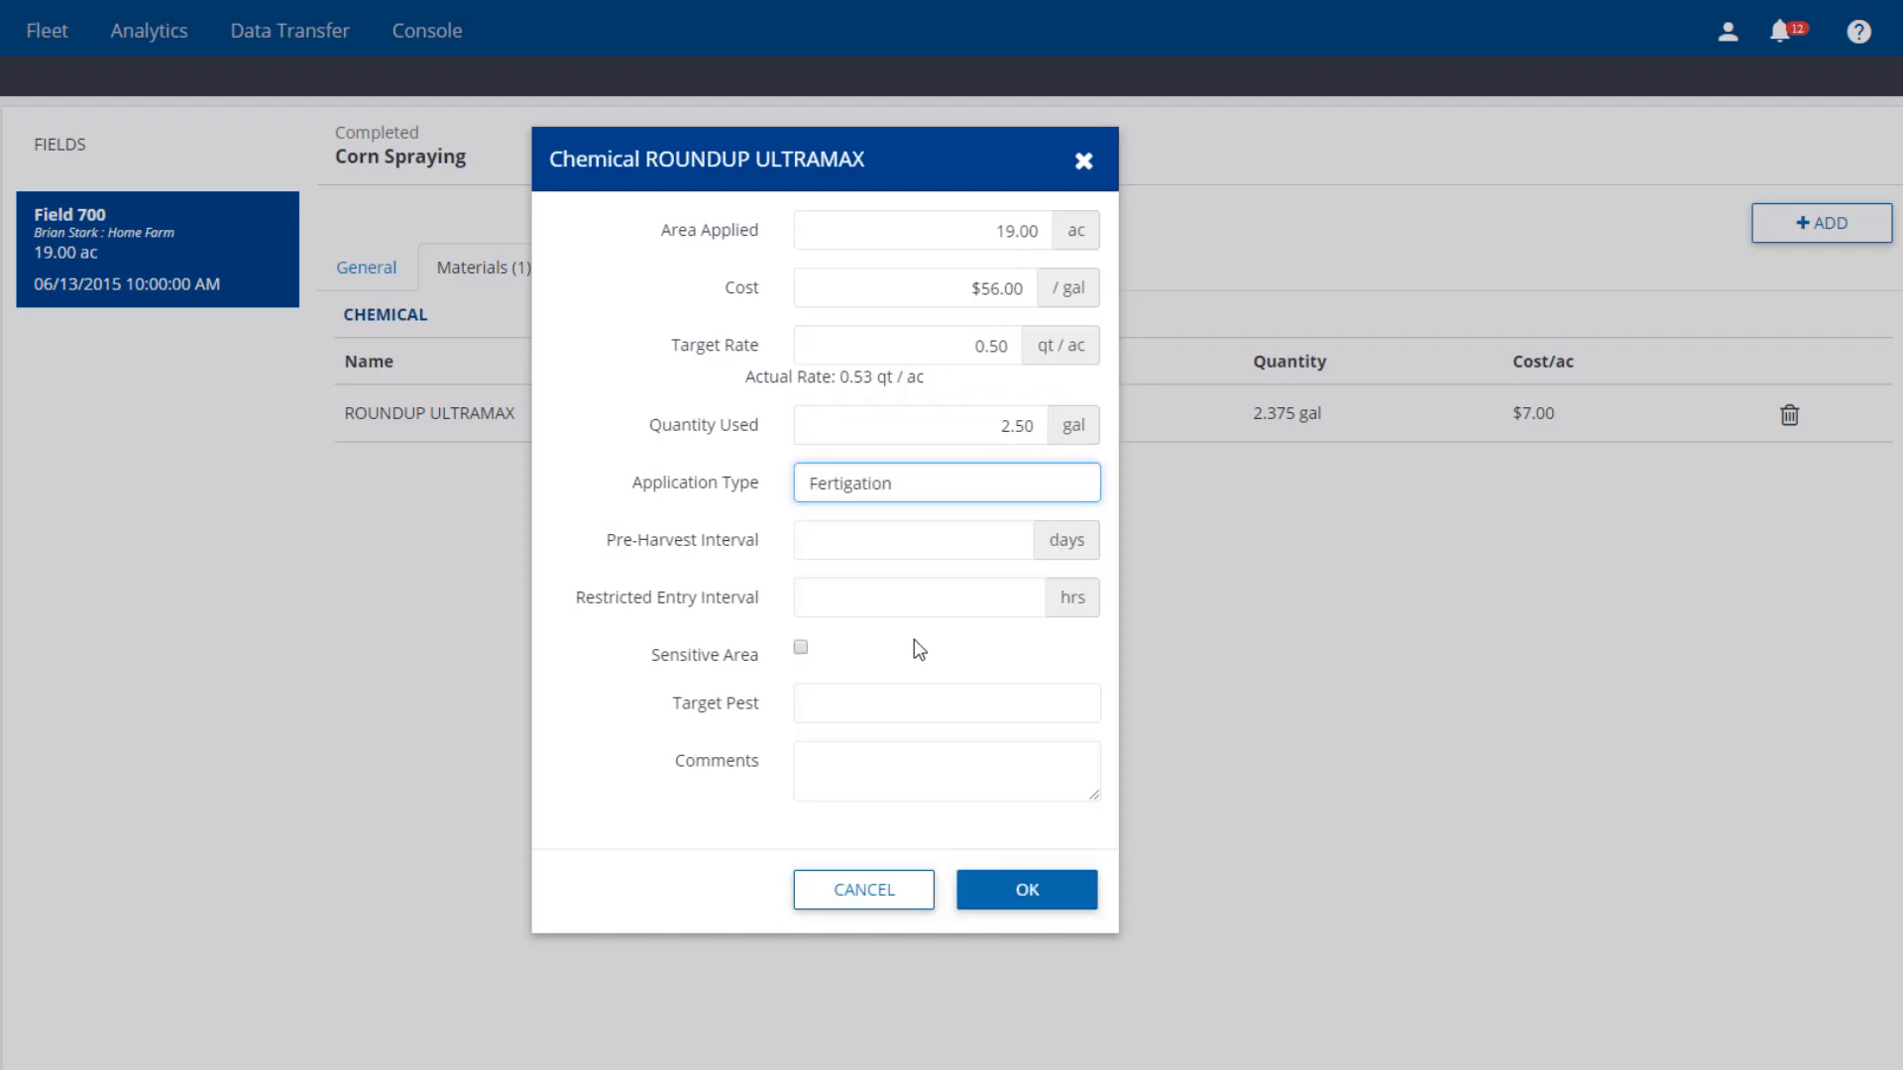
left_click(918, 596)
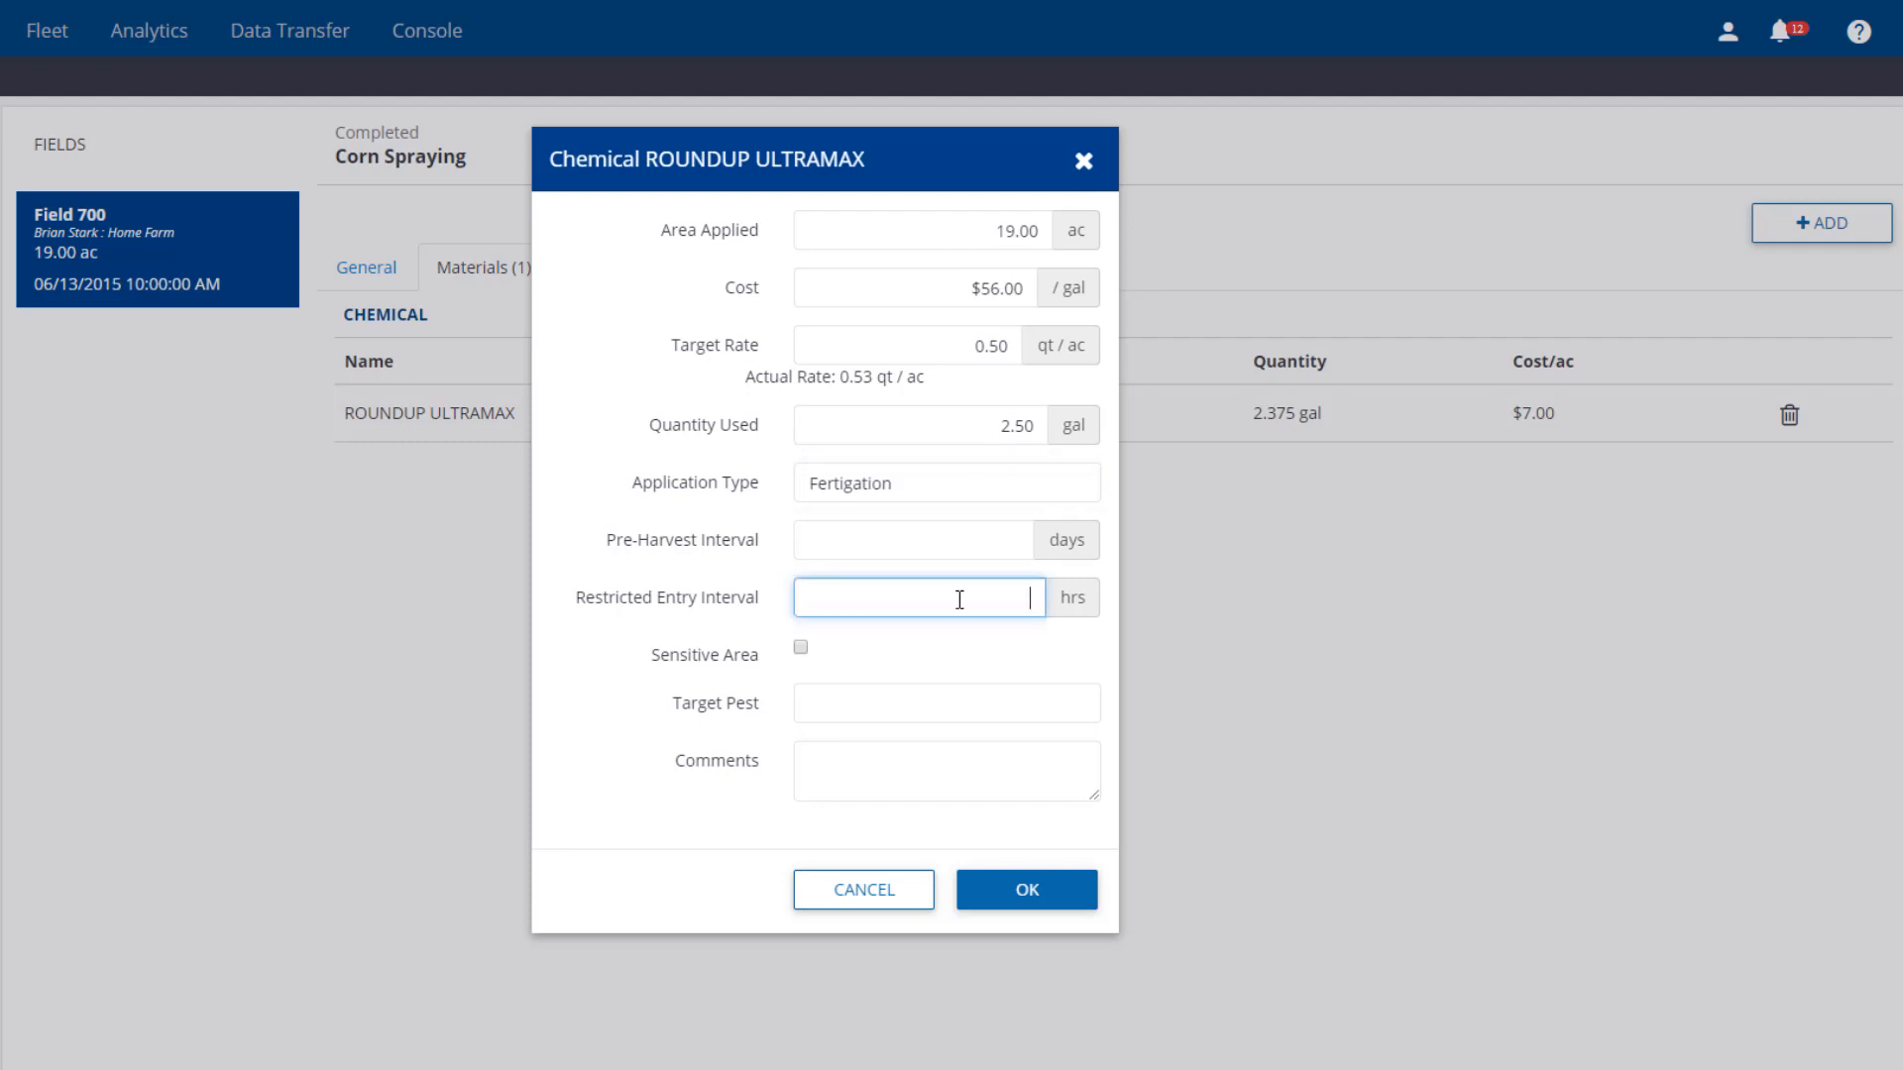
type("48")
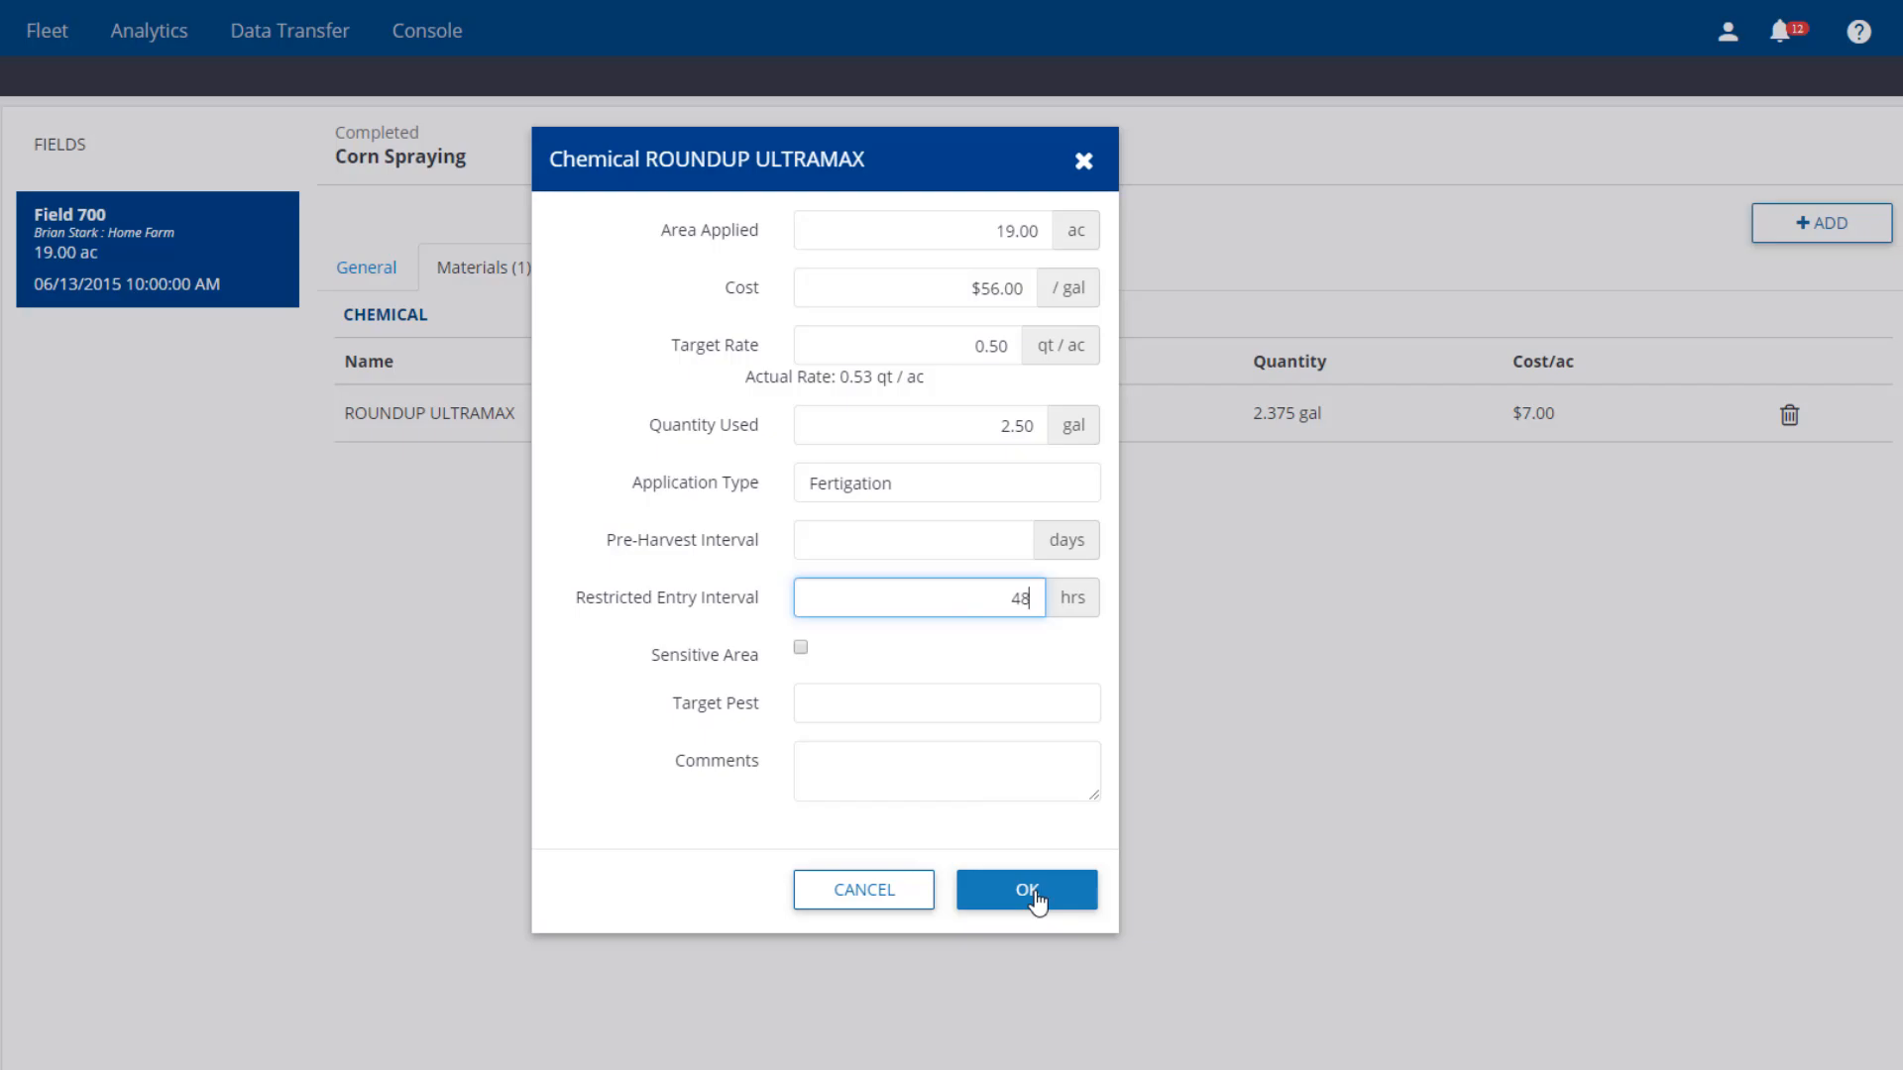
Step: Confirm the material, then add the RoGator 1100C Sprayer as the task's vehicle
left_click(1026, 889)
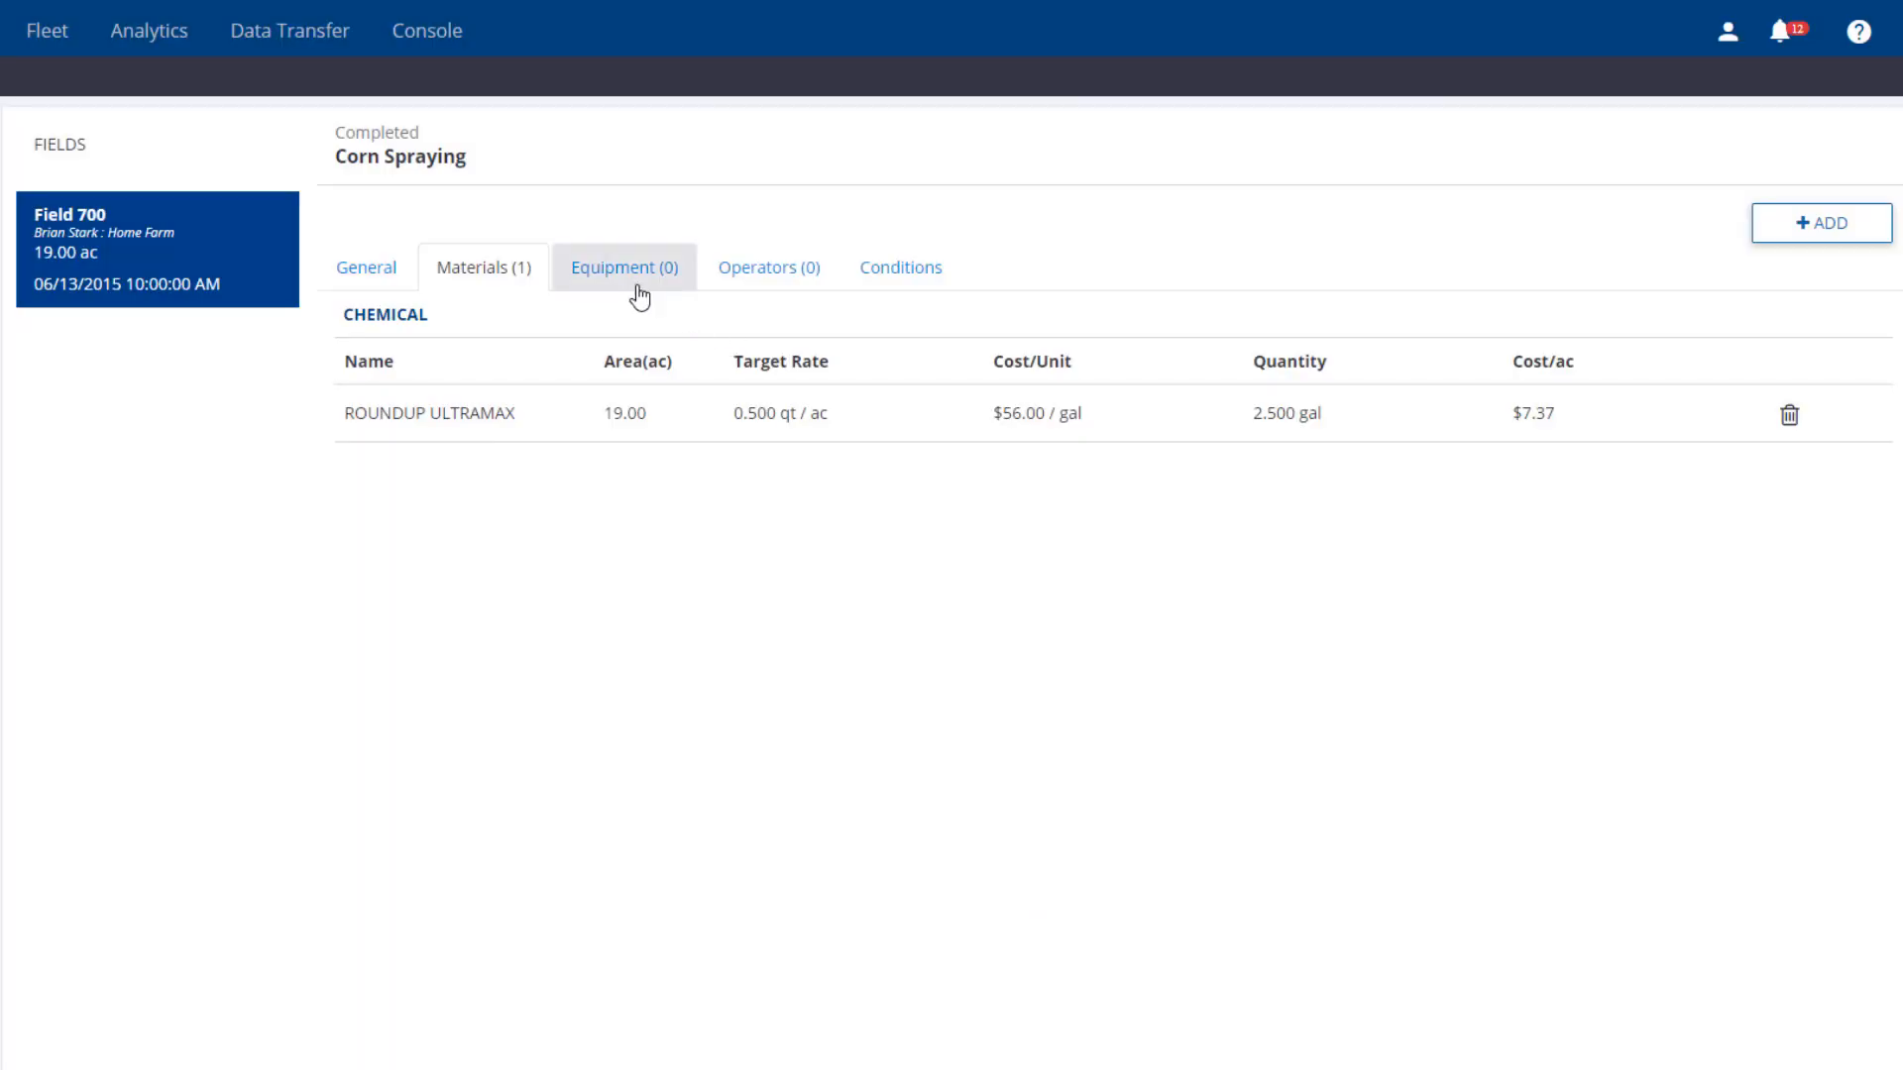
left_click(622, 266)
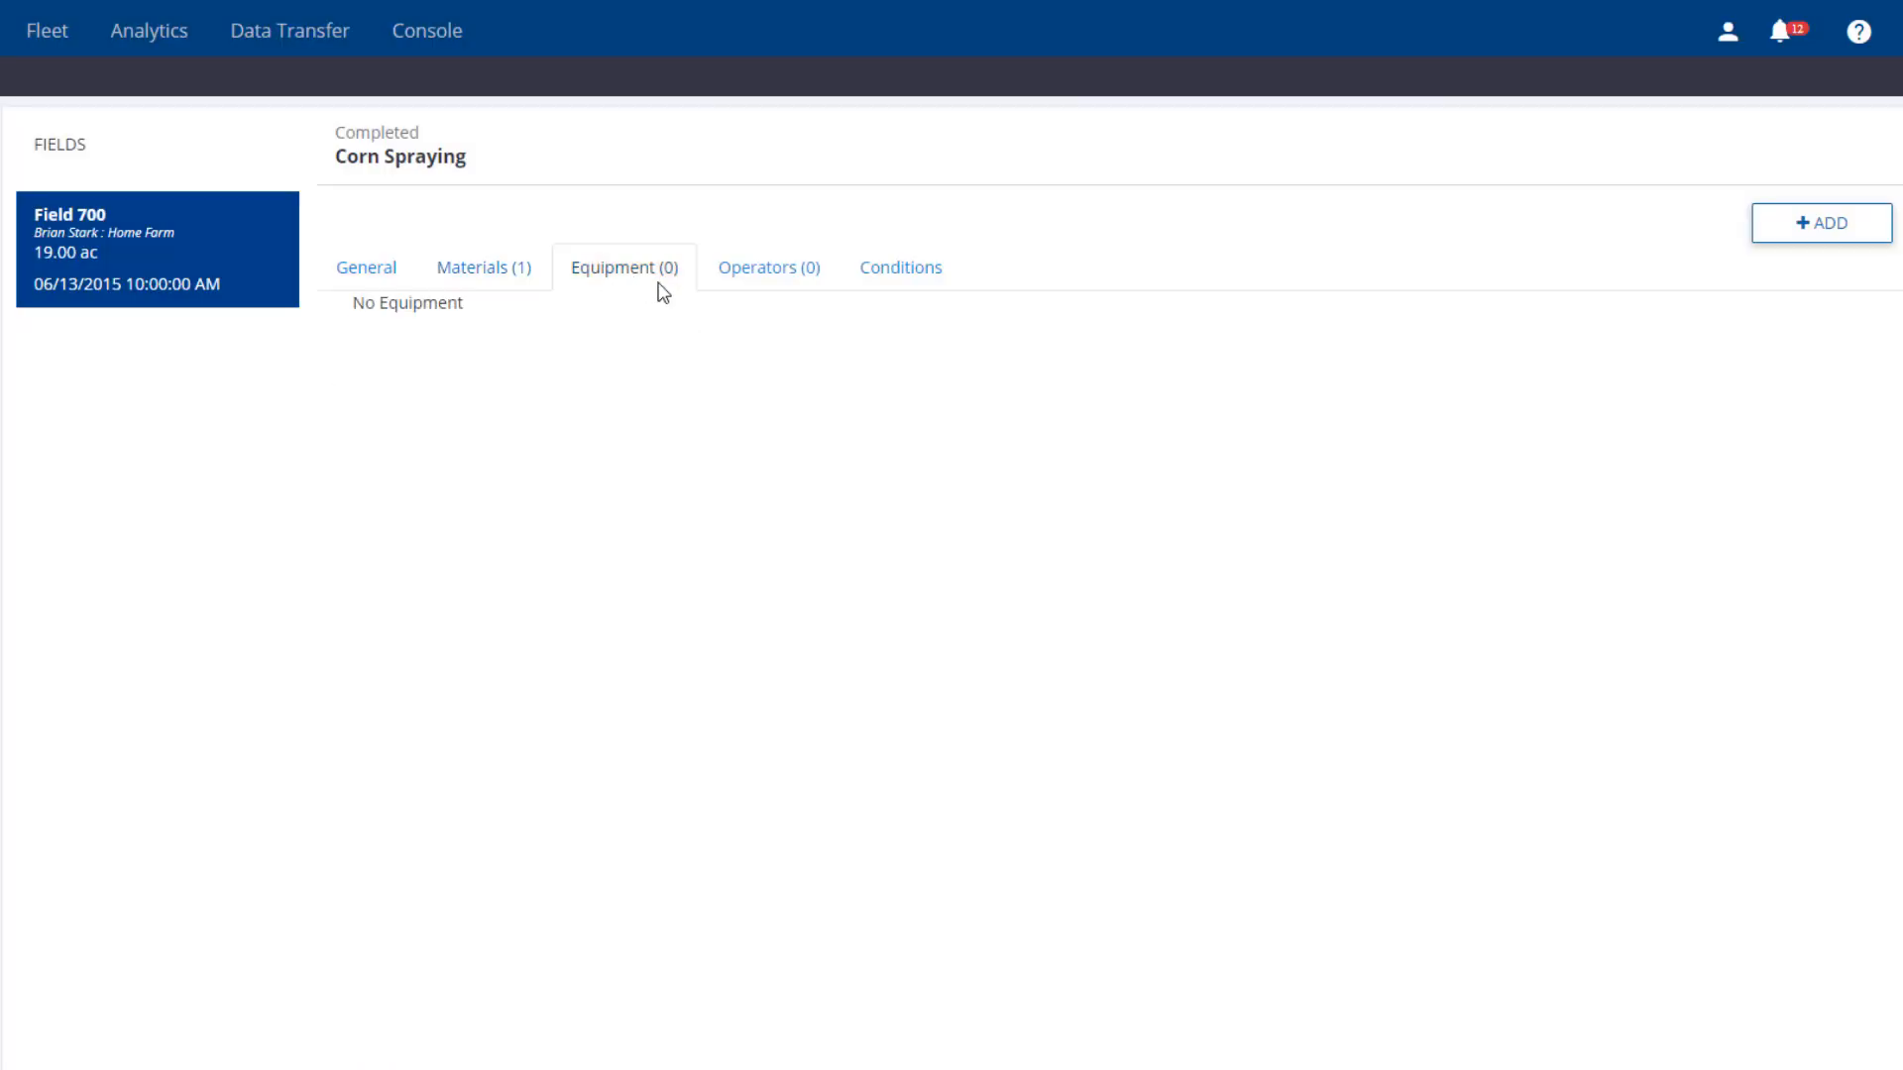
left_click(1821, 223)
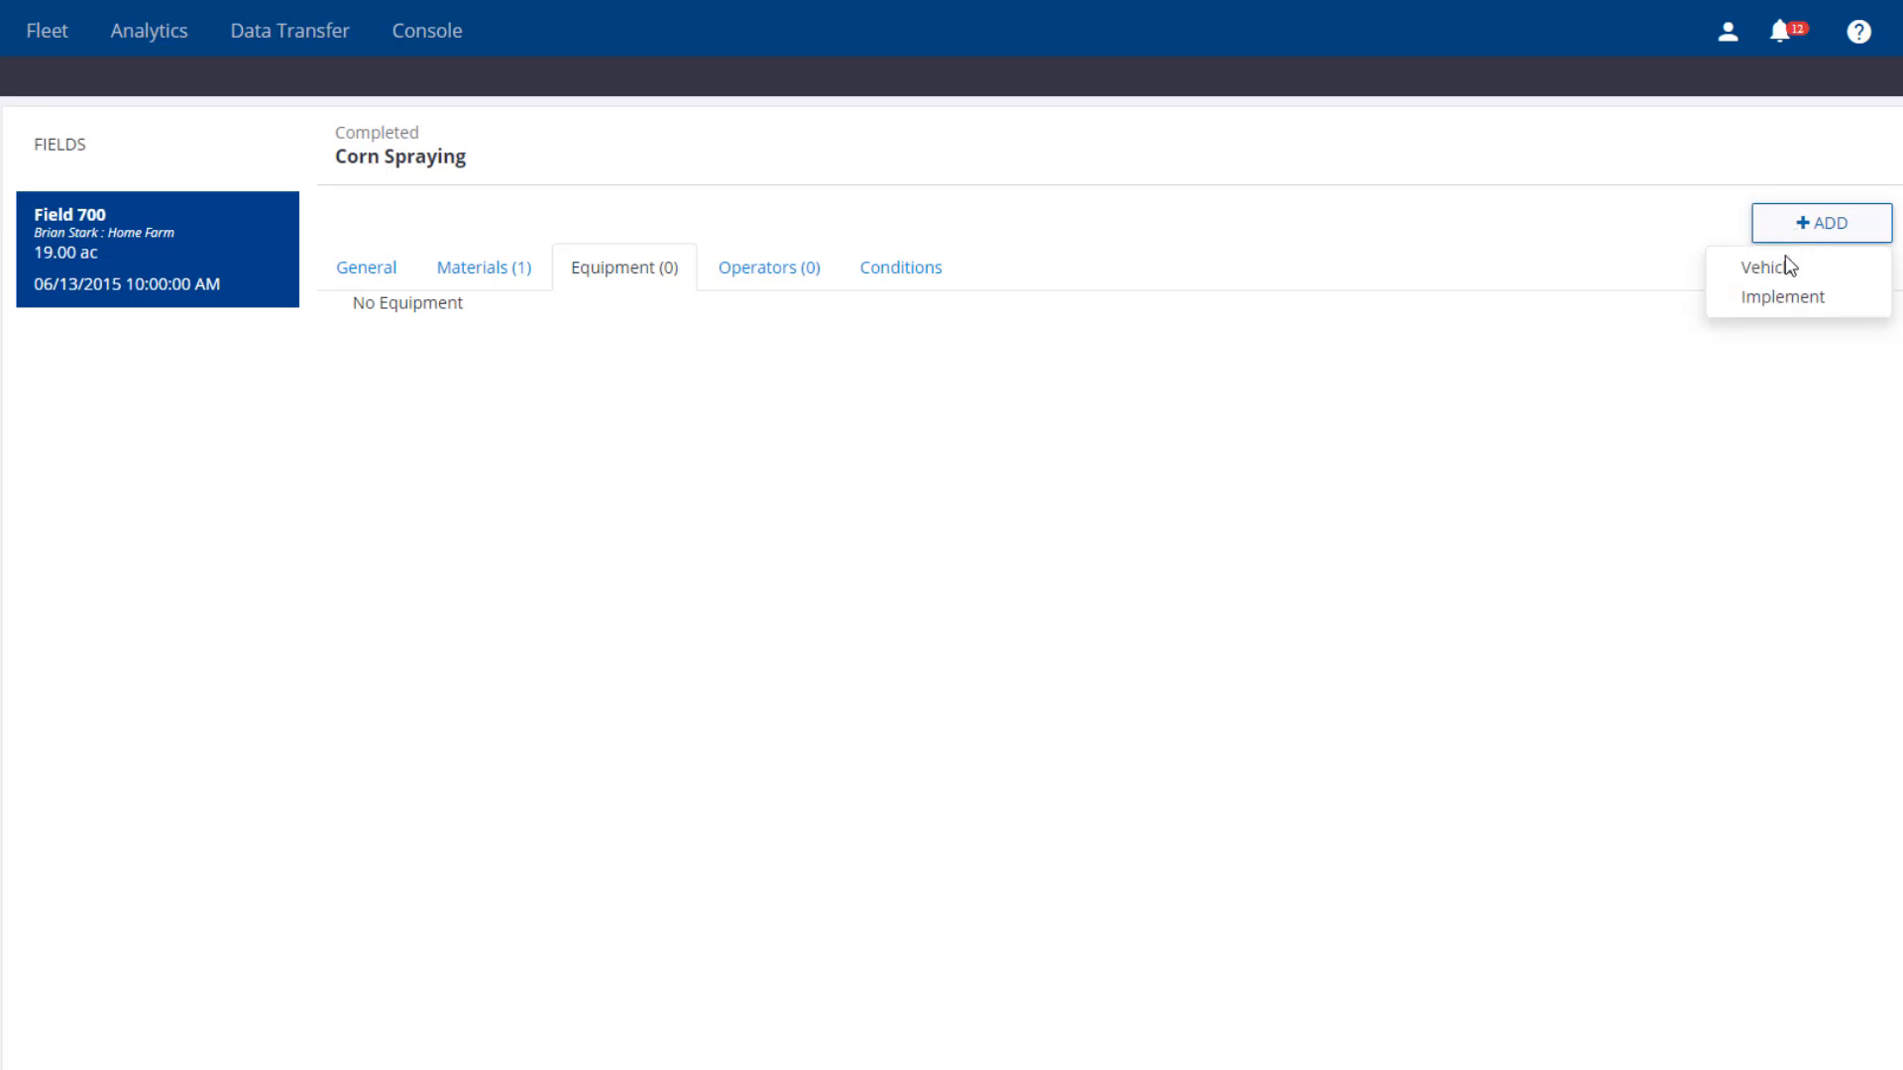
left_click(1755, 266)
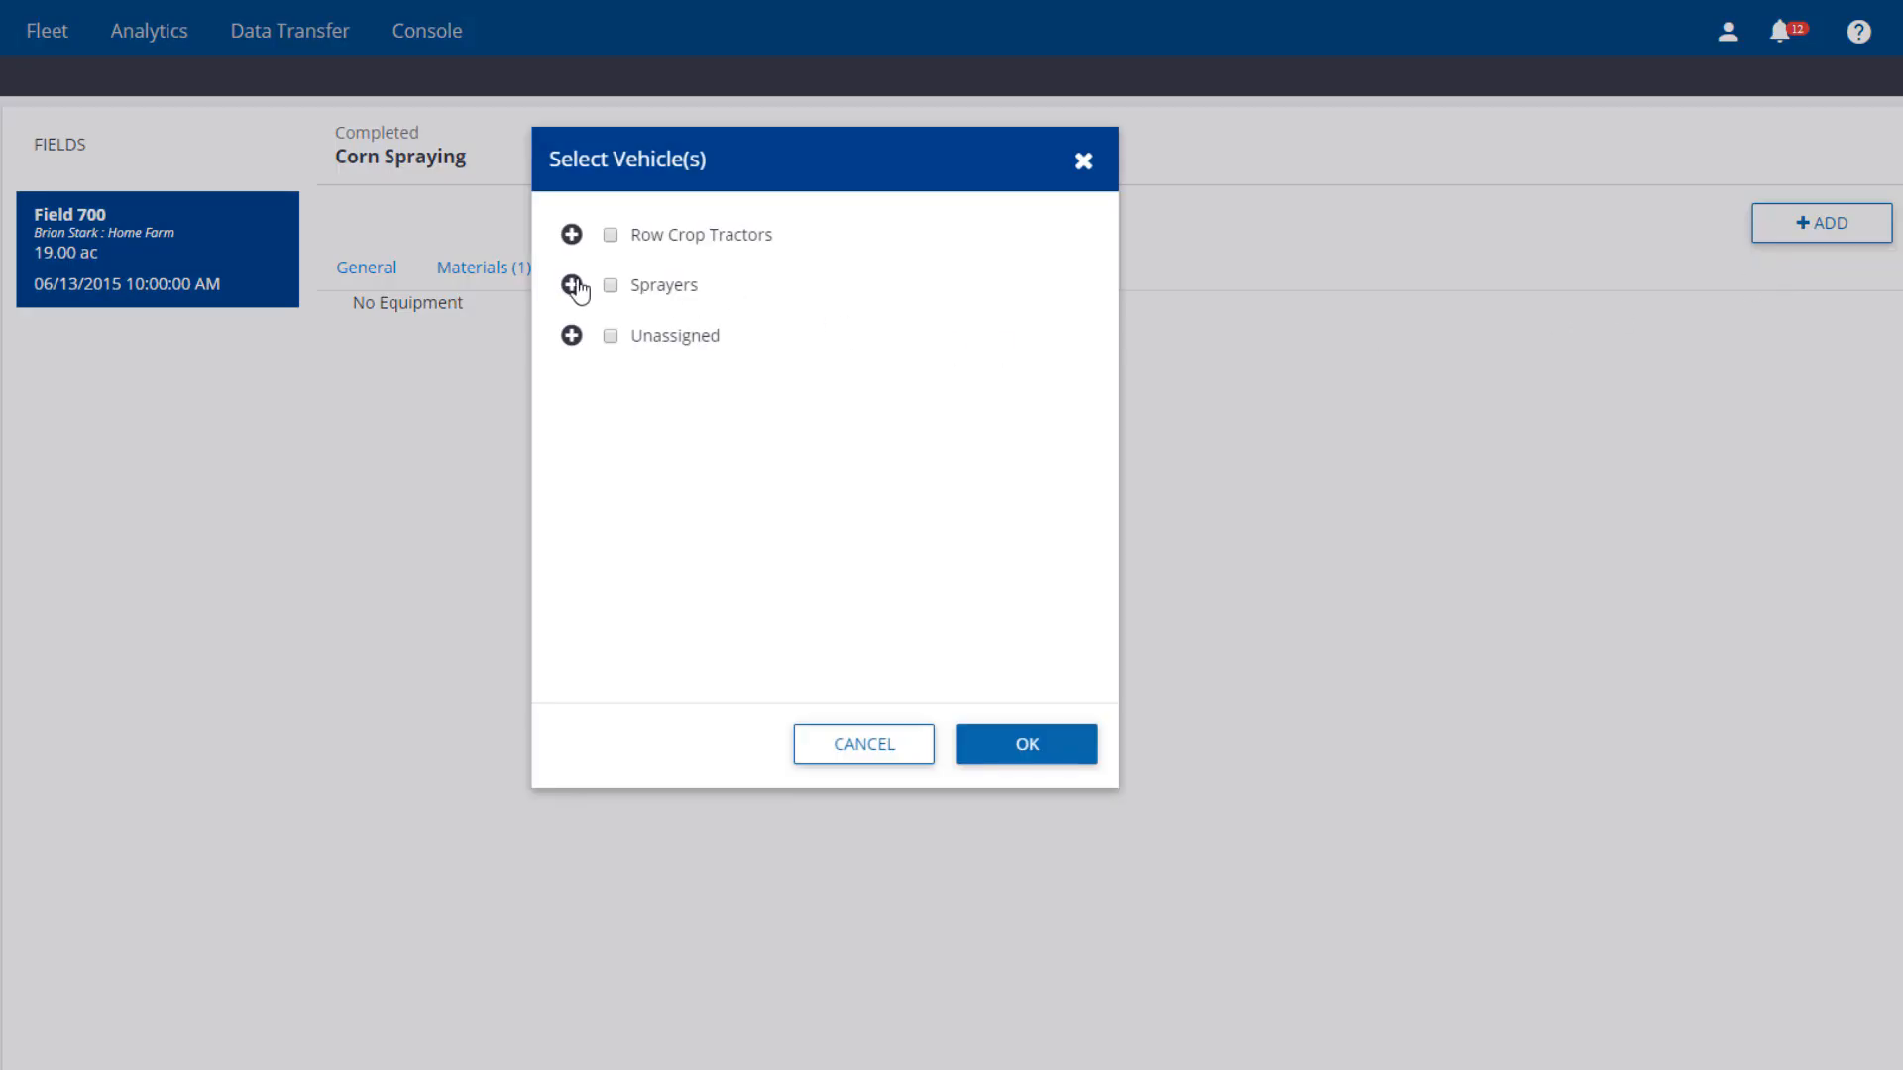
left_click(571, 287)
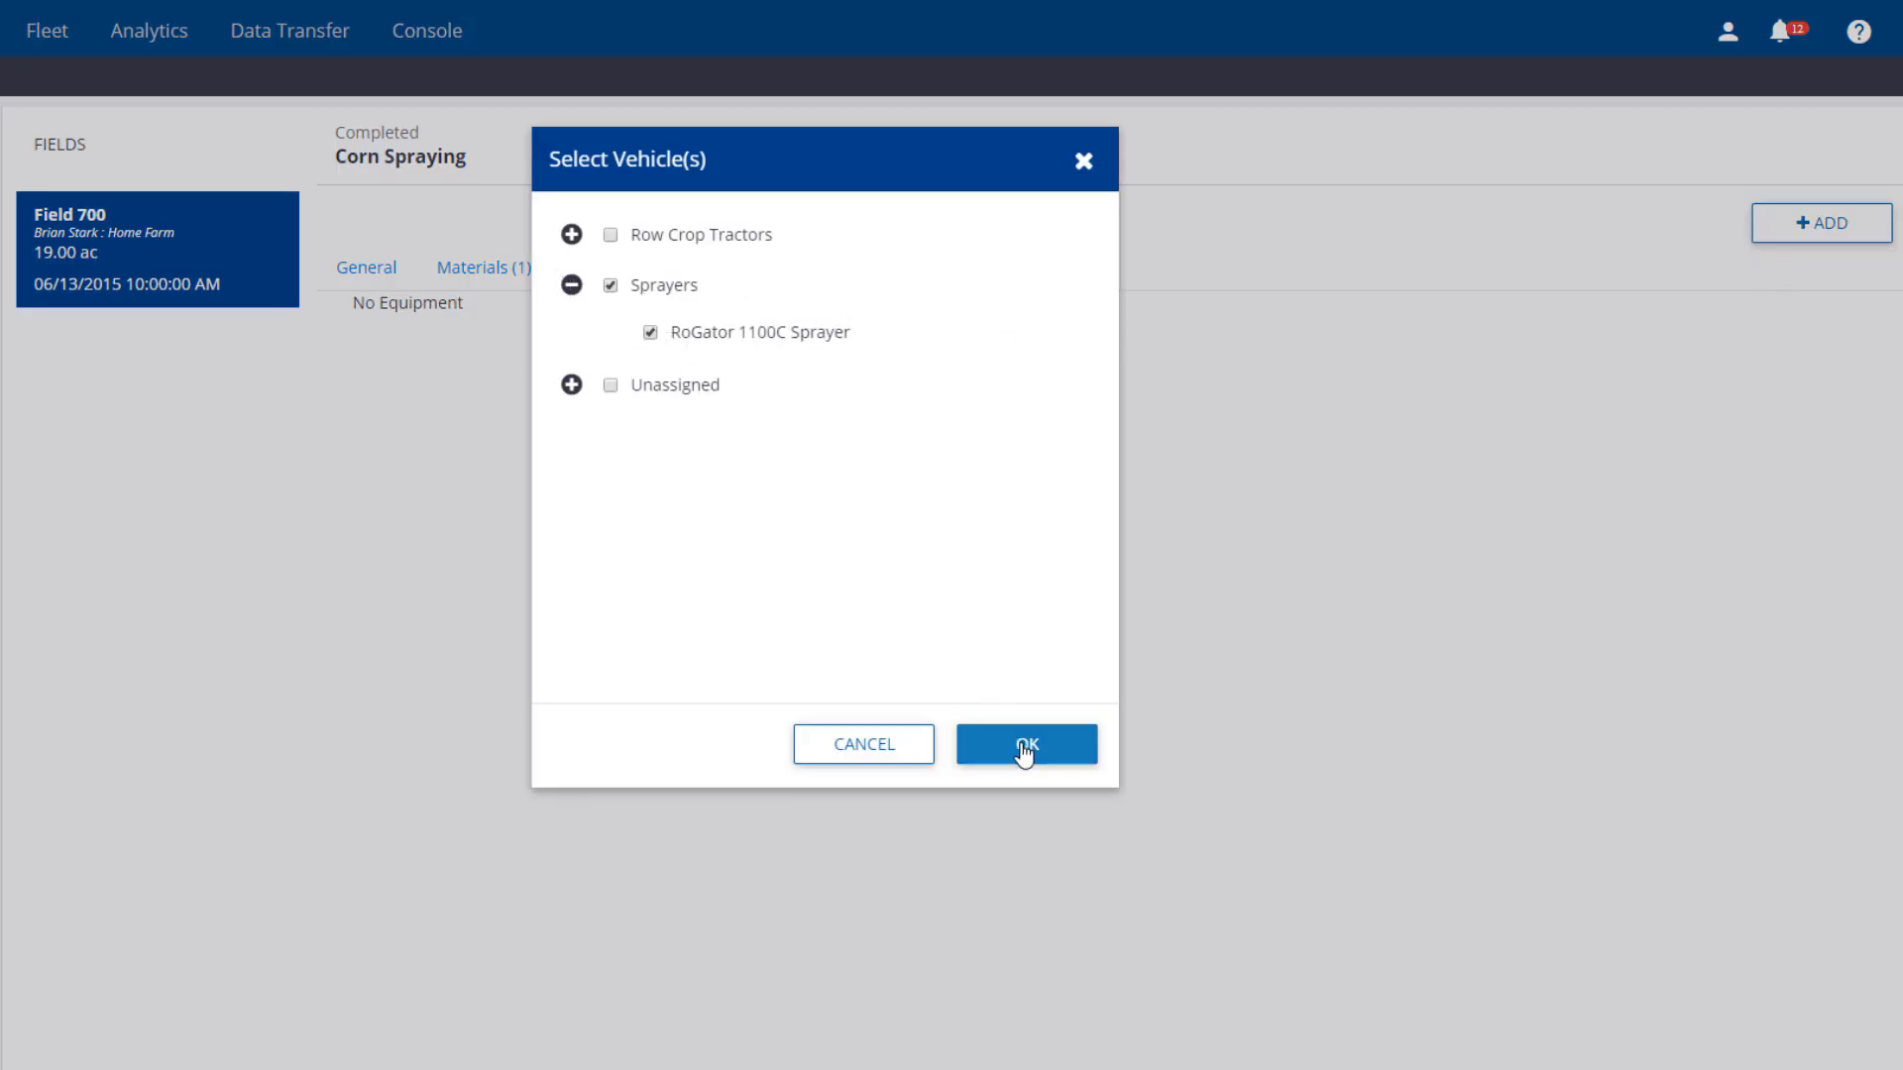
left_click(1026, 744)
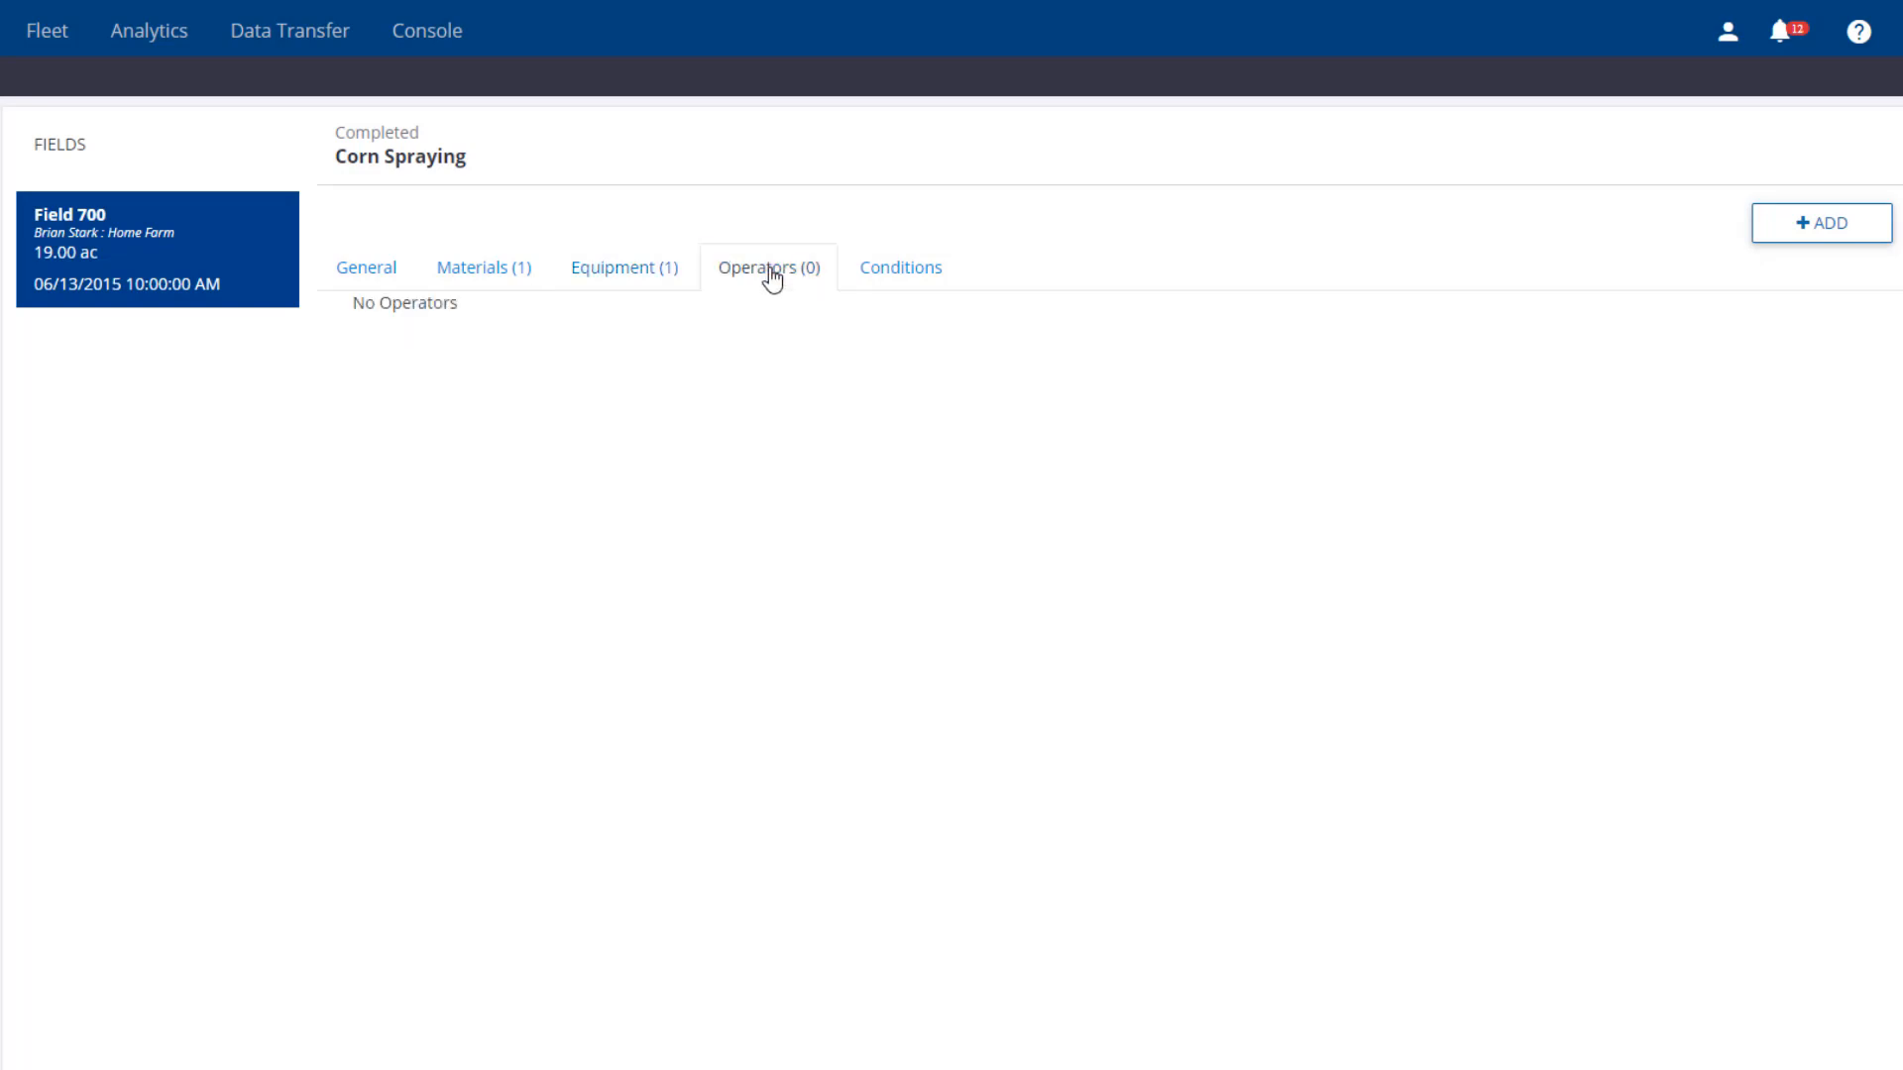
left_click(1819, 222)
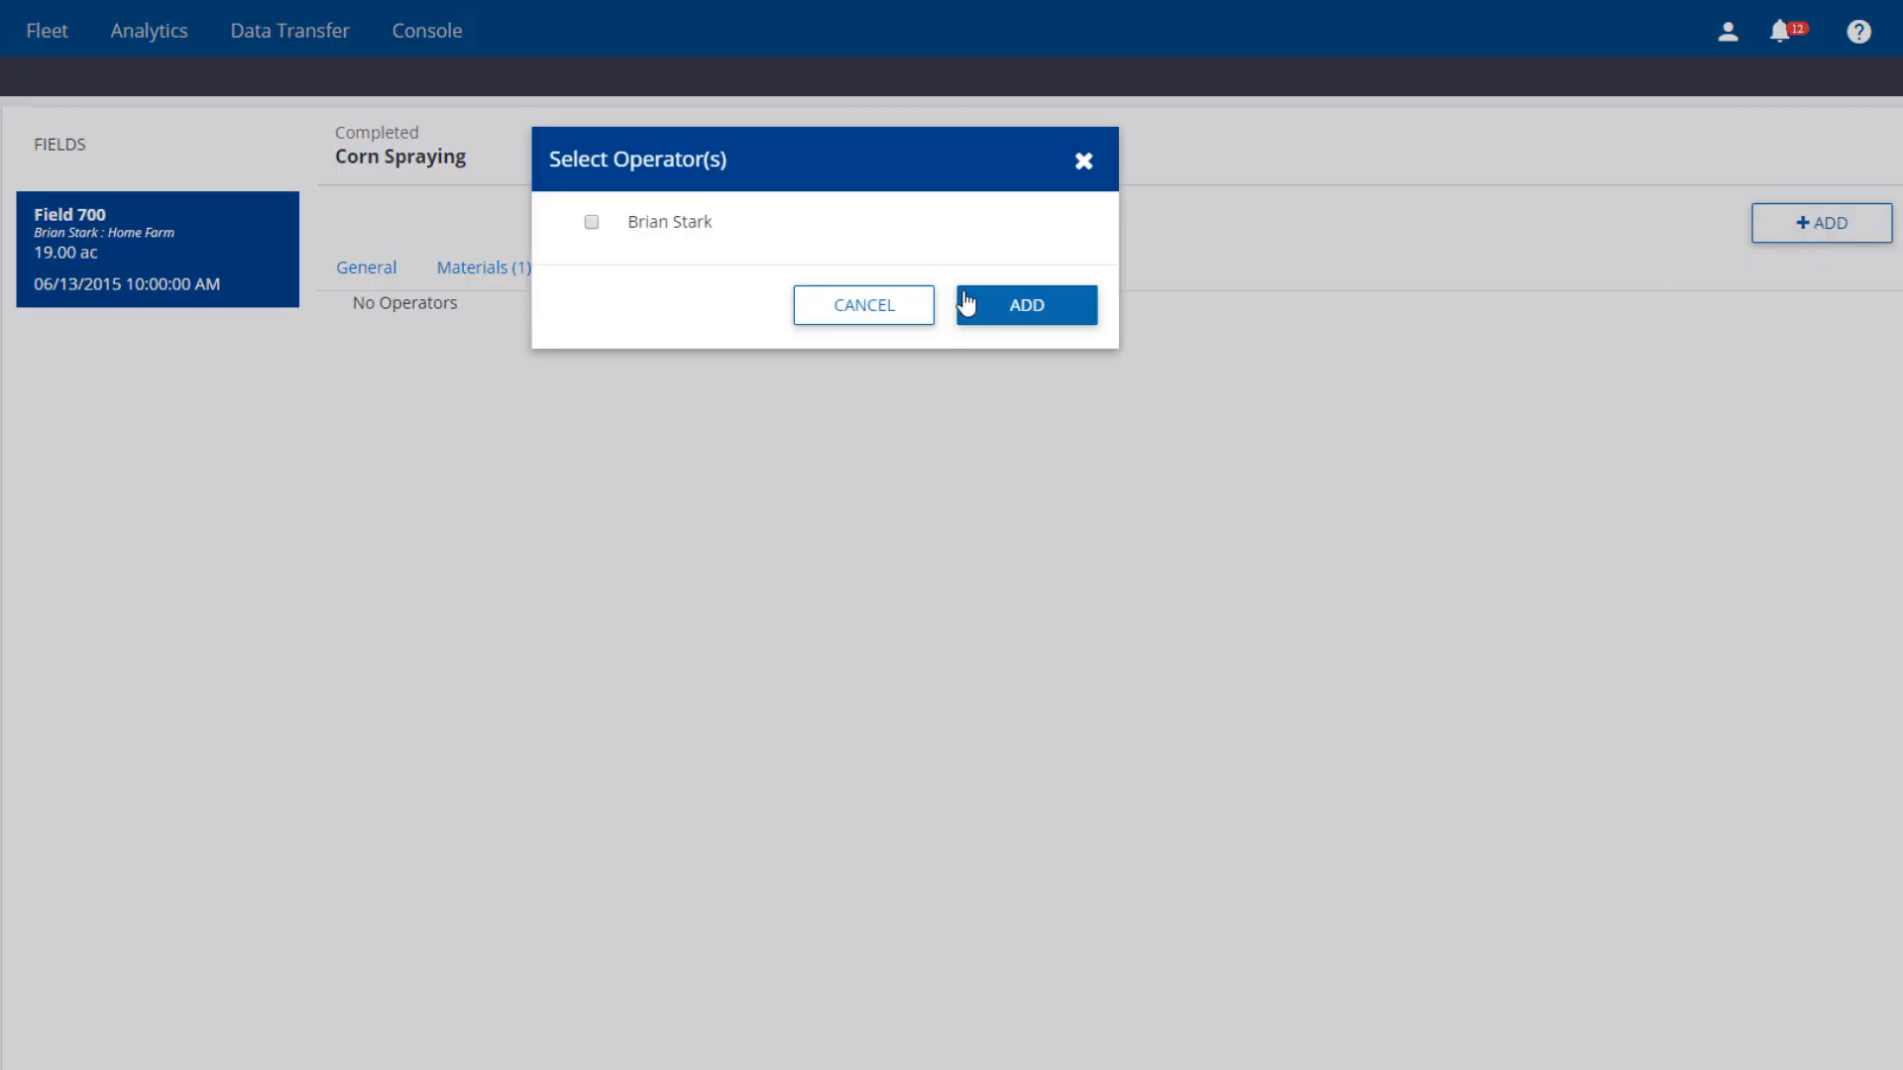
left_click(1024, 304)
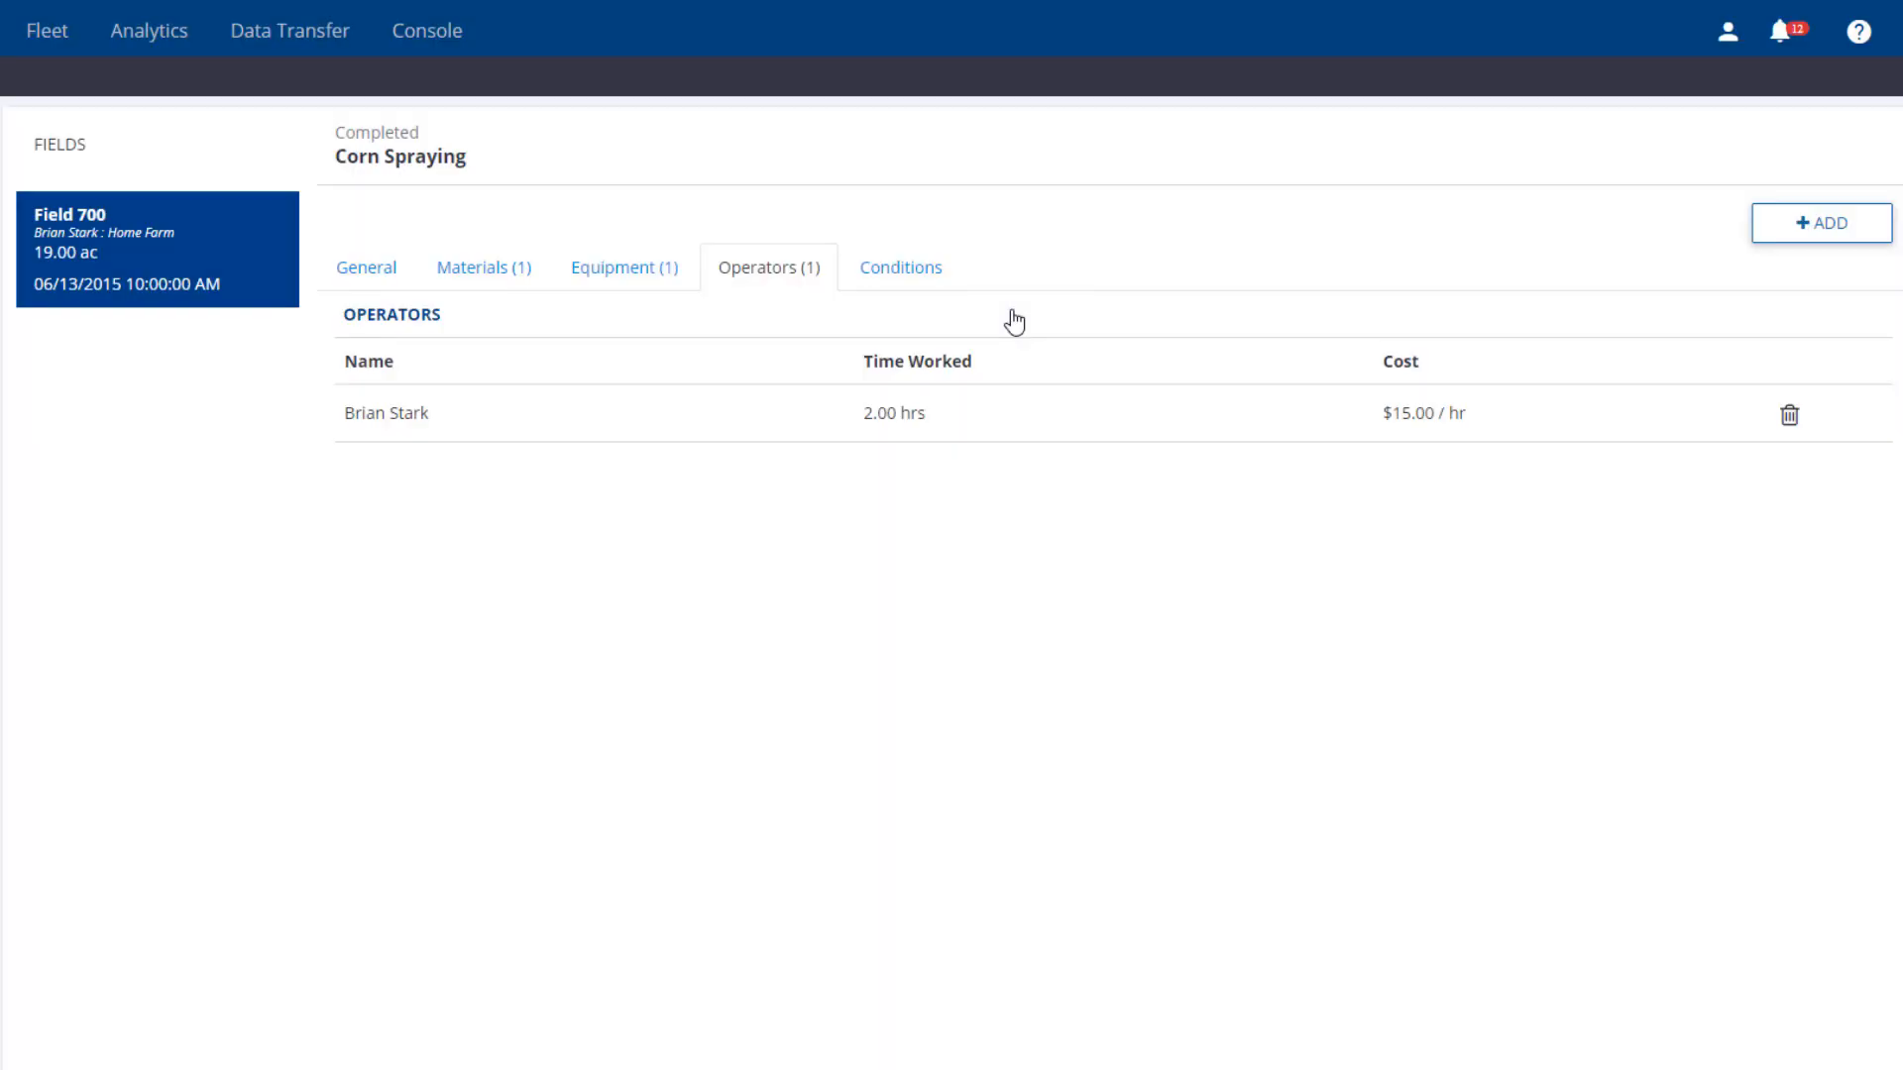
left_click(899, 267)
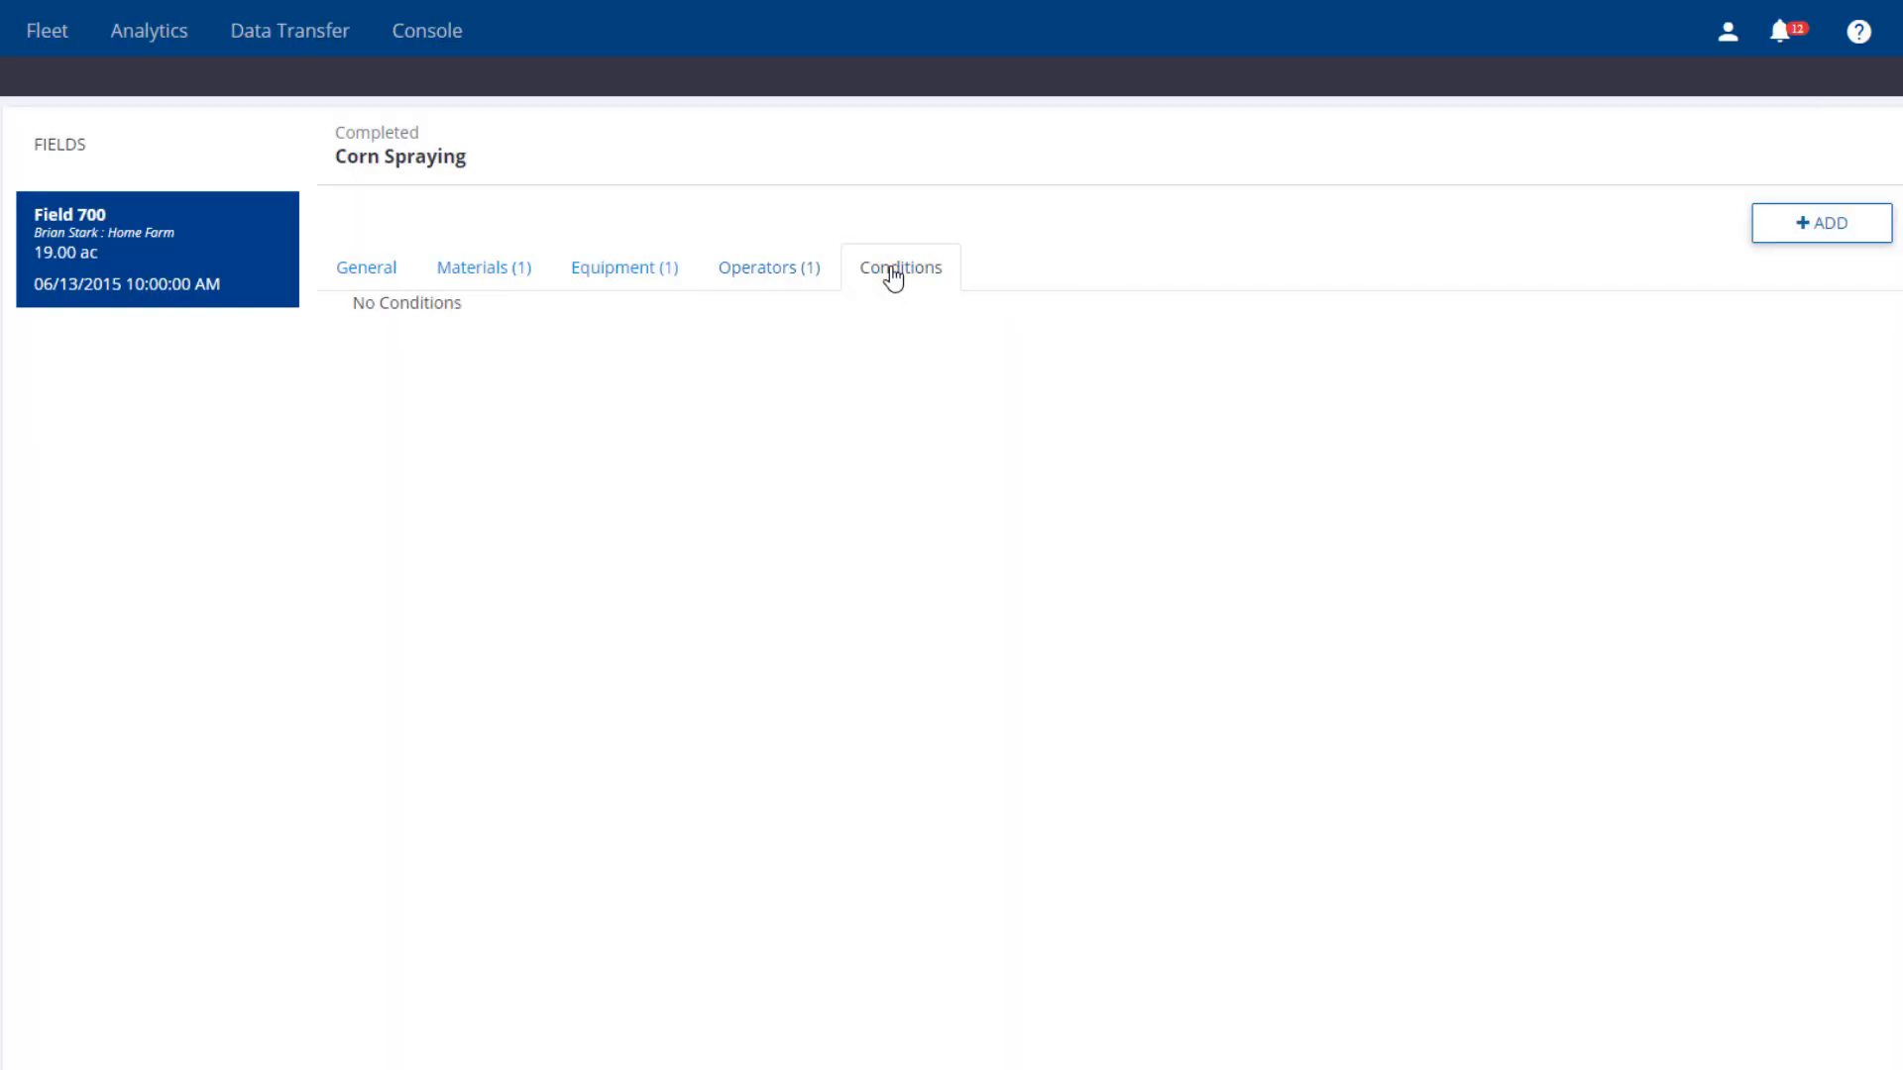
mouse_move(1188, 288)
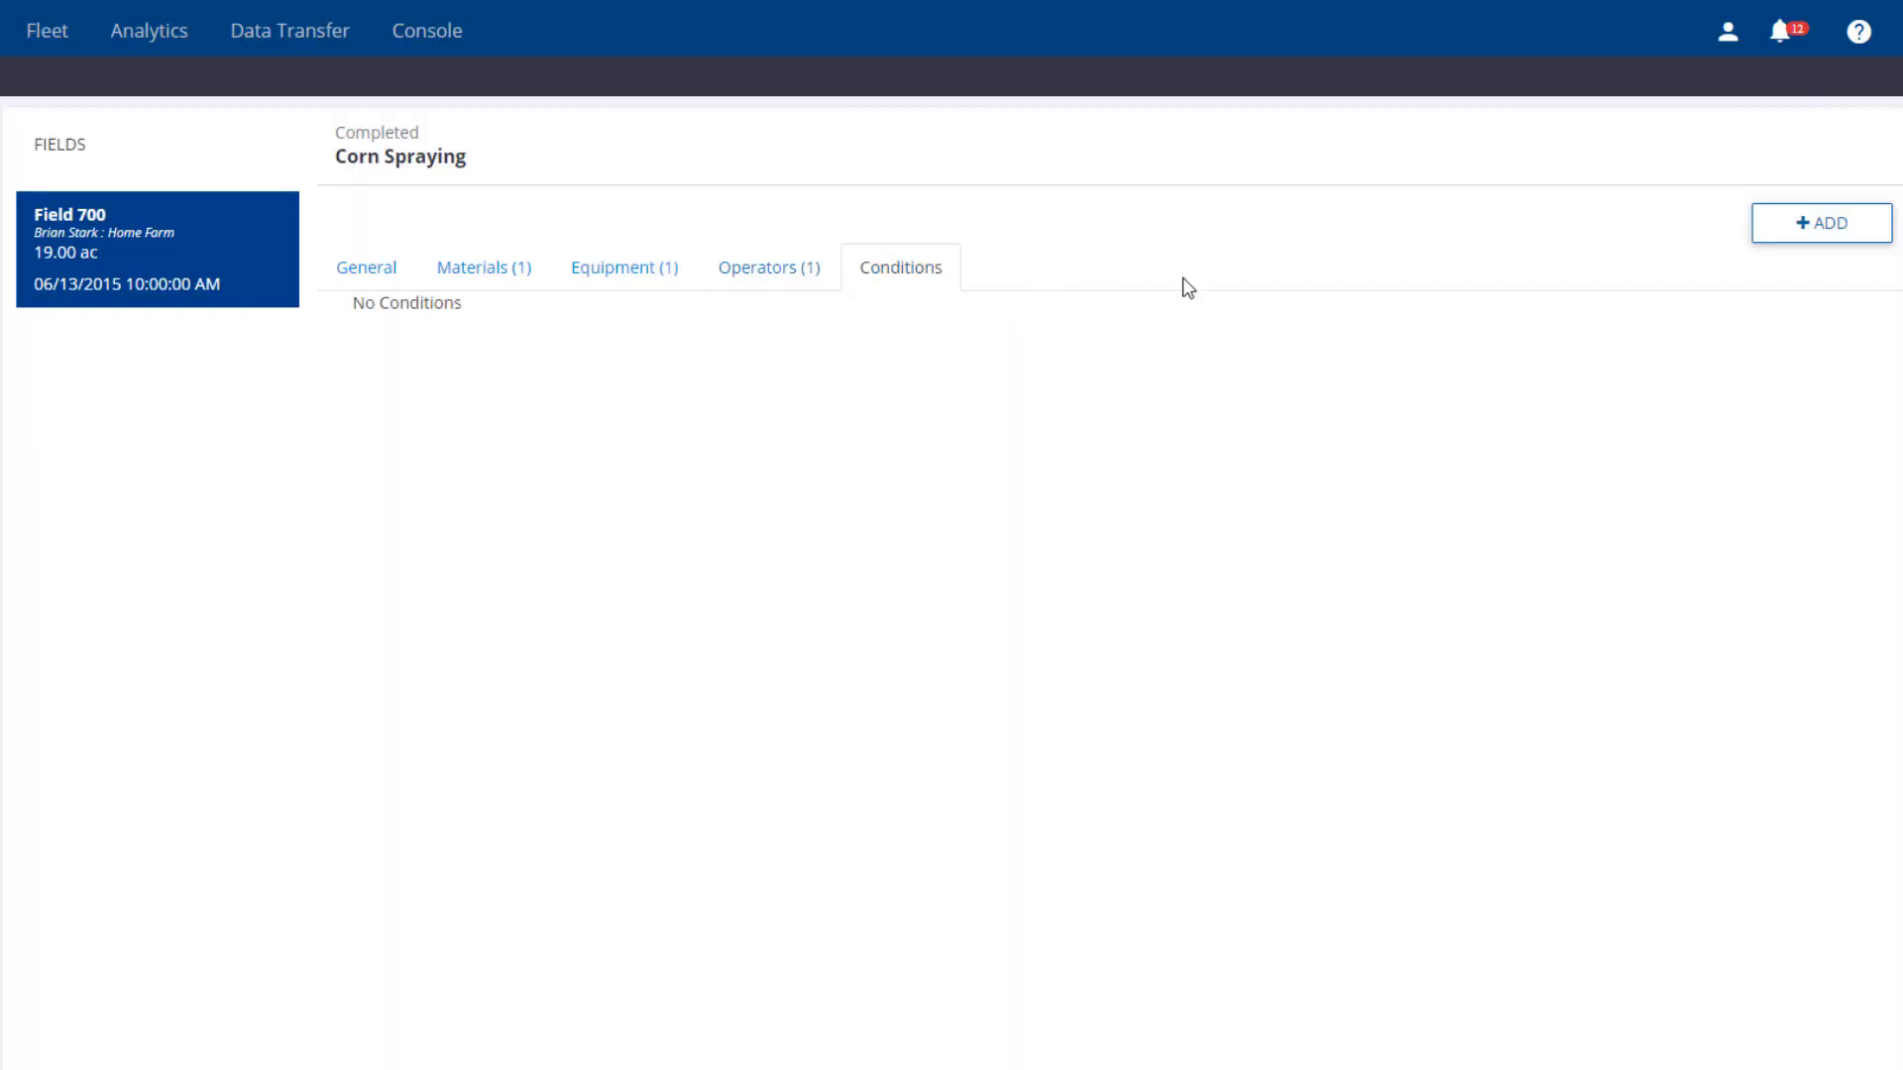
left_click(1820, 222)
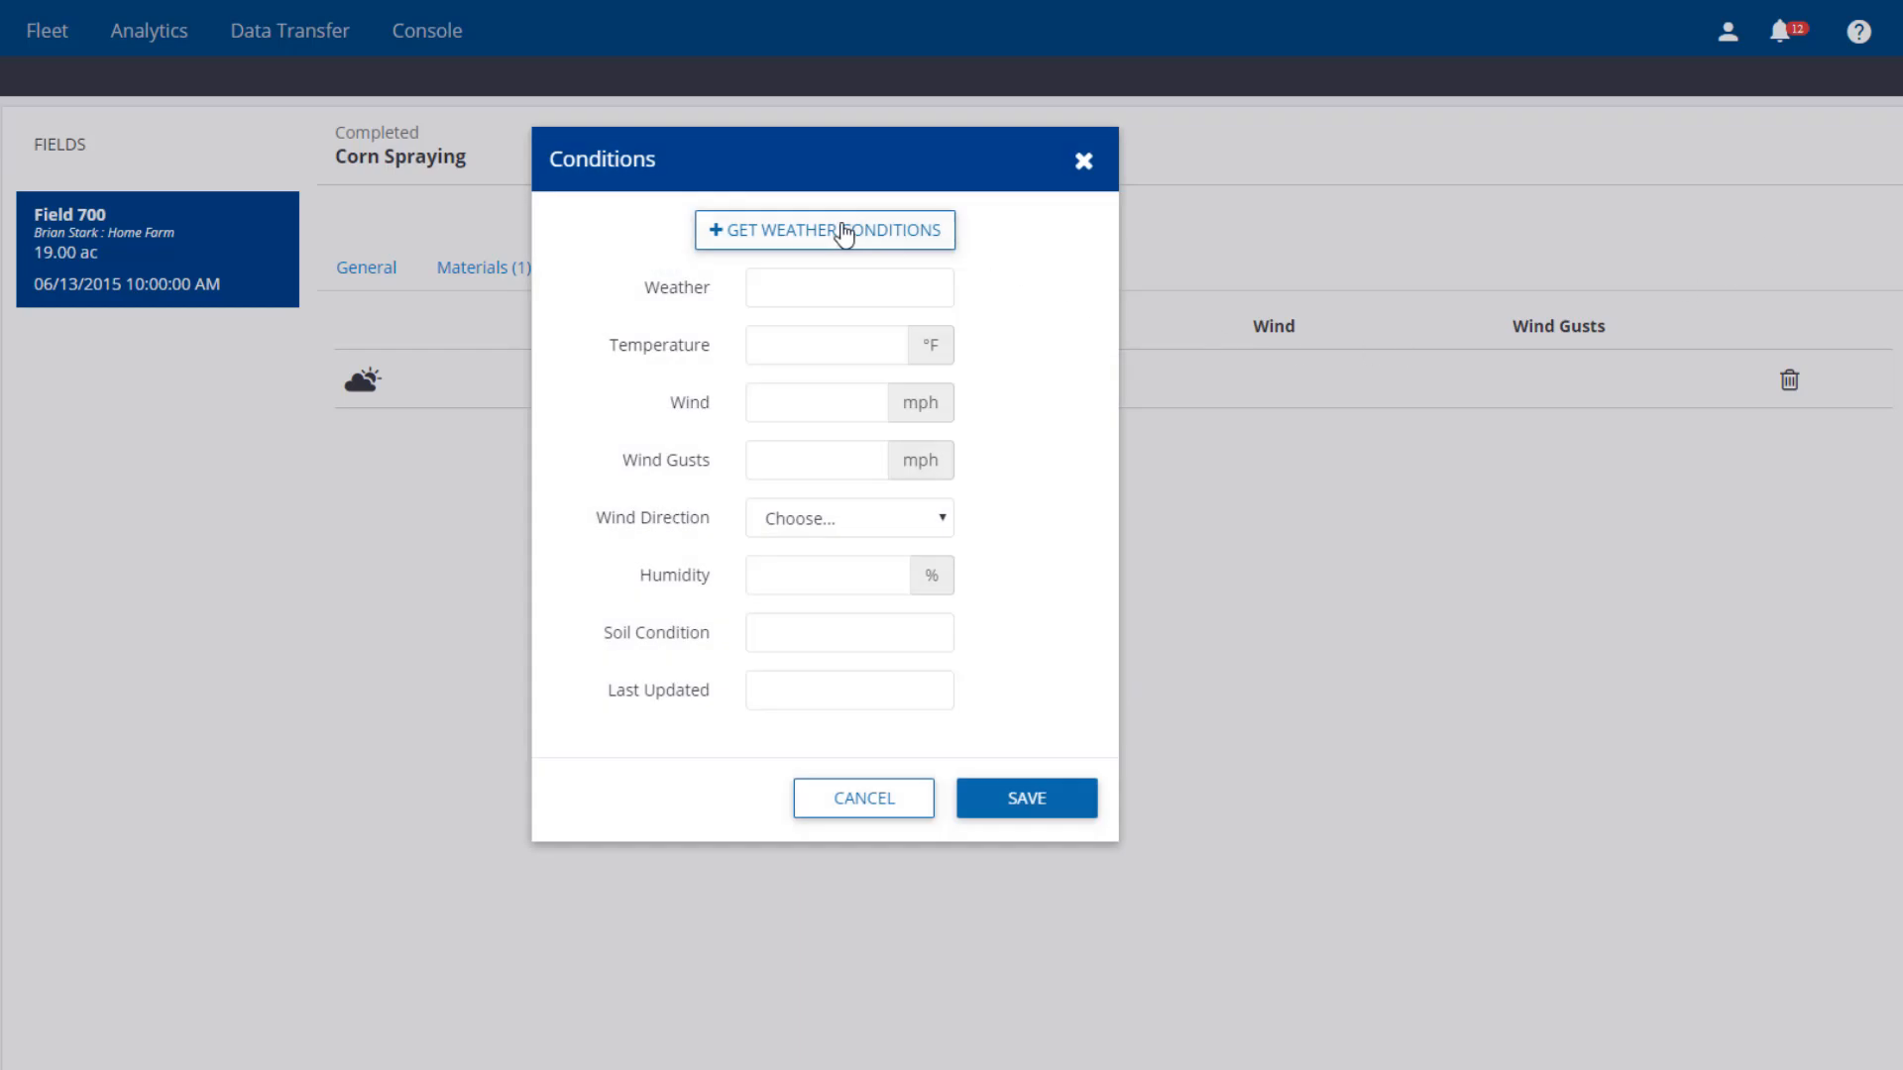
left_click(824, 231)
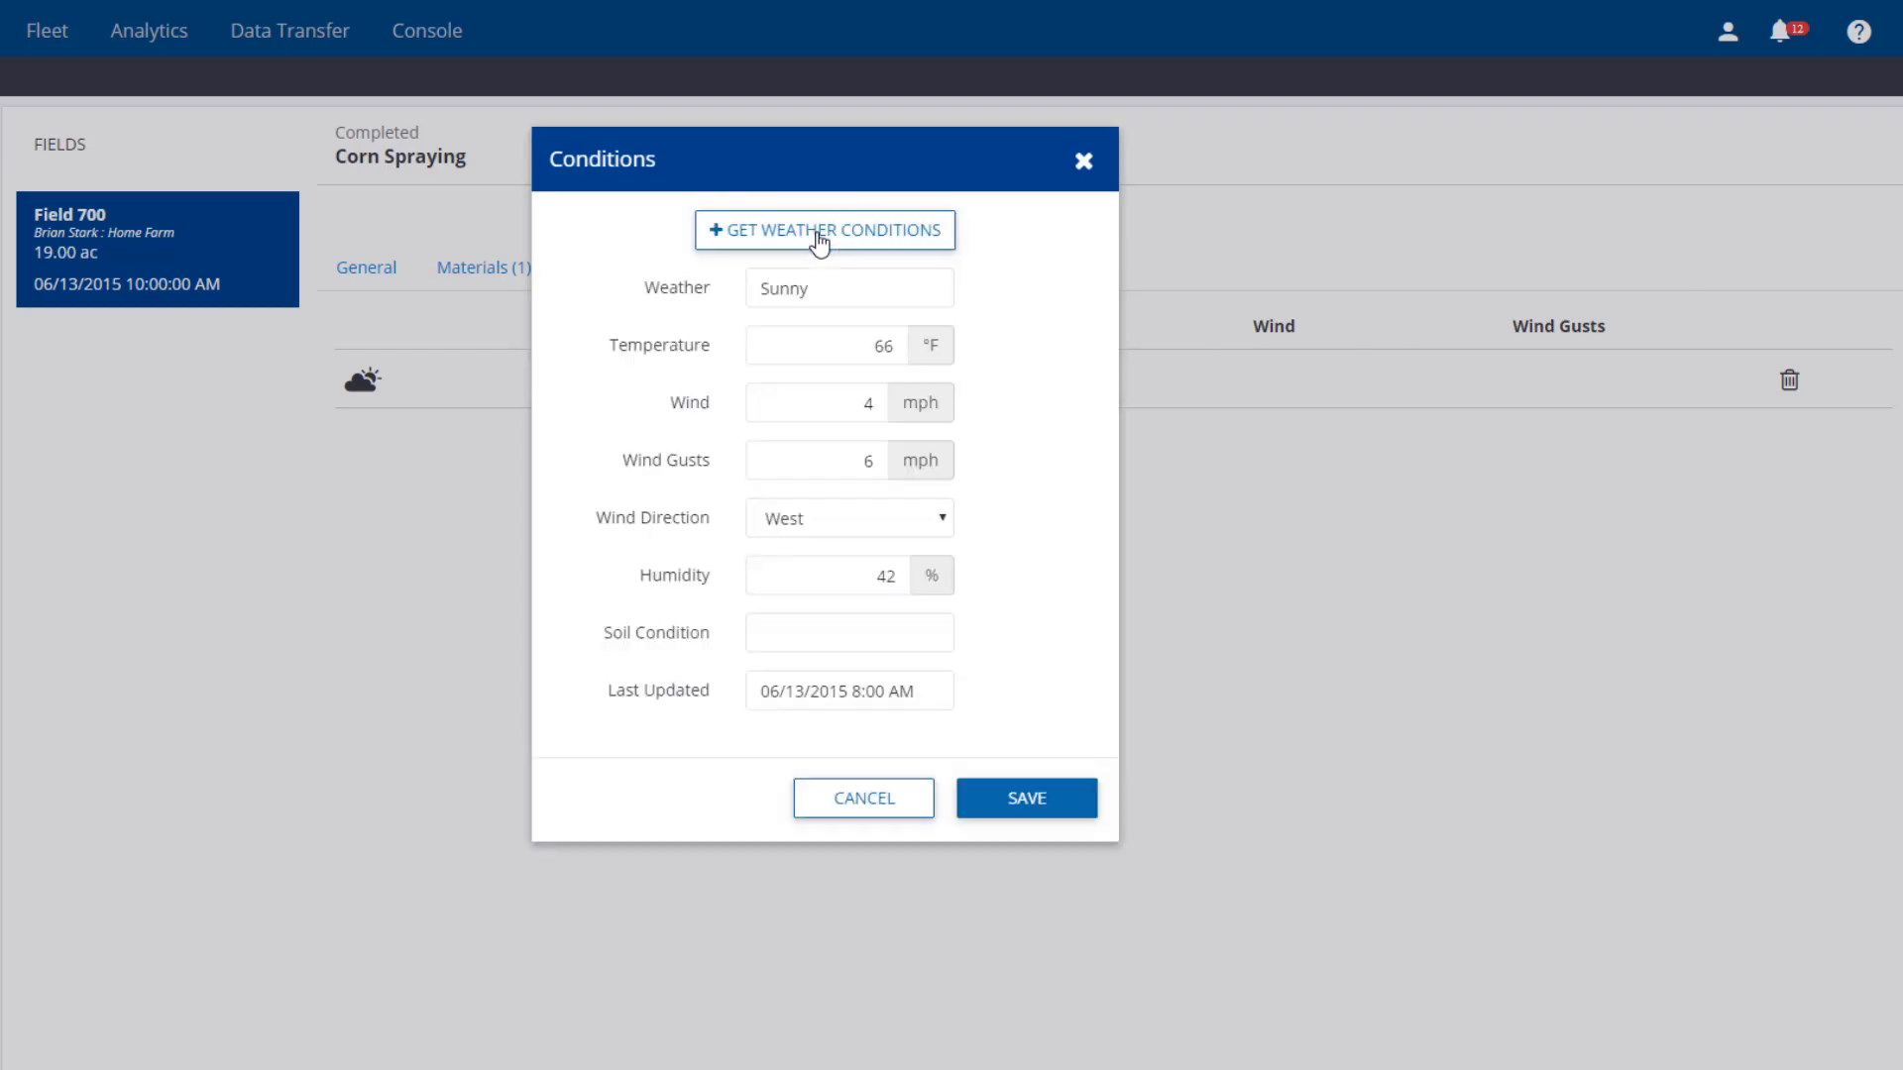
mouse_move(874, 607)
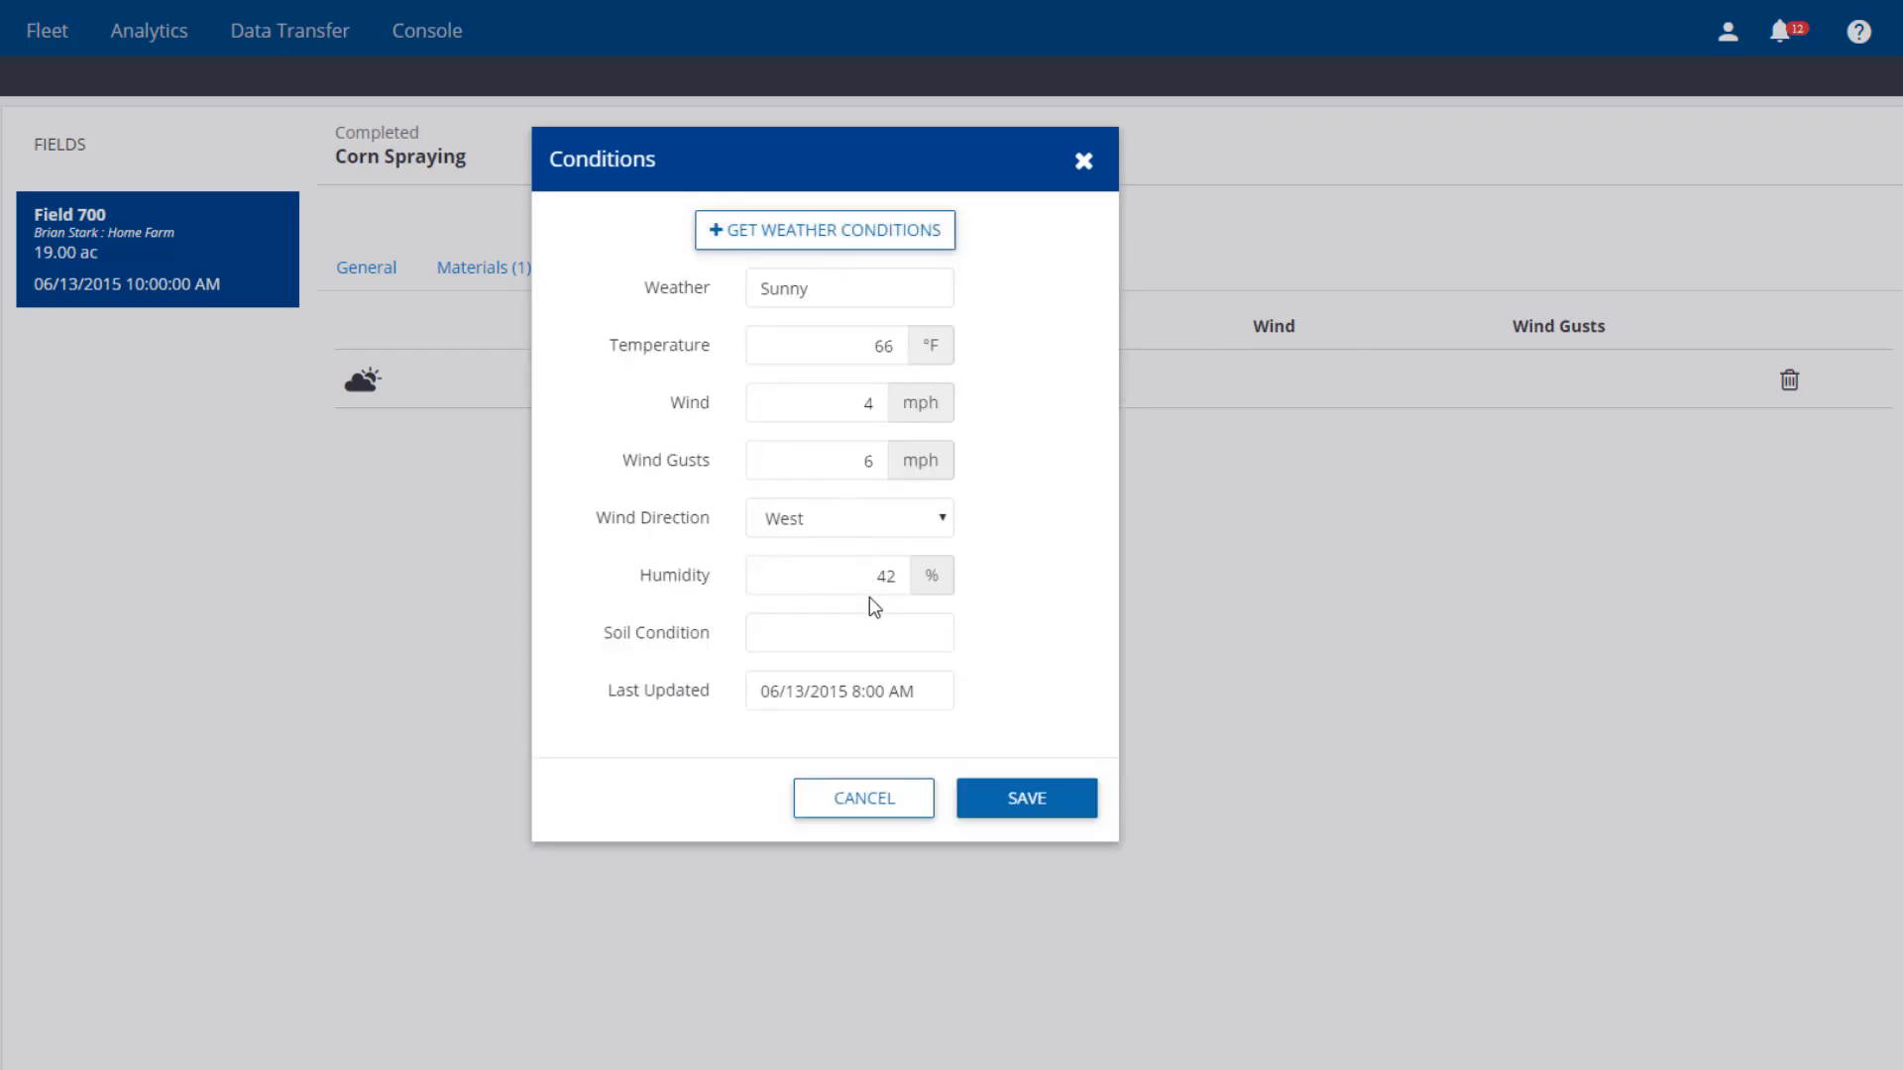
left_click(1024, 796)
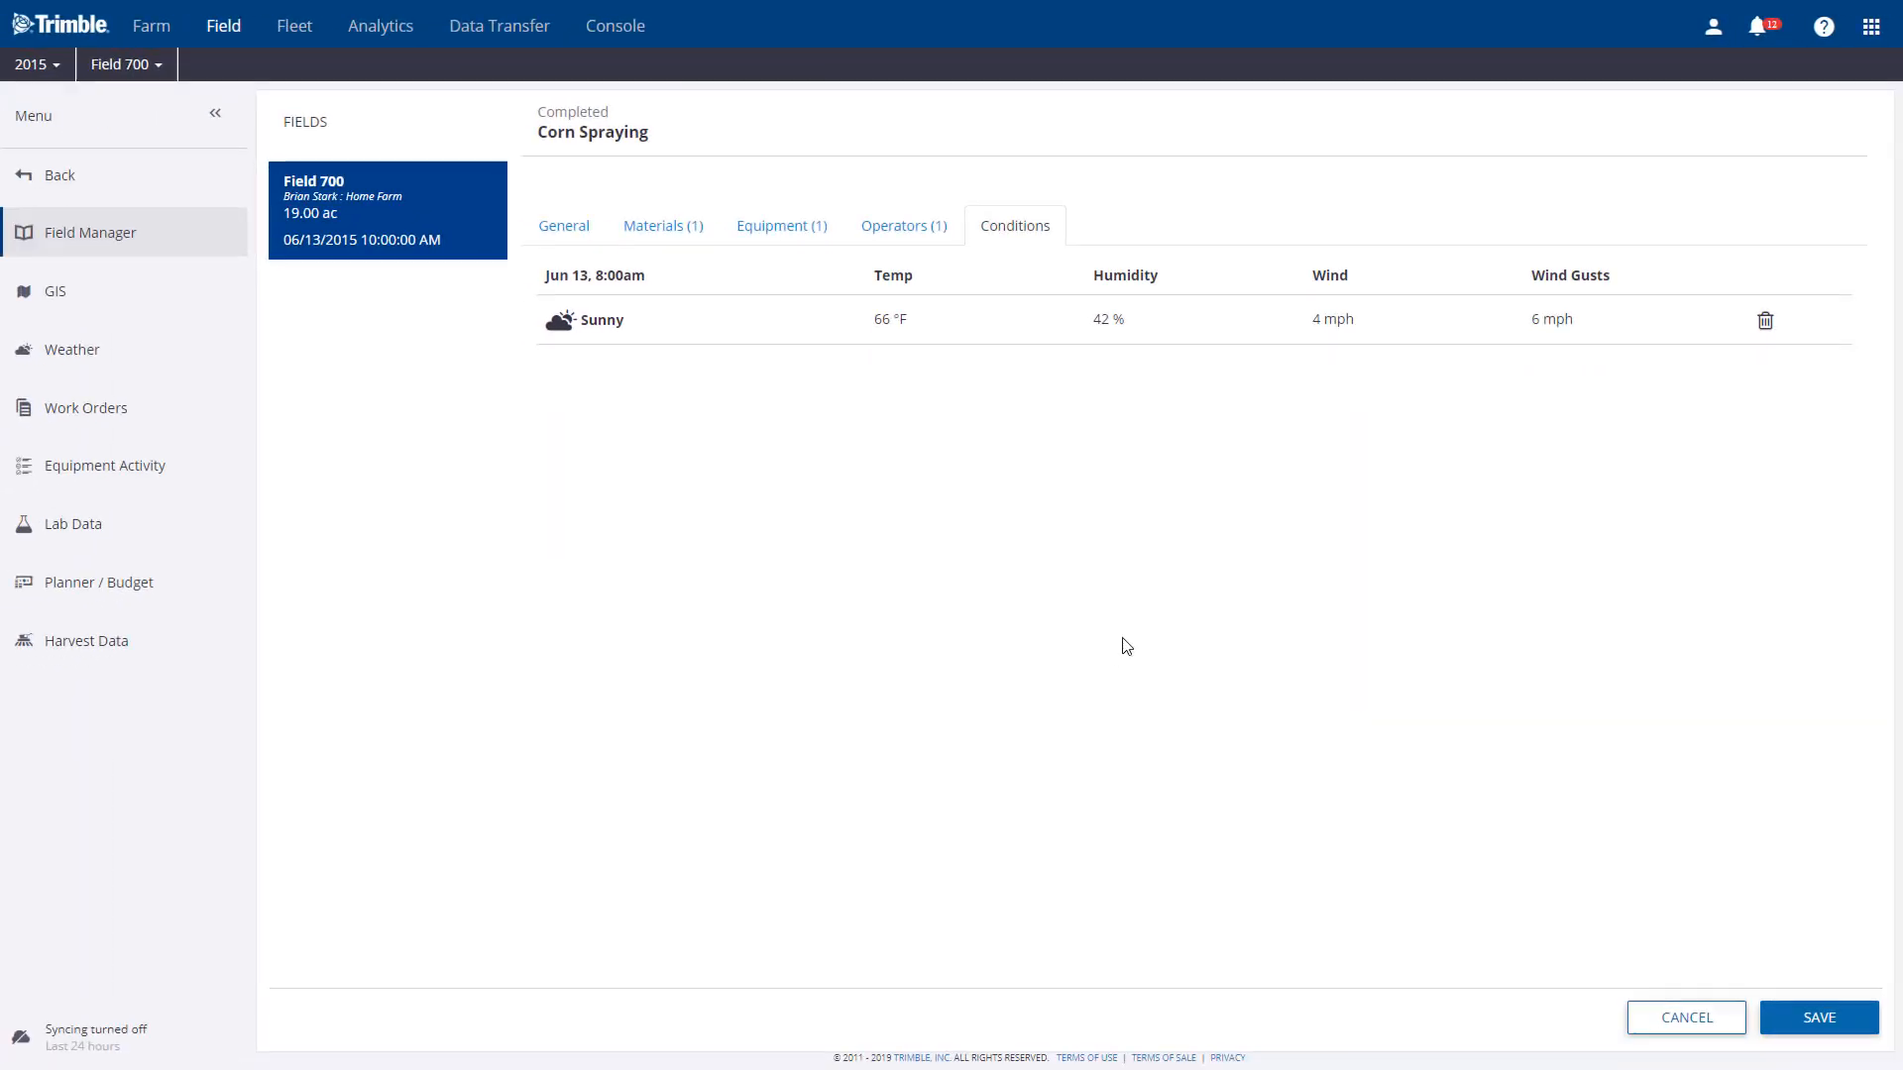
Step: Save Corn Spraying and view Field 700's profitability showing $144.88/ac expenses
left_click(1818, 1017)
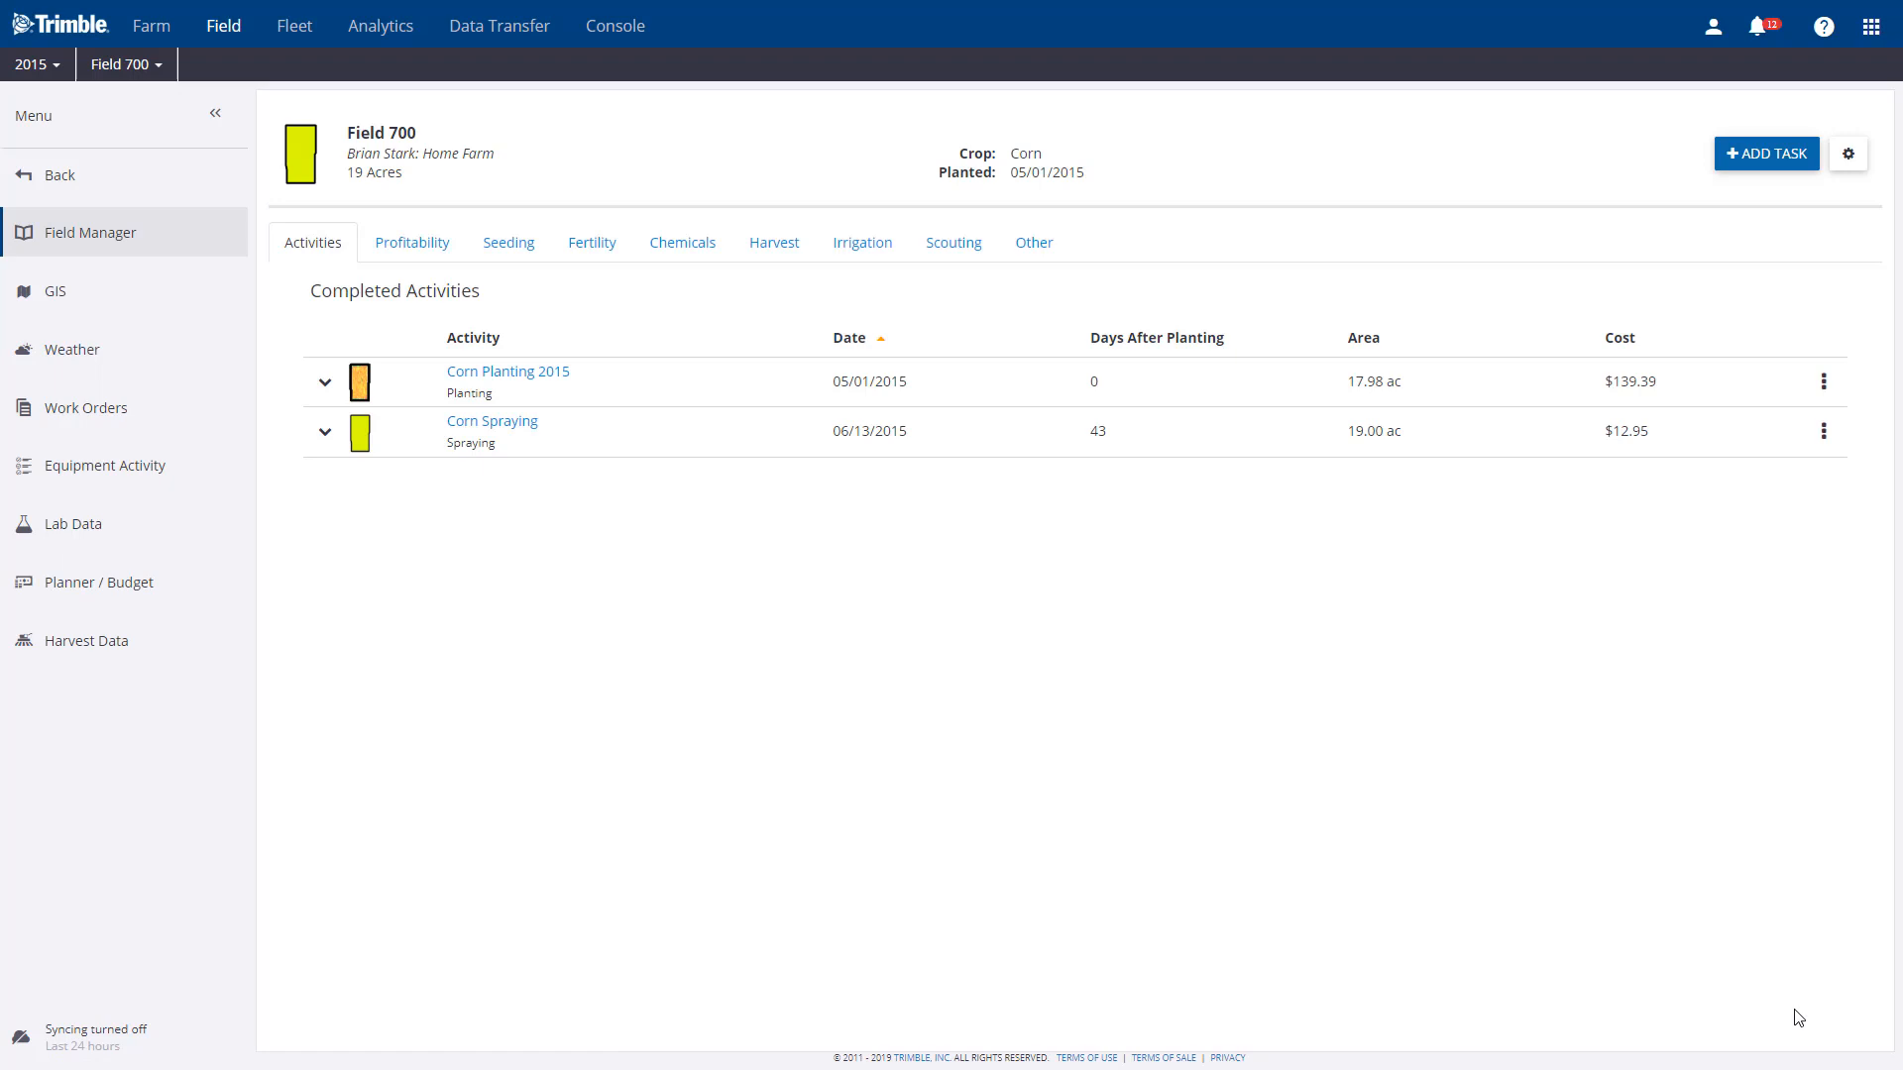
mouse_move(460, 463)
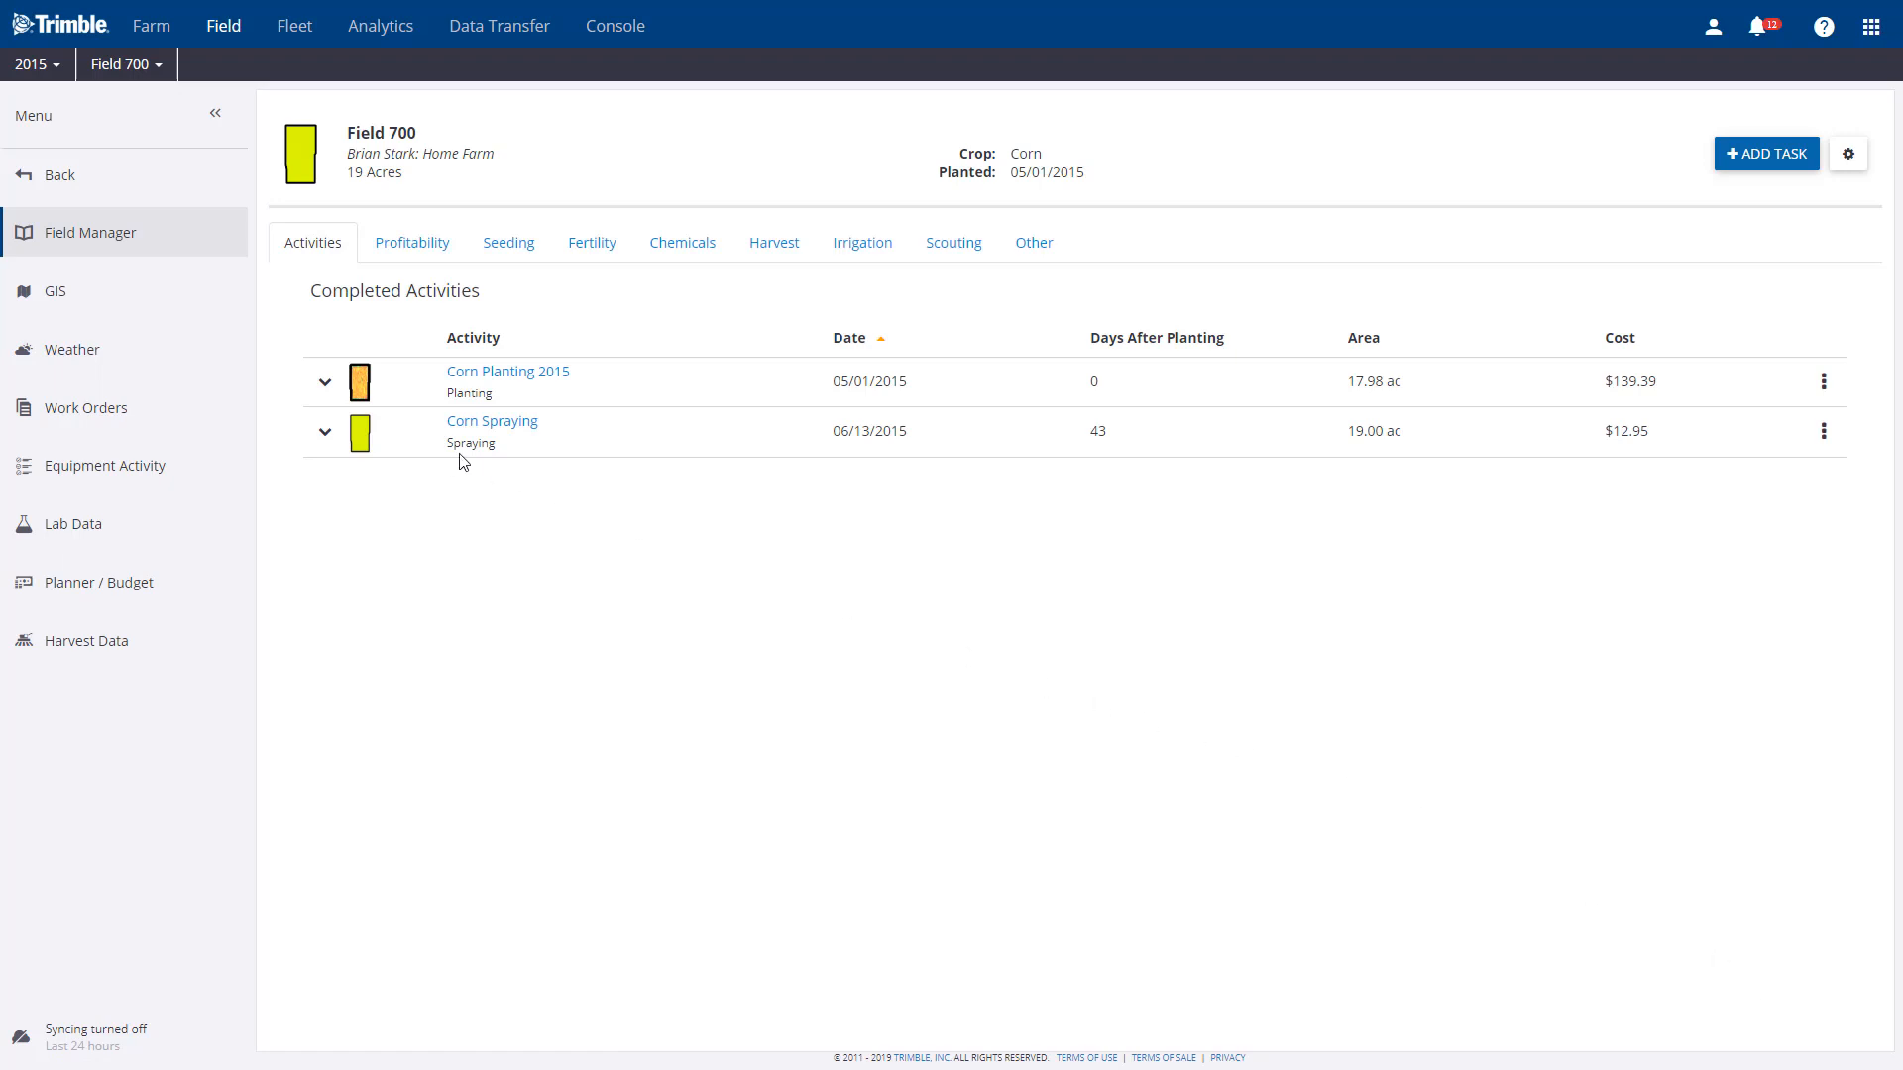
mouse_move(544, 473)
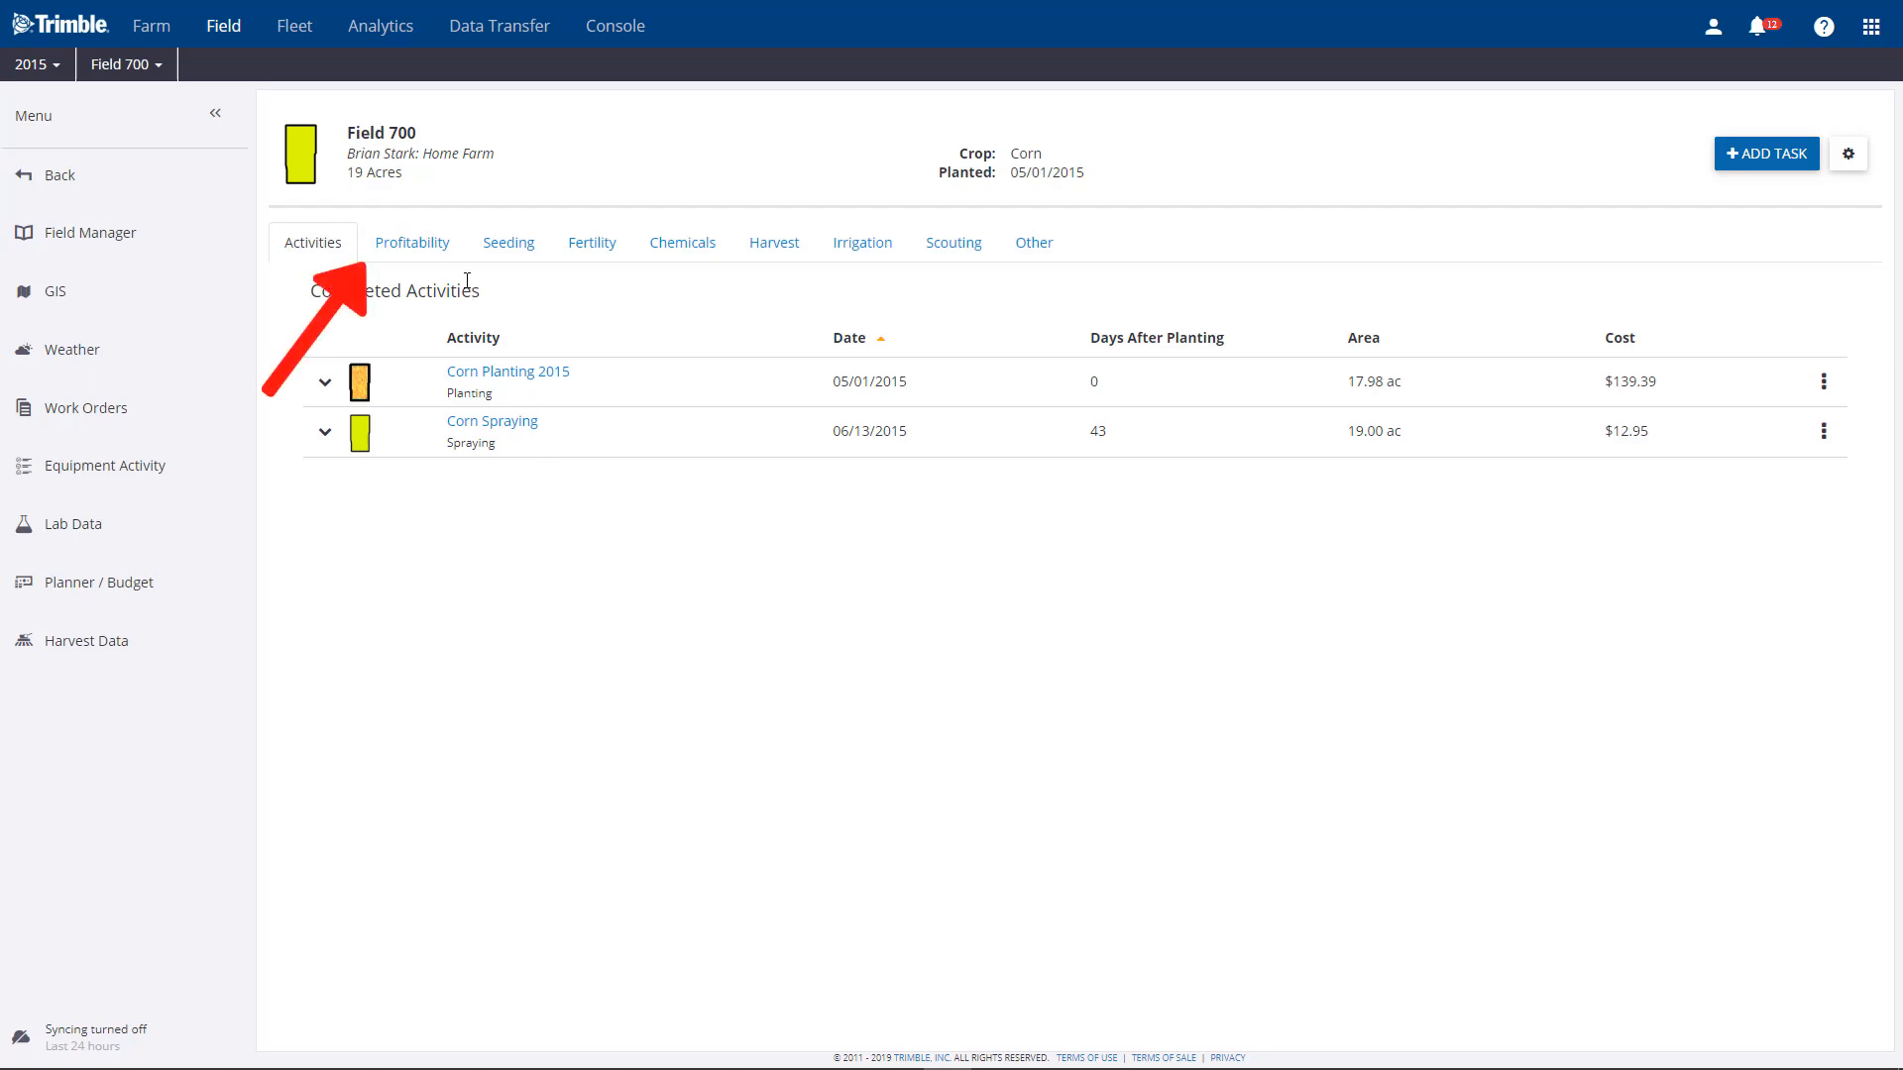
left_click(411, 241)
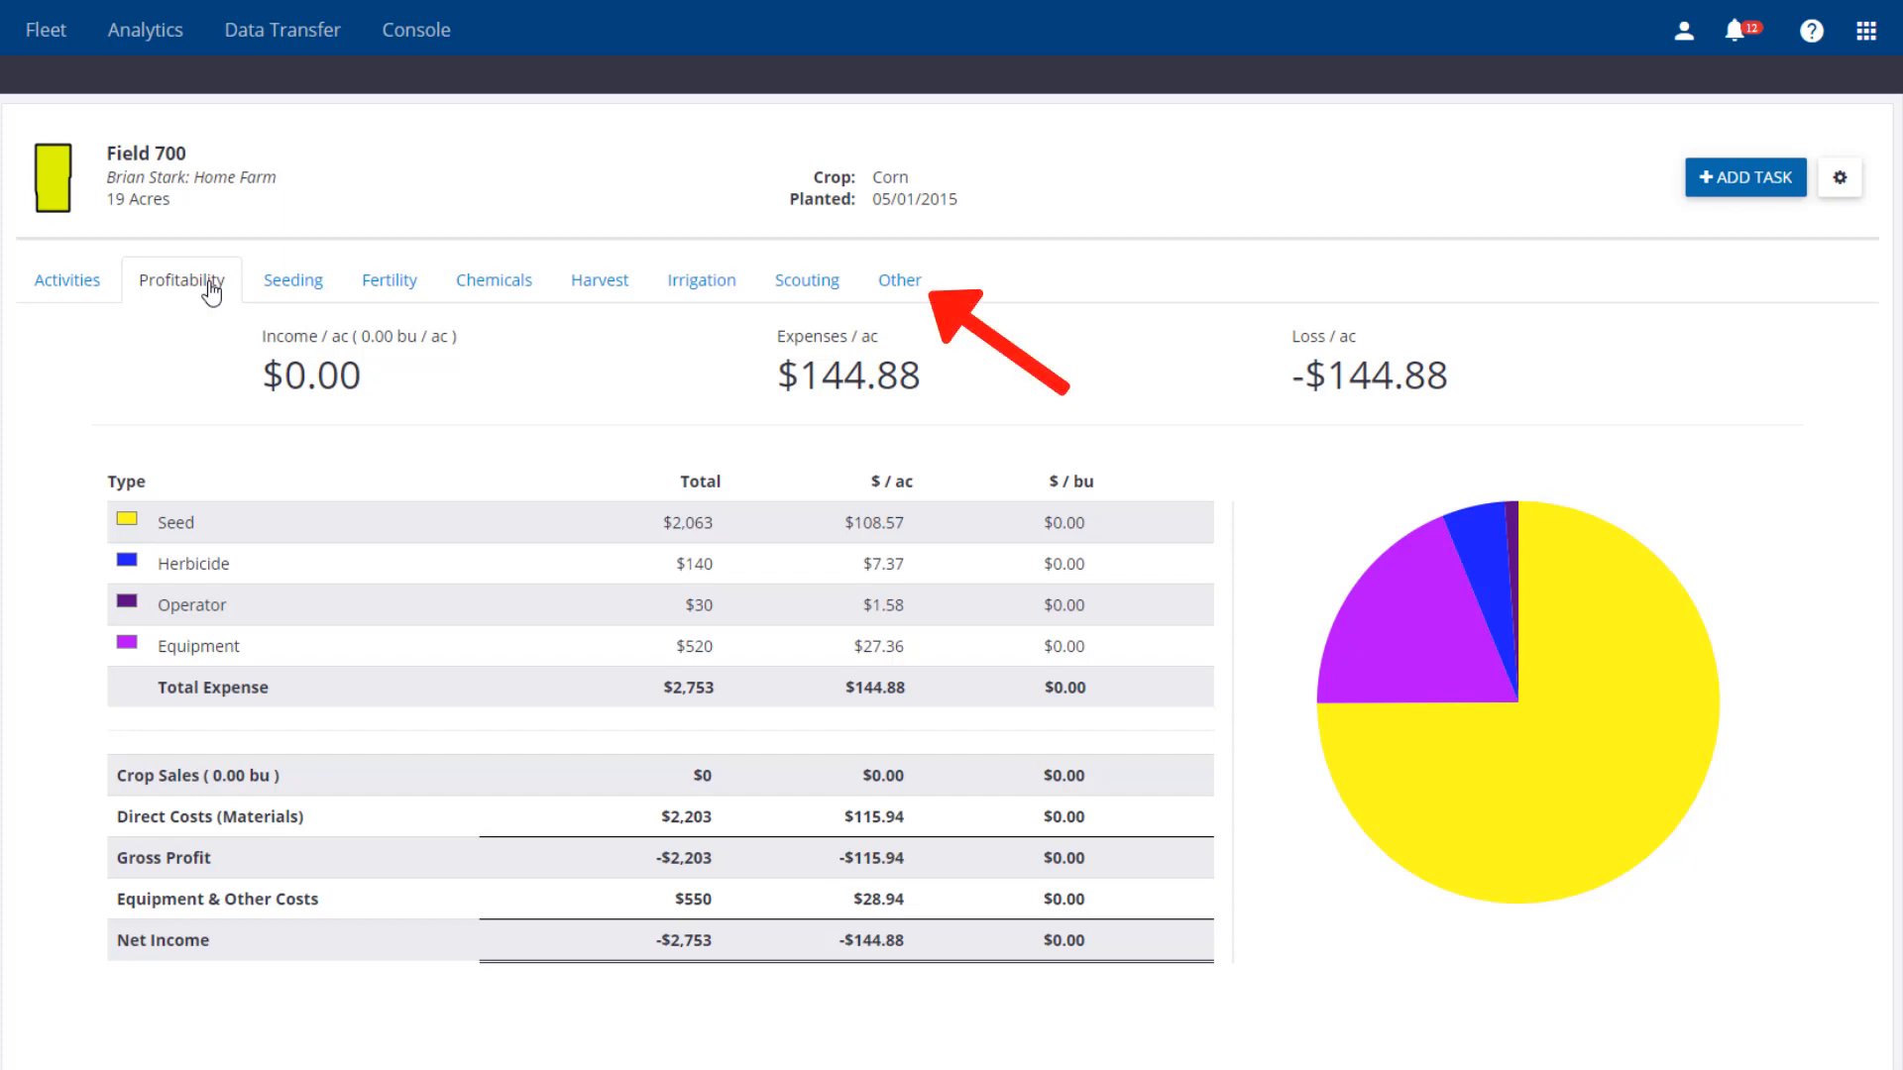
Step: Add an Other Fixed Rent Expense at $120.00 per acre under Field 700's other expenses
left_click(899, 280)
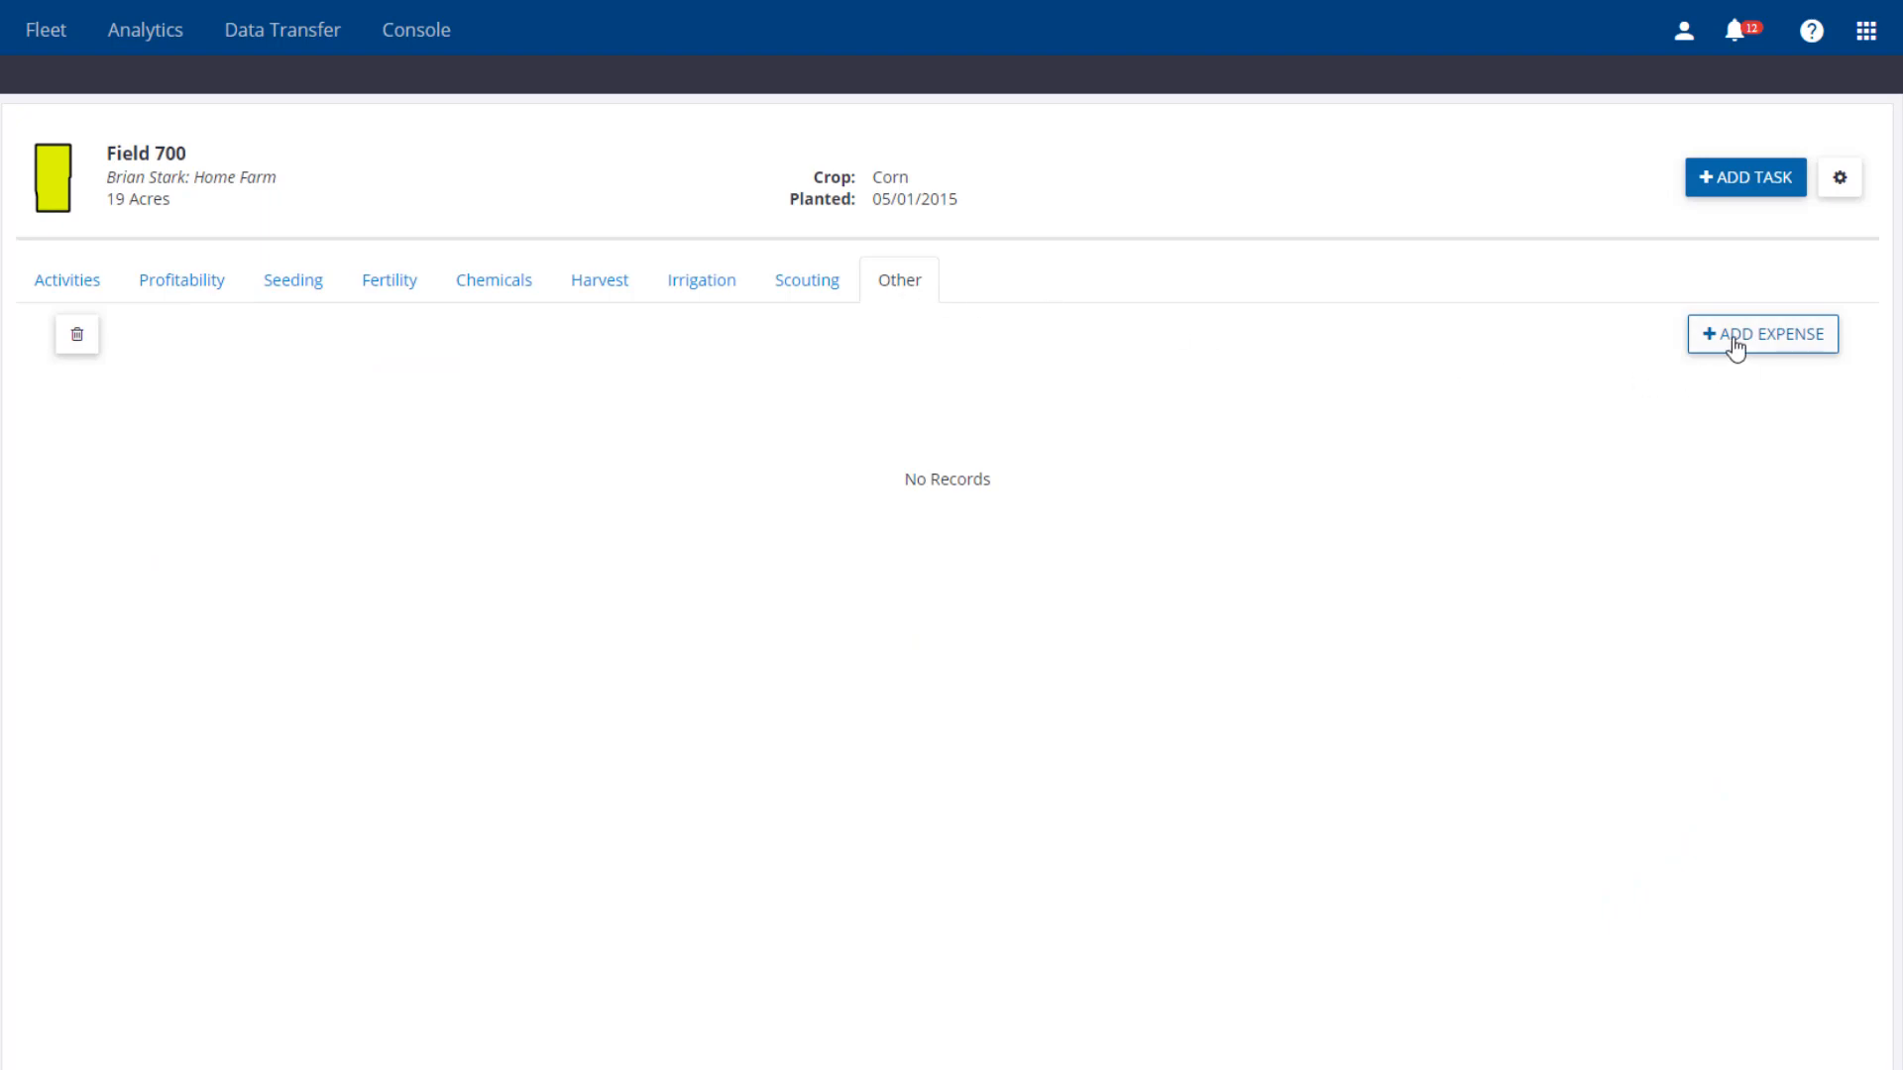
left_click(1760, 334)
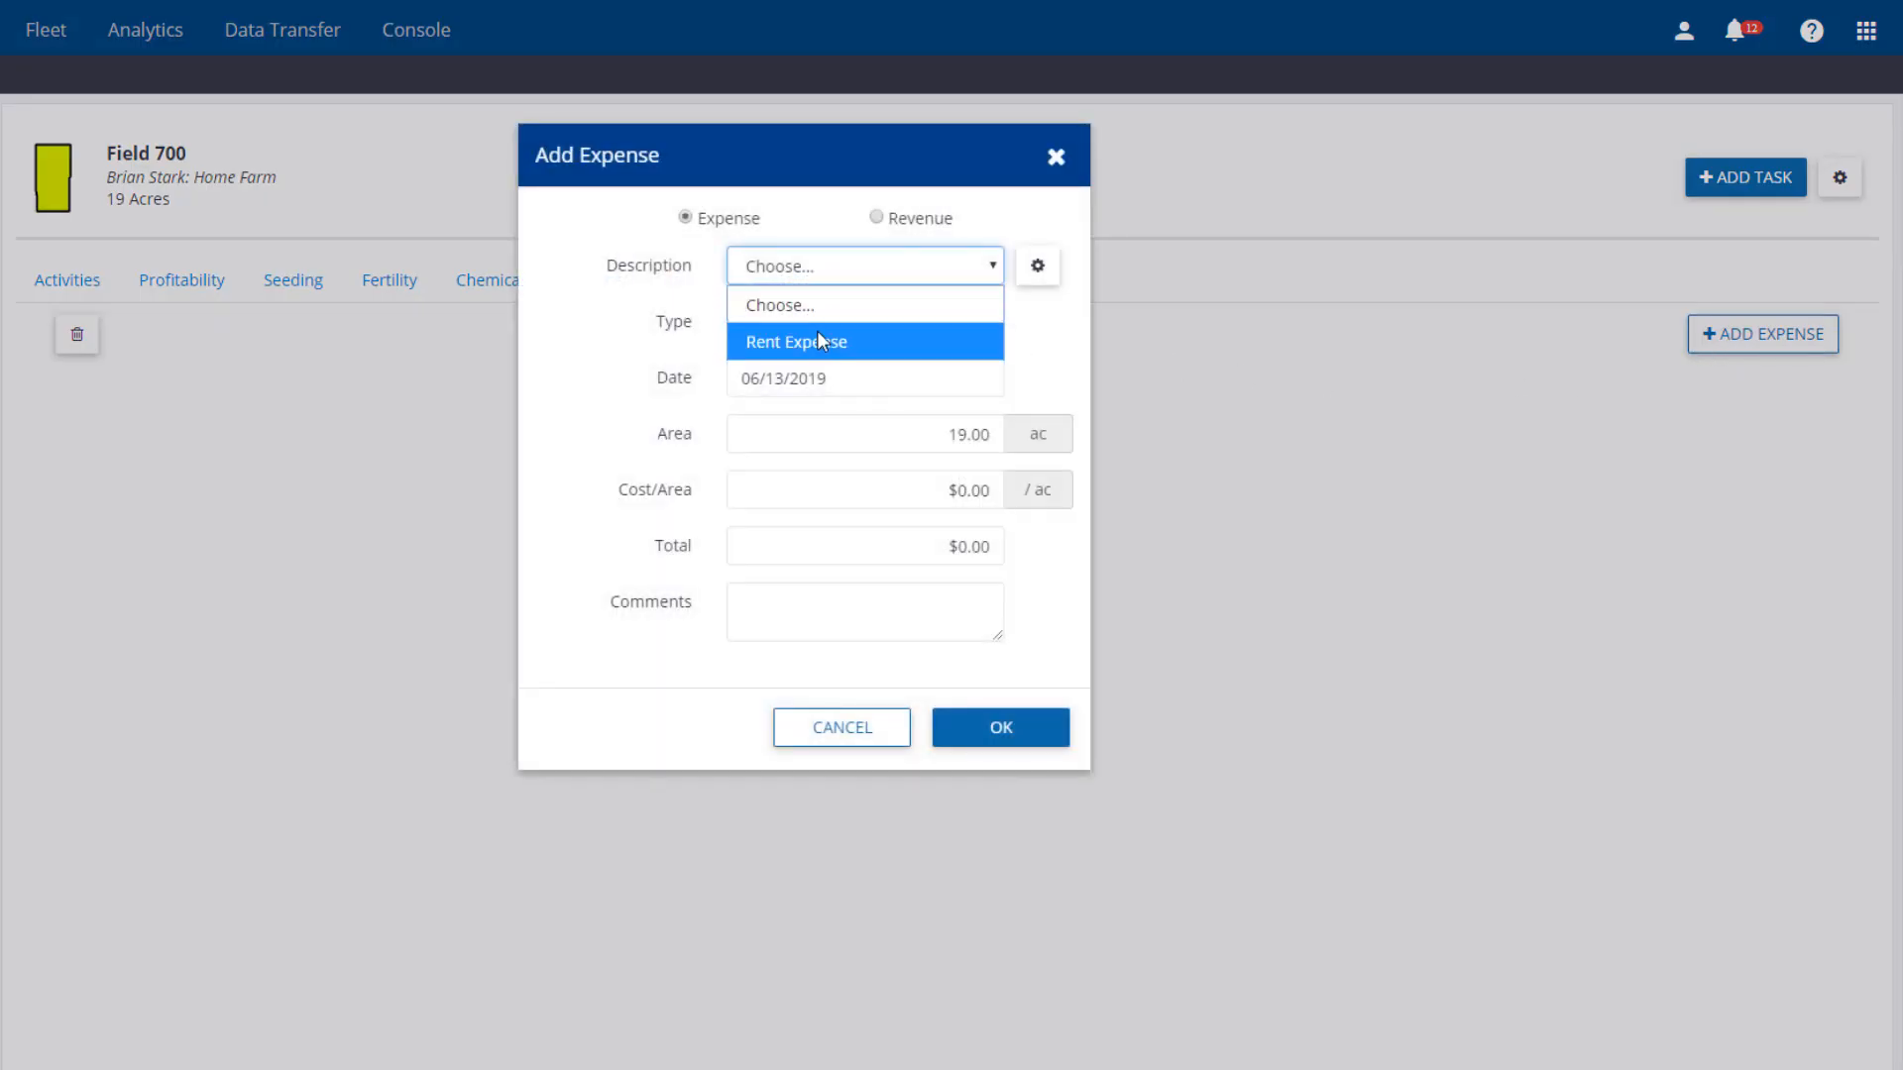
left_click(795, 341)
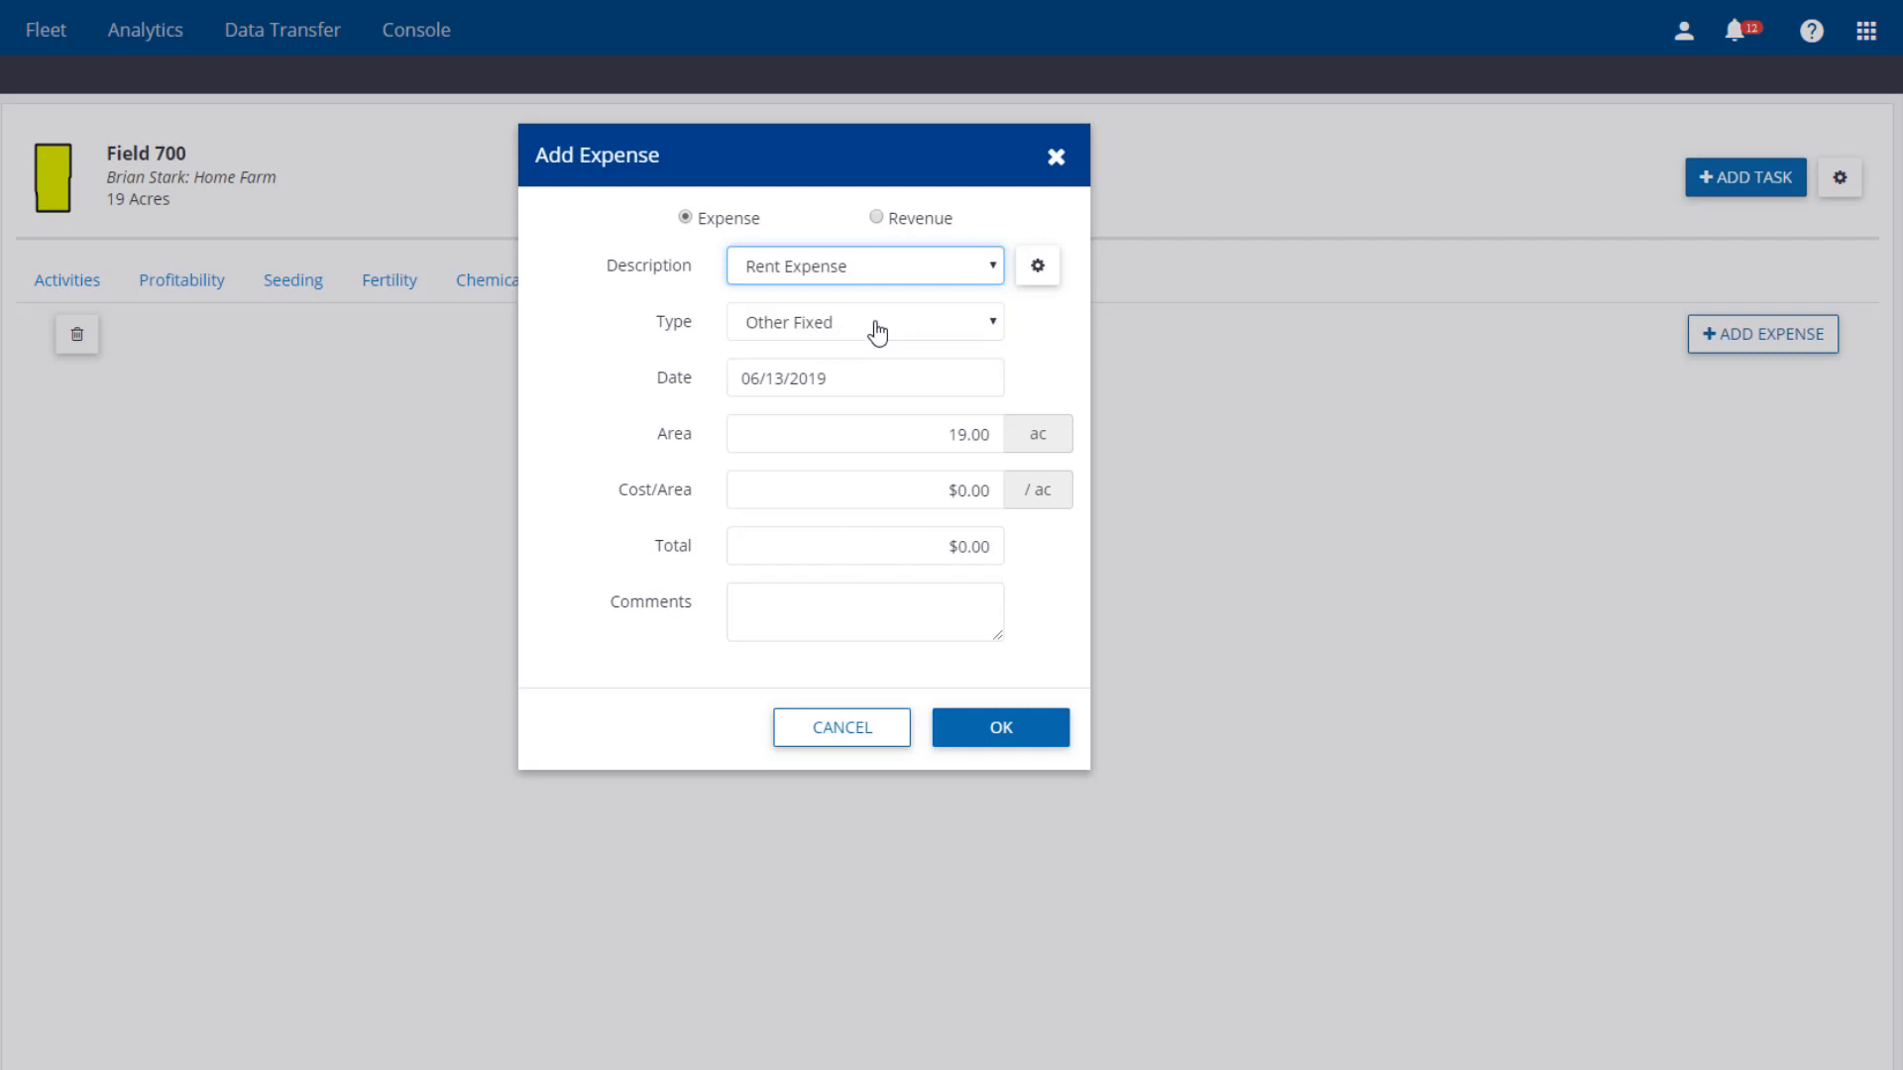
mouse_move(864, 330)
type("1")
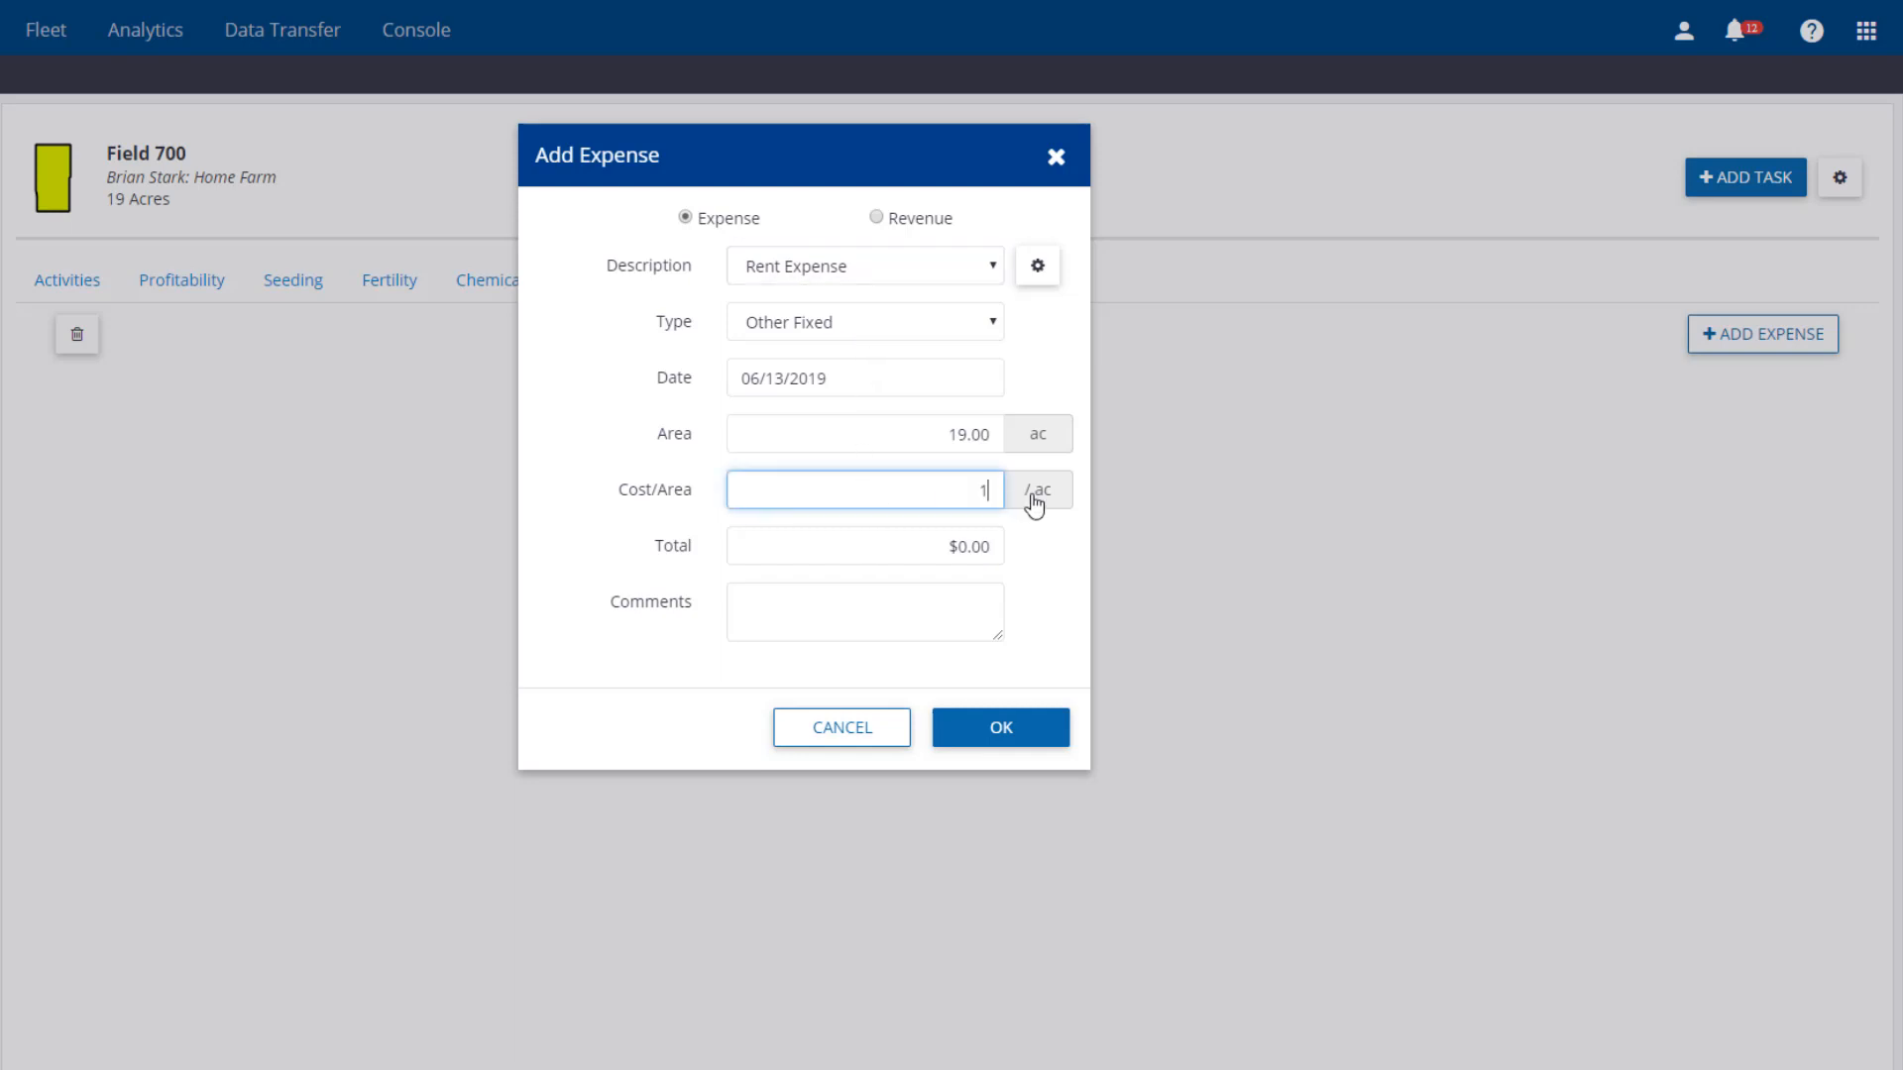
type("20")
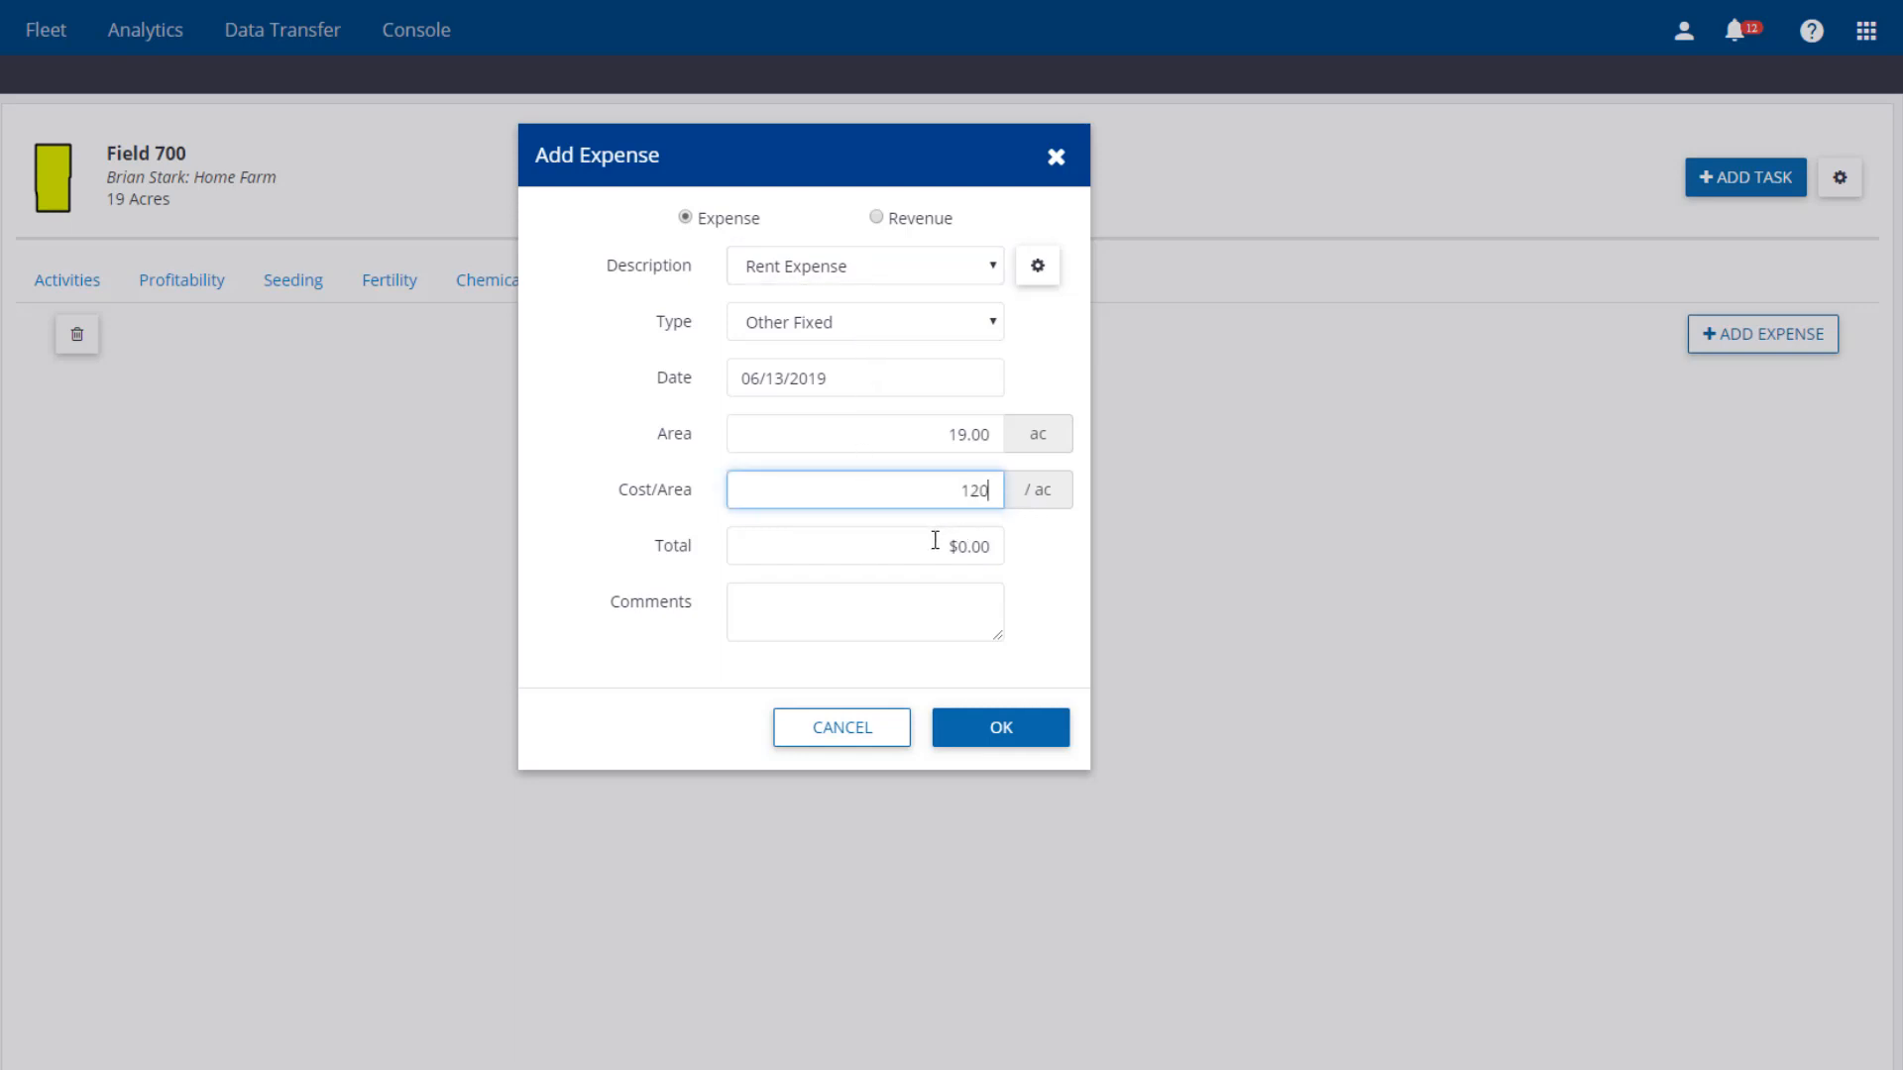
left_click(999, 726)
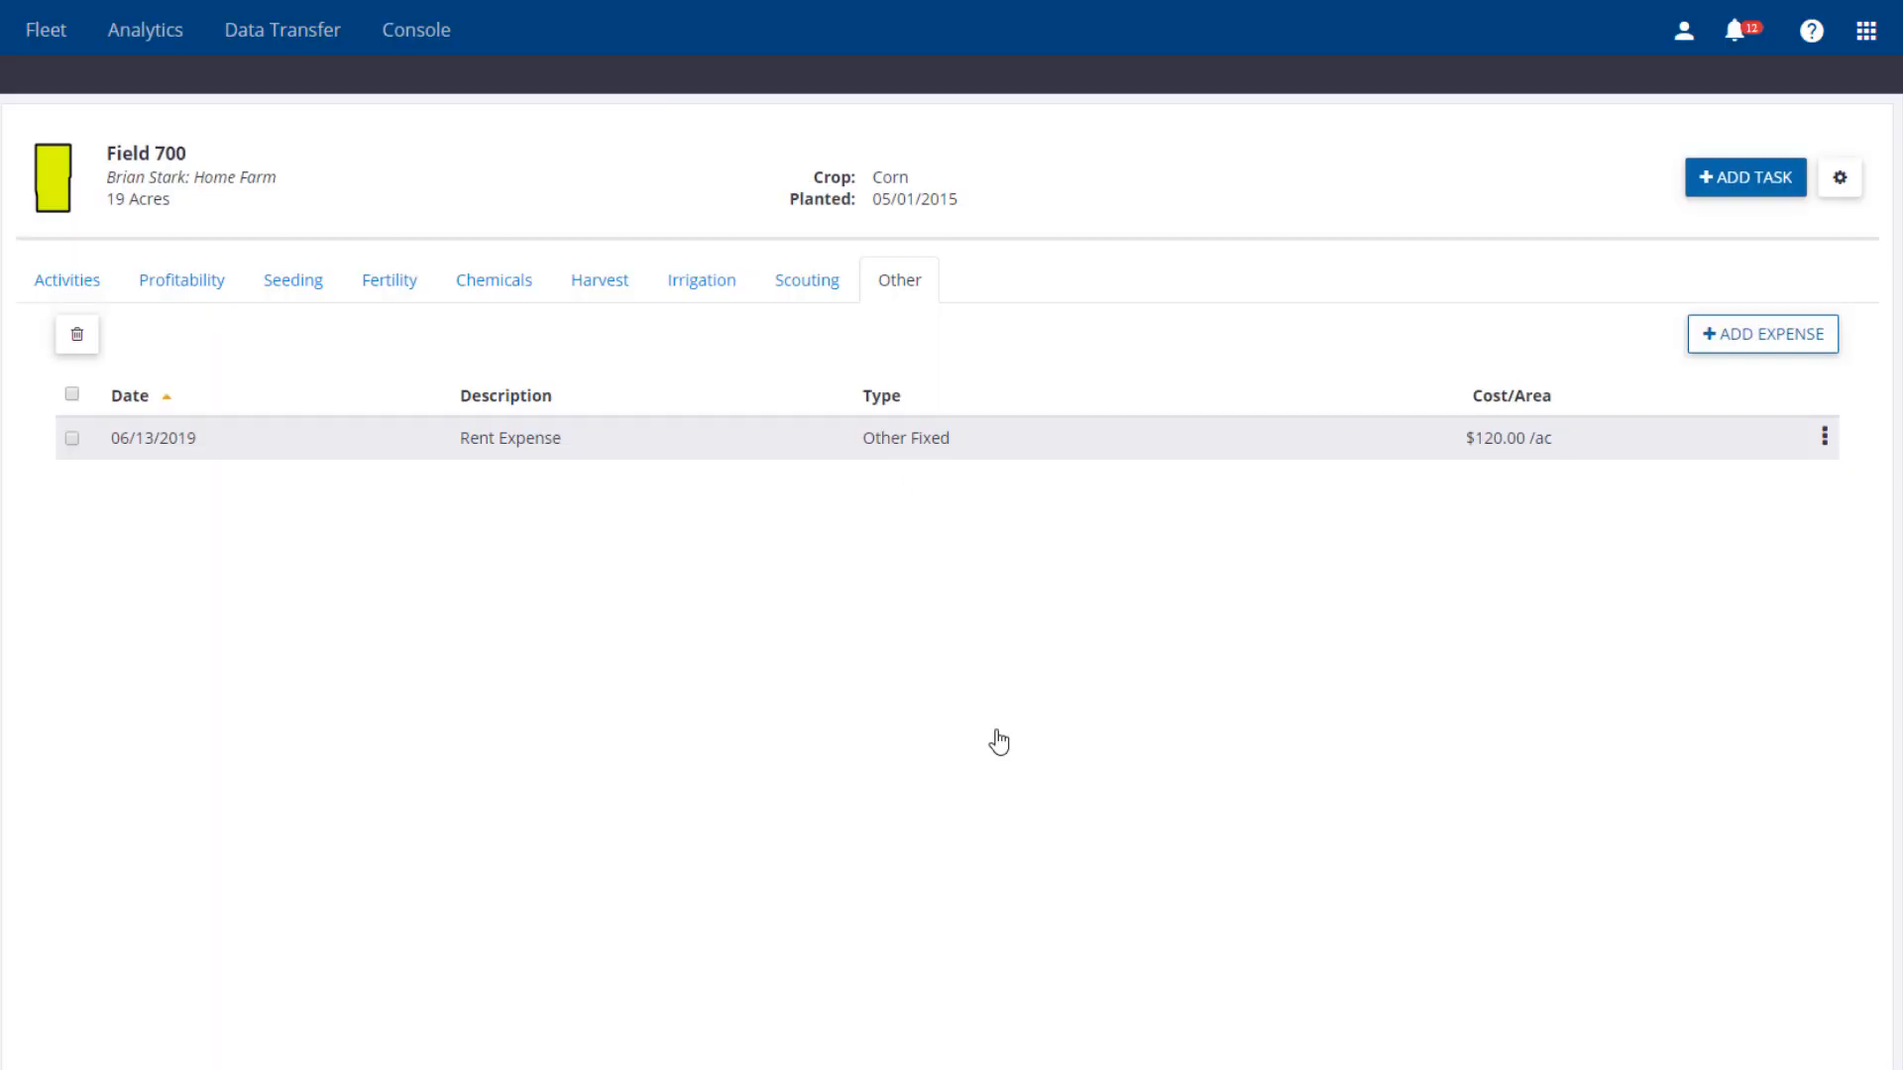
mouse_move(930, 712)
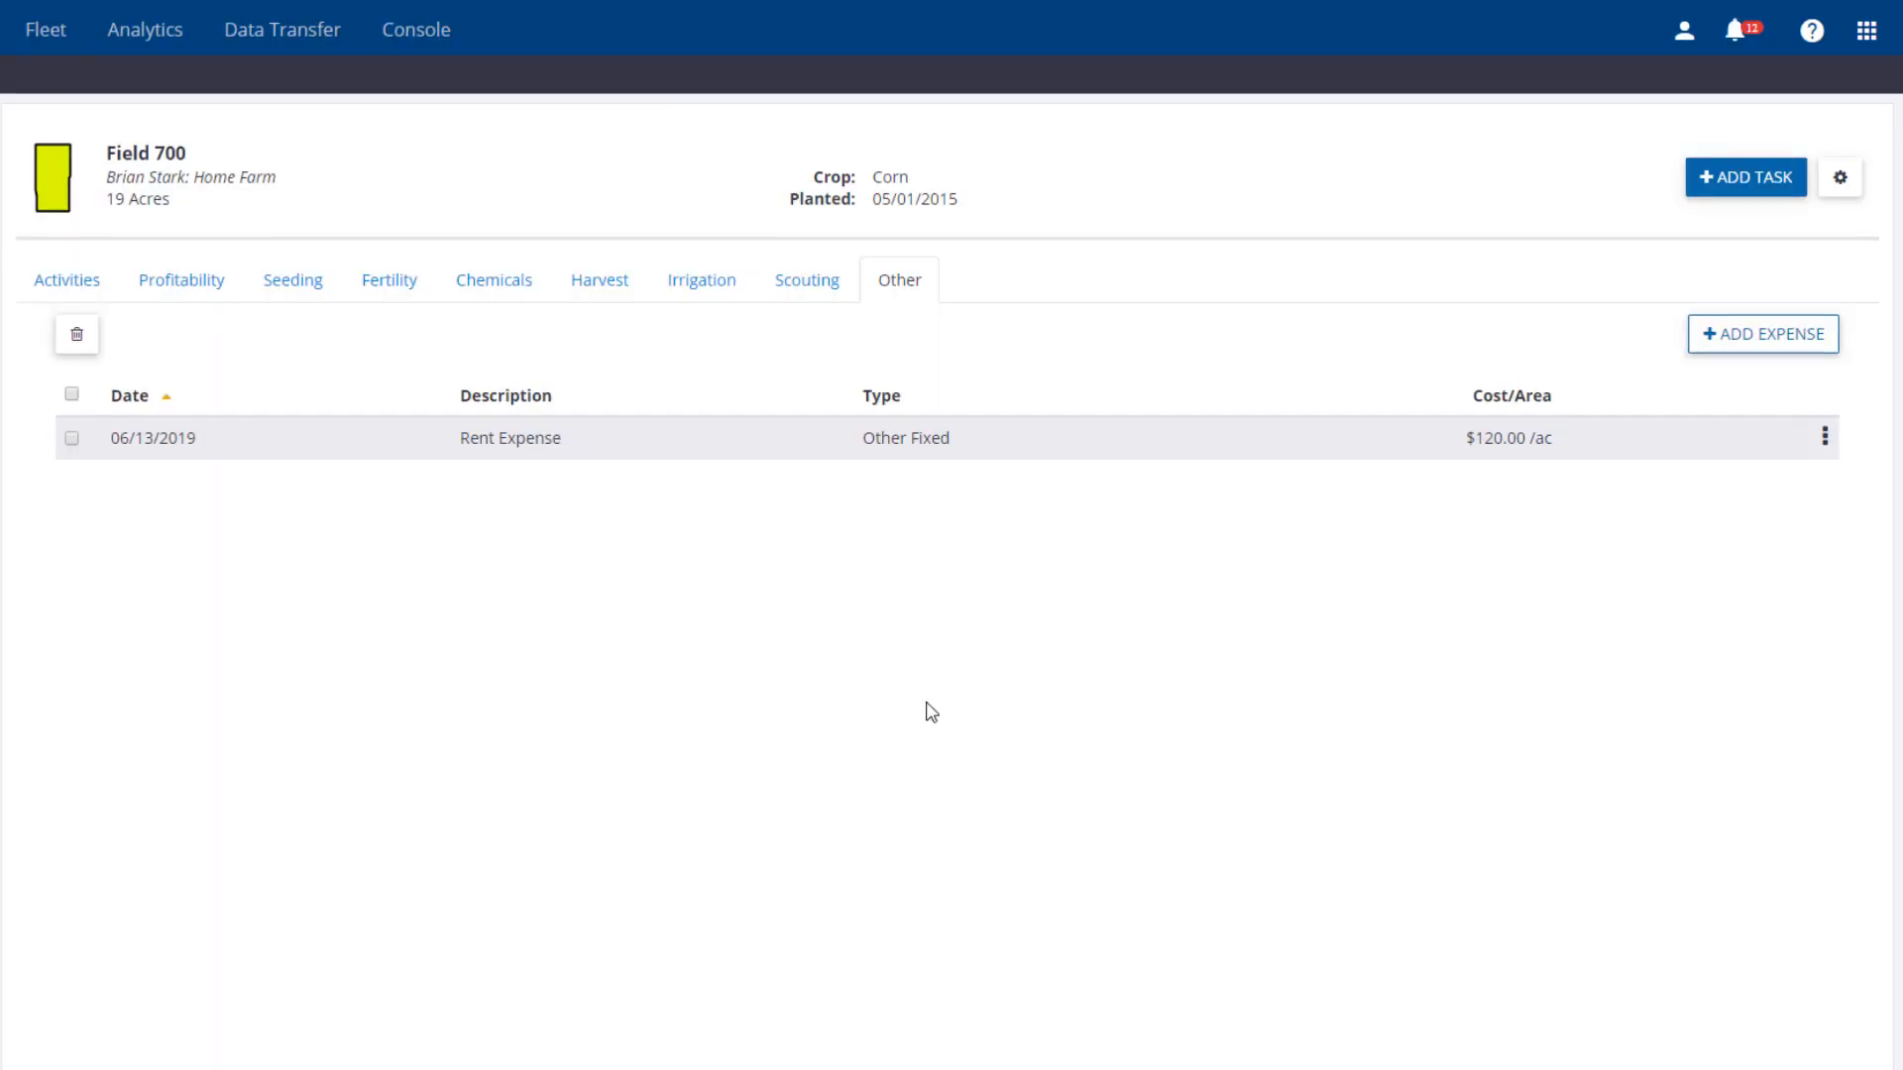
Step: Check Field 700's profitability ($264.88/ac expenses, $120.00/ac Other Fixed), then show seeding record P3388 Corn
left_click(180, 280)
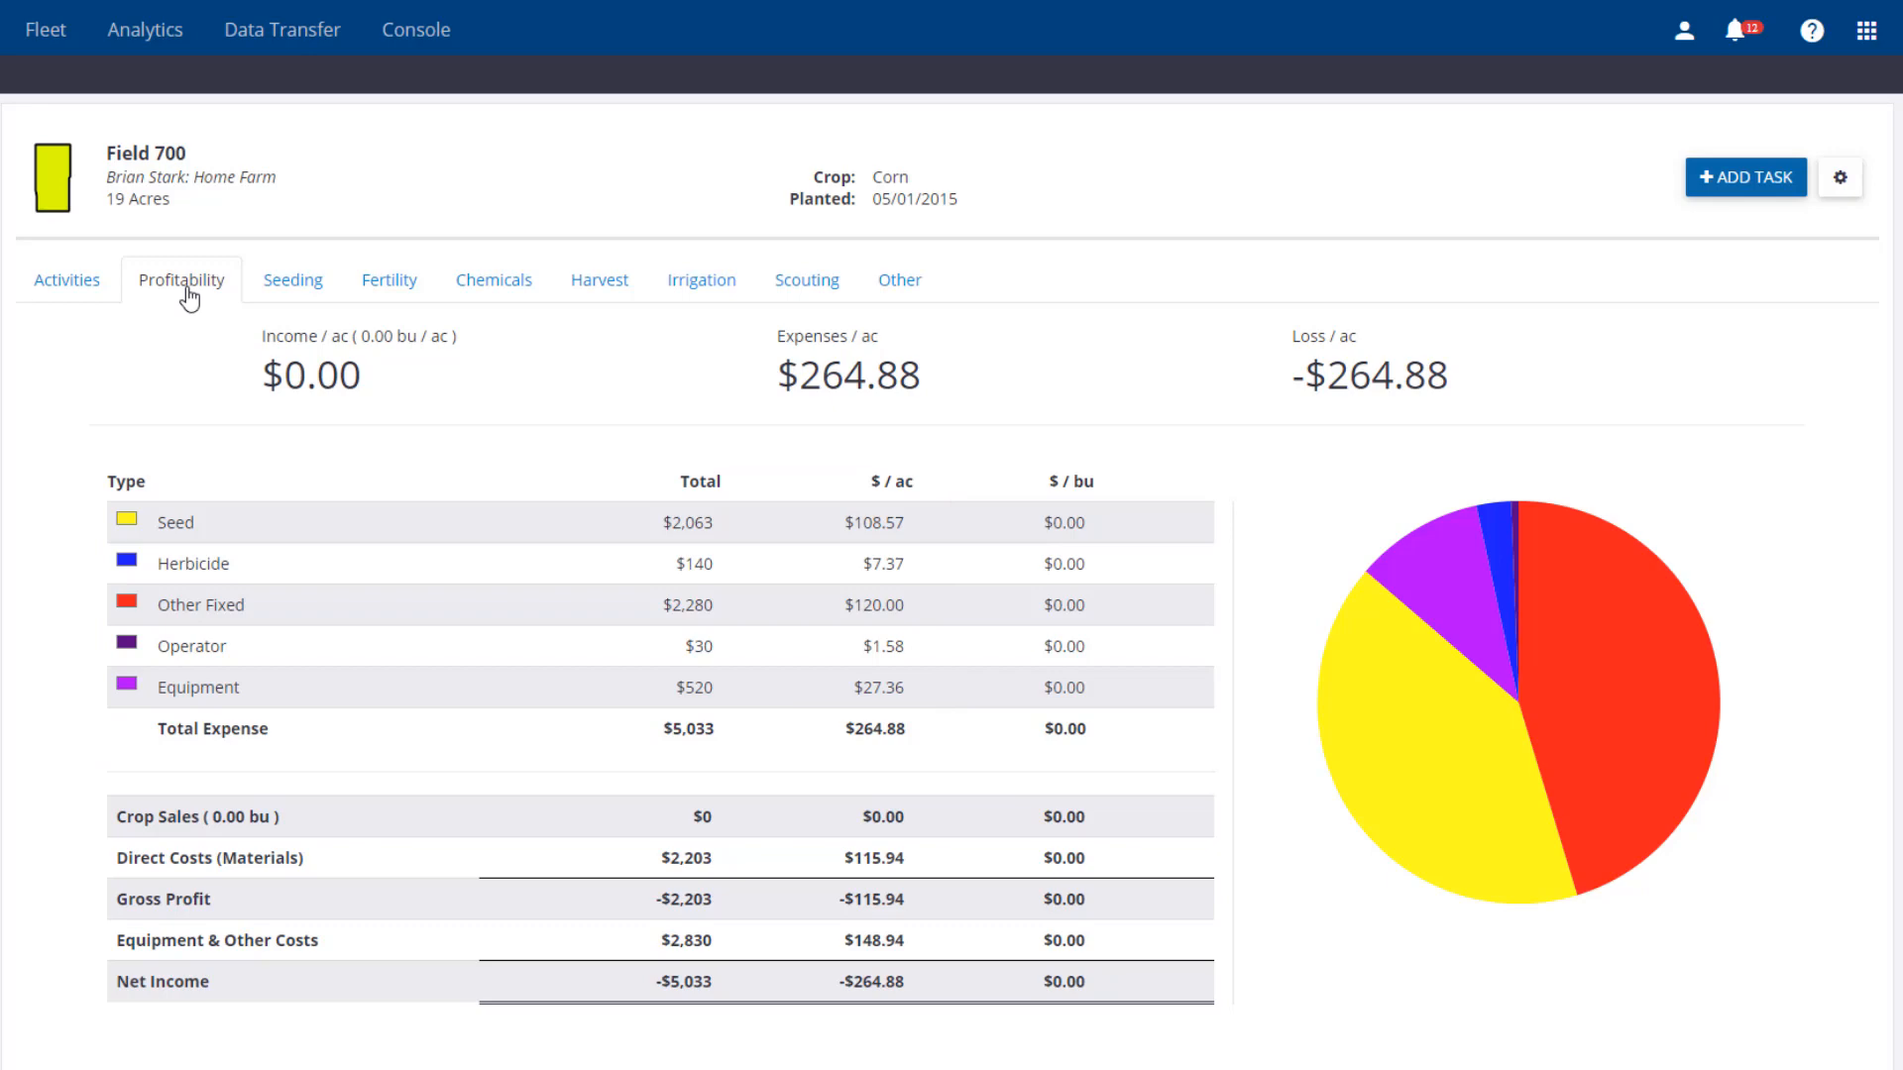
mouse_move(183, 280)
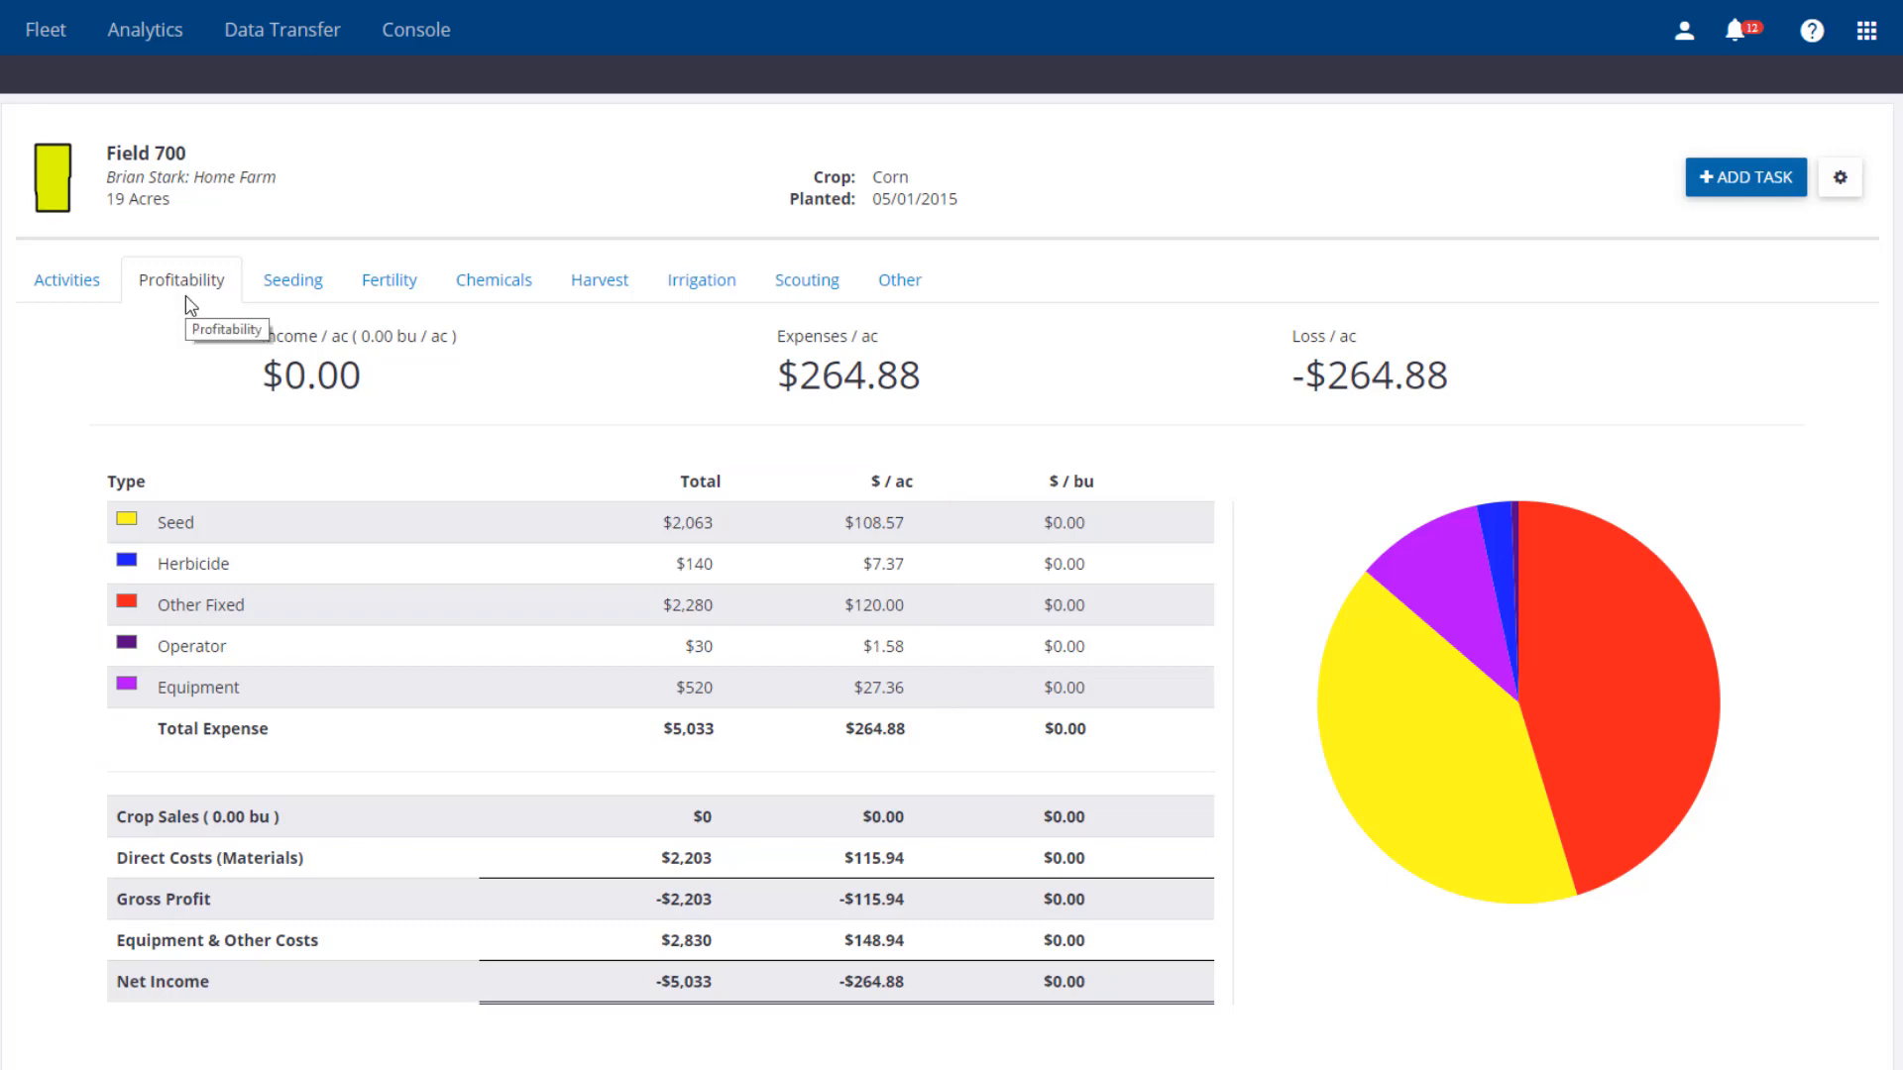
left_click(291, 279)
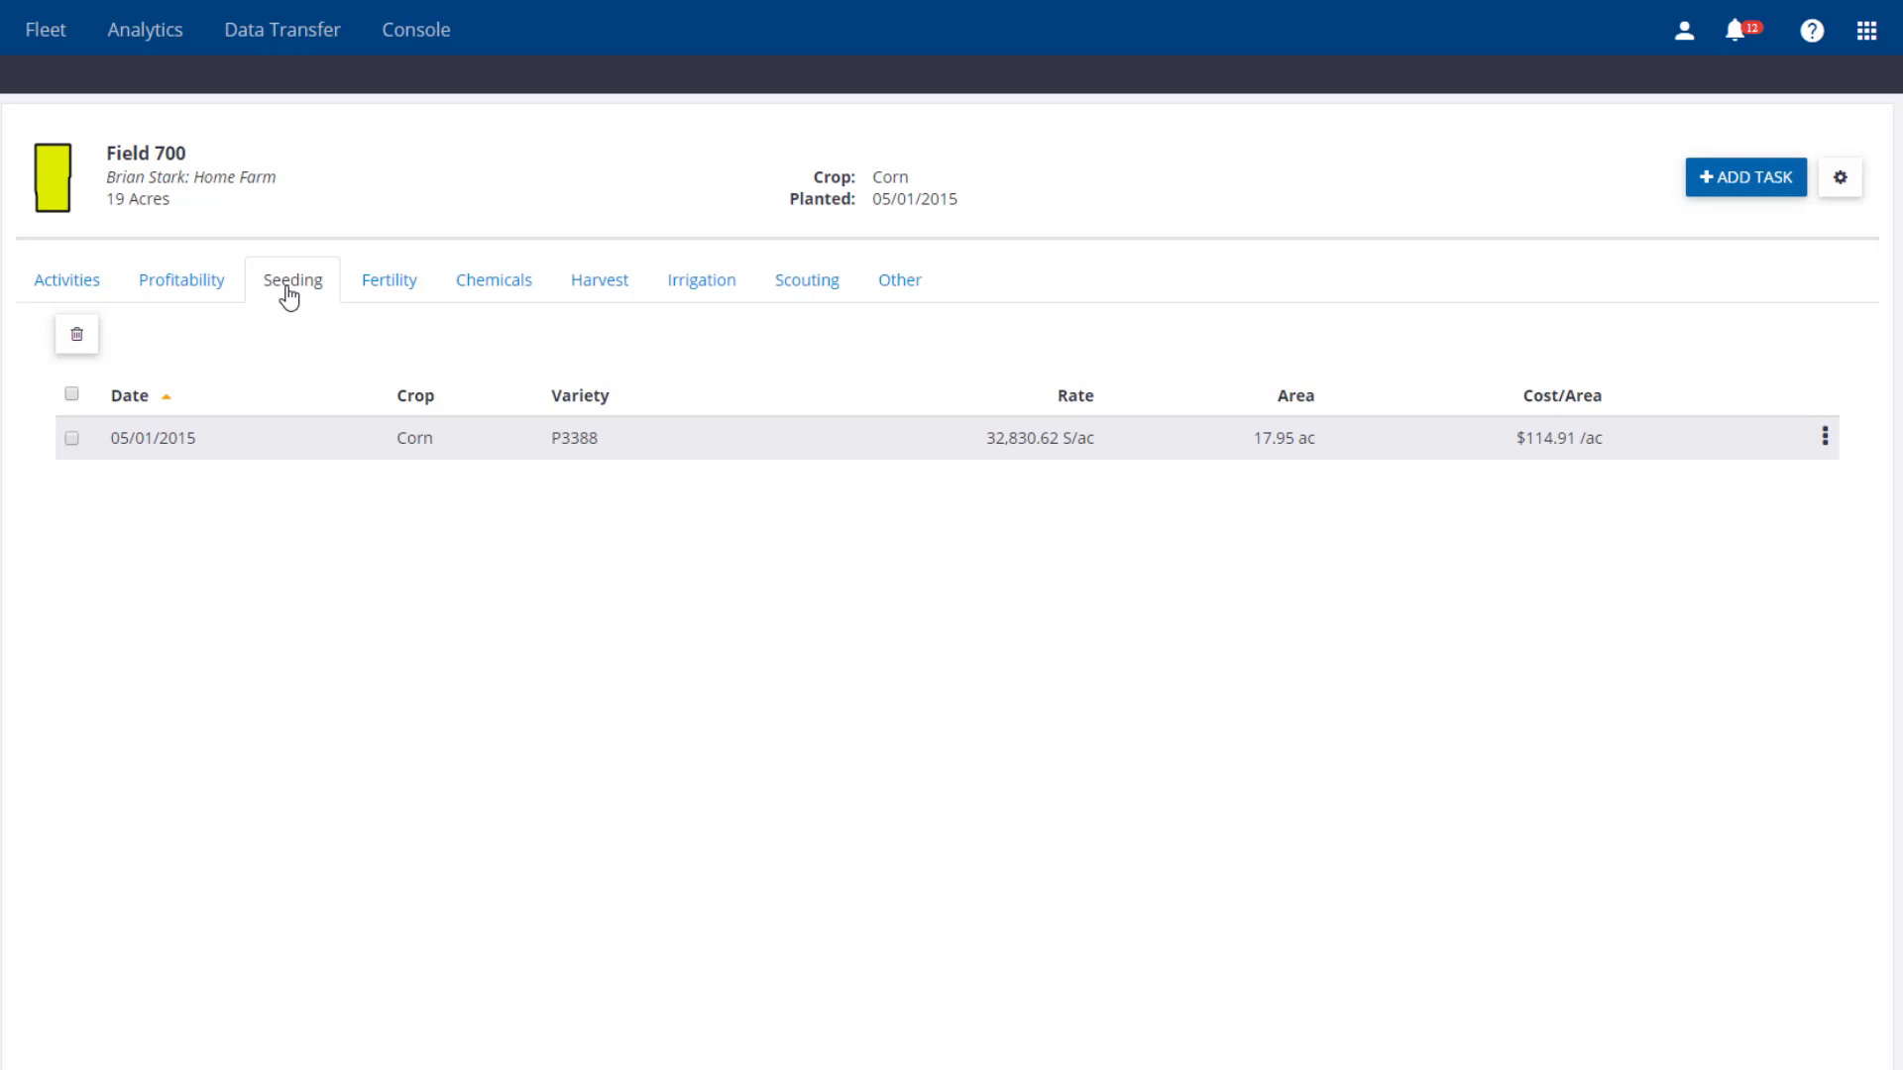
Step: View the Corn Planting 2015 report for the P3388 seeding record
left_click(1822, 436)
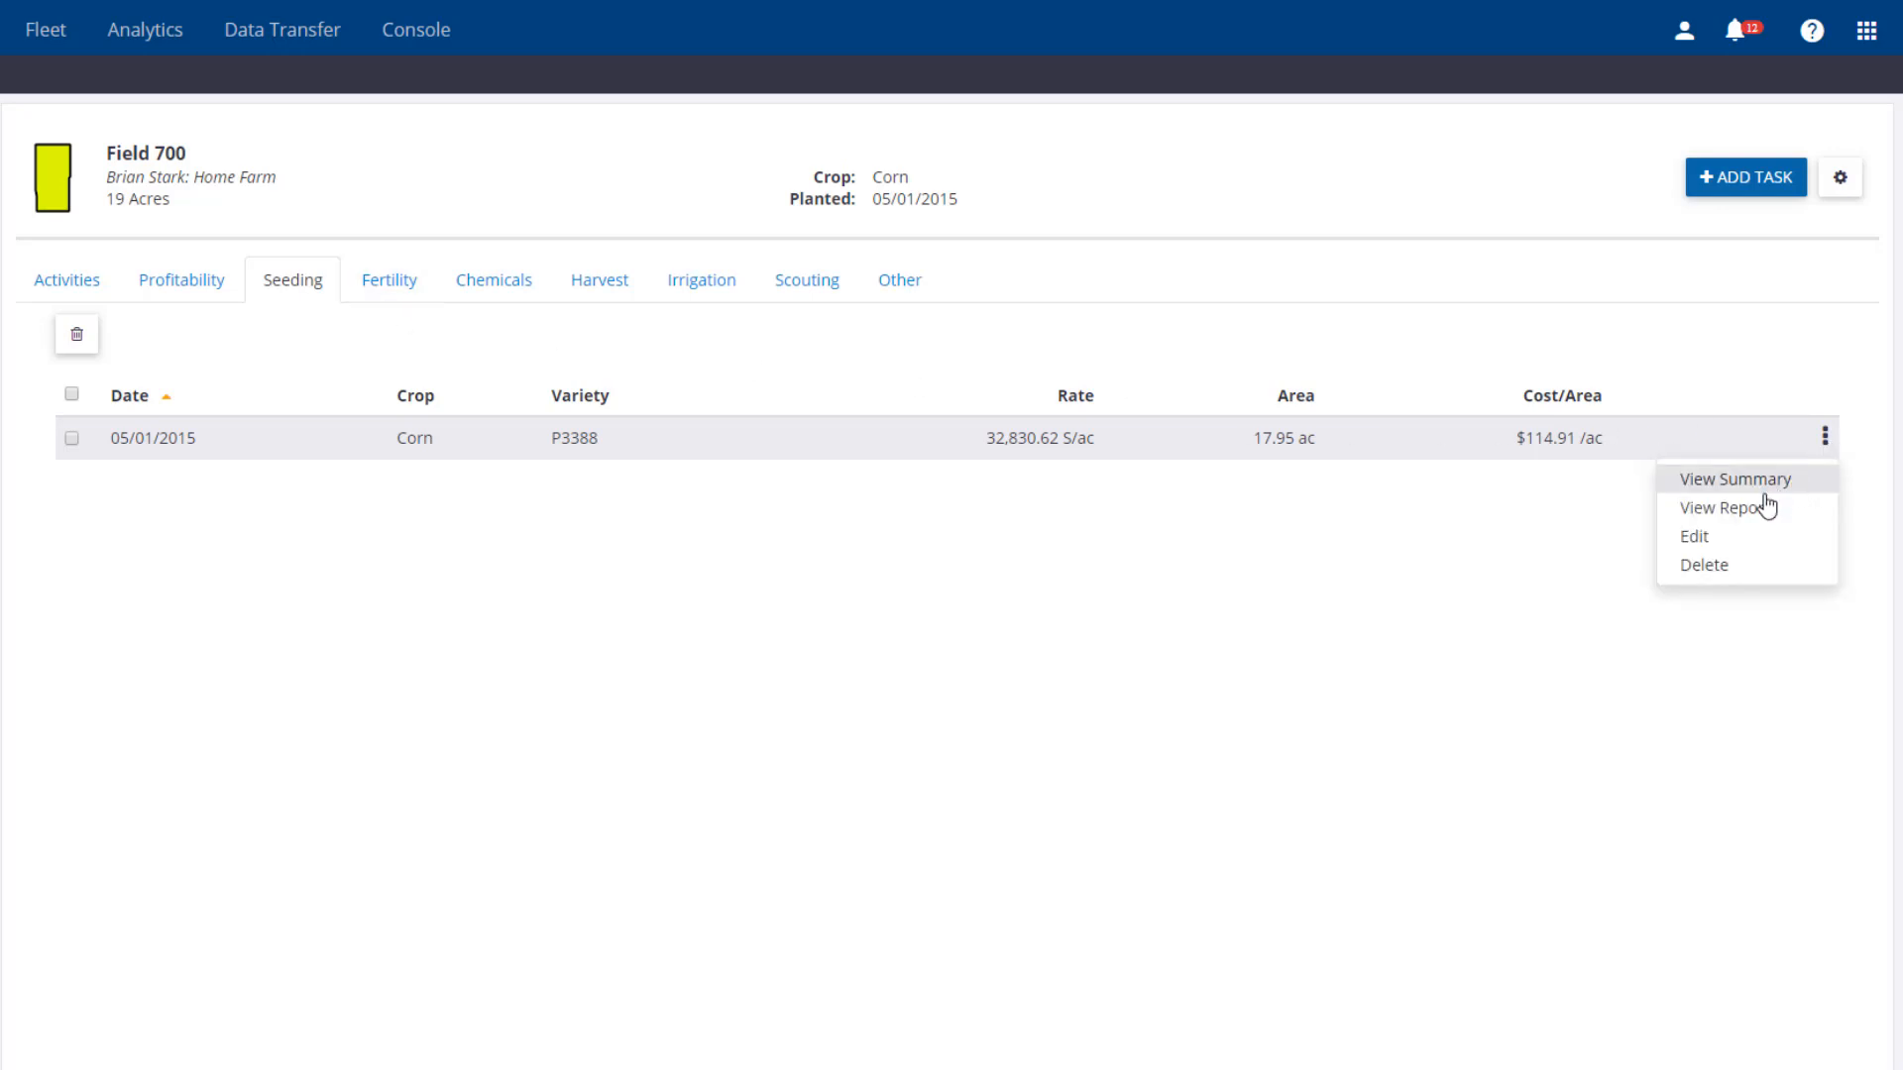
left_click(1722, 506)
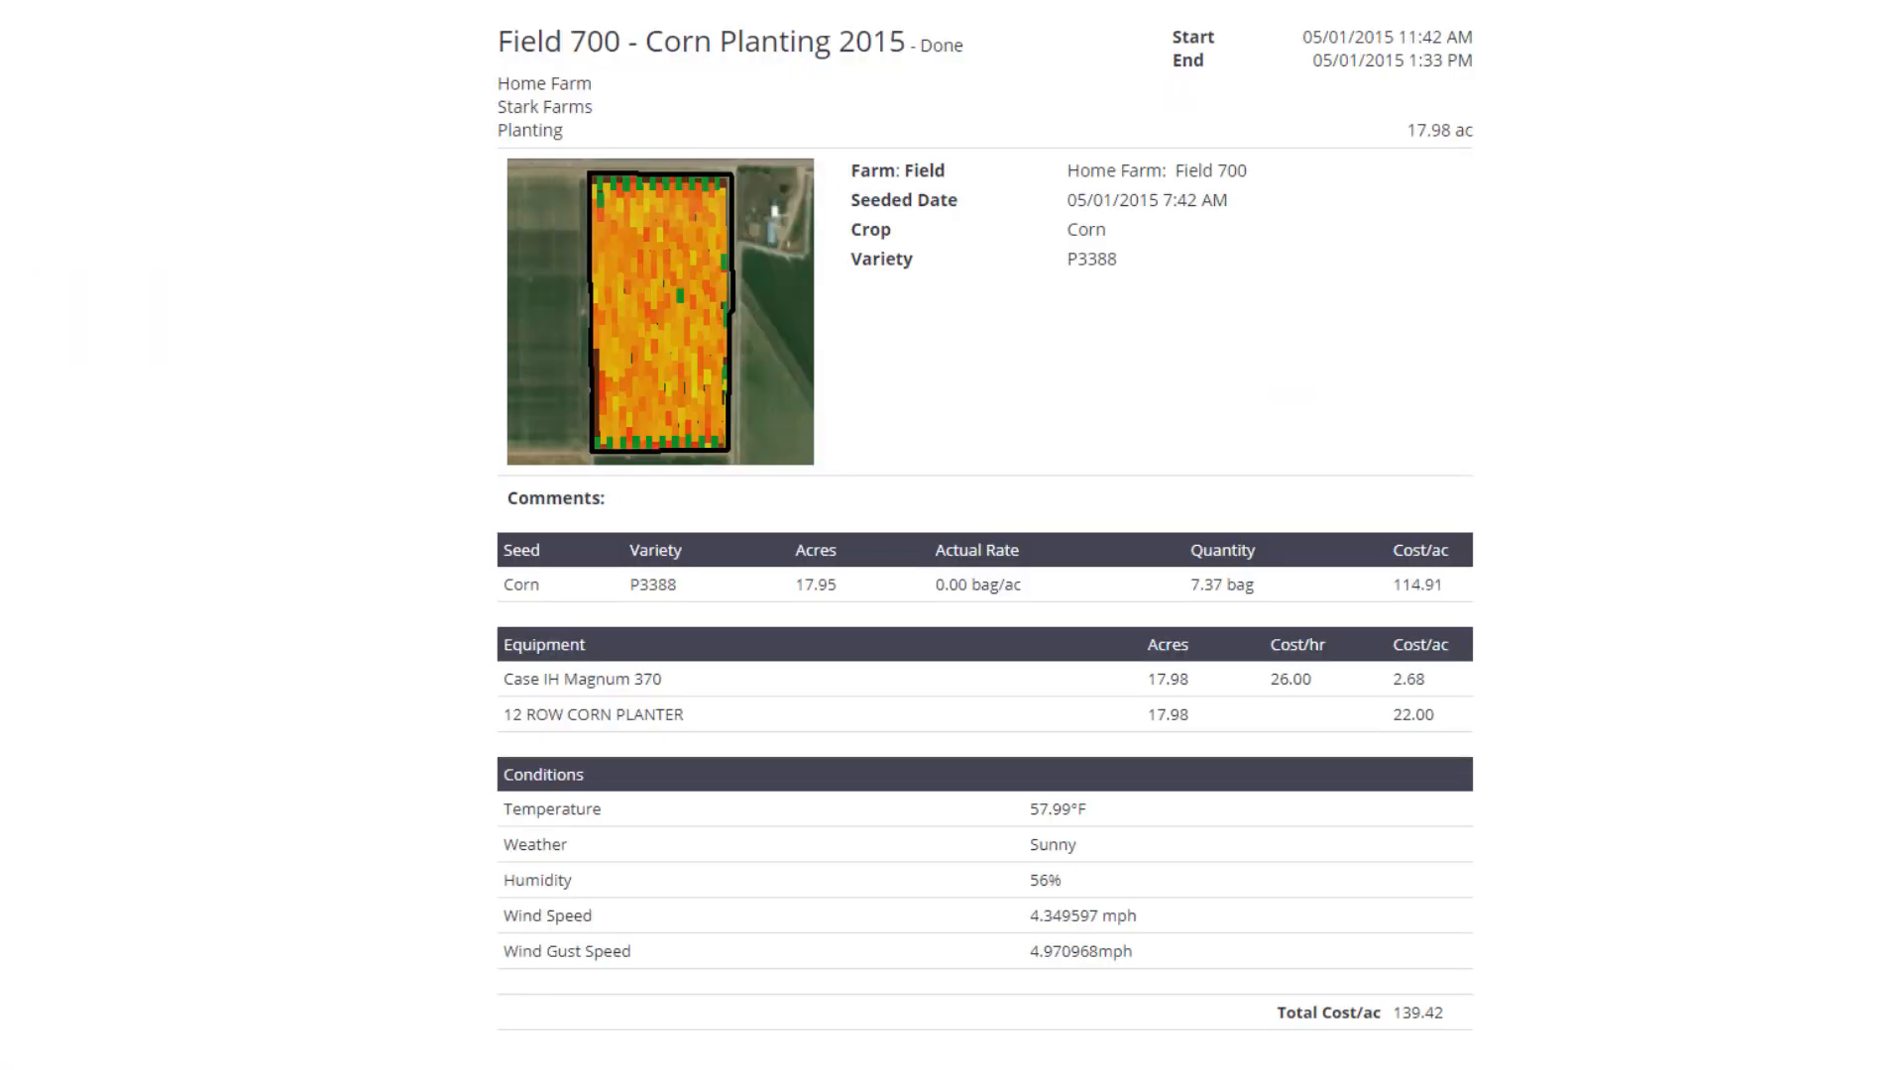